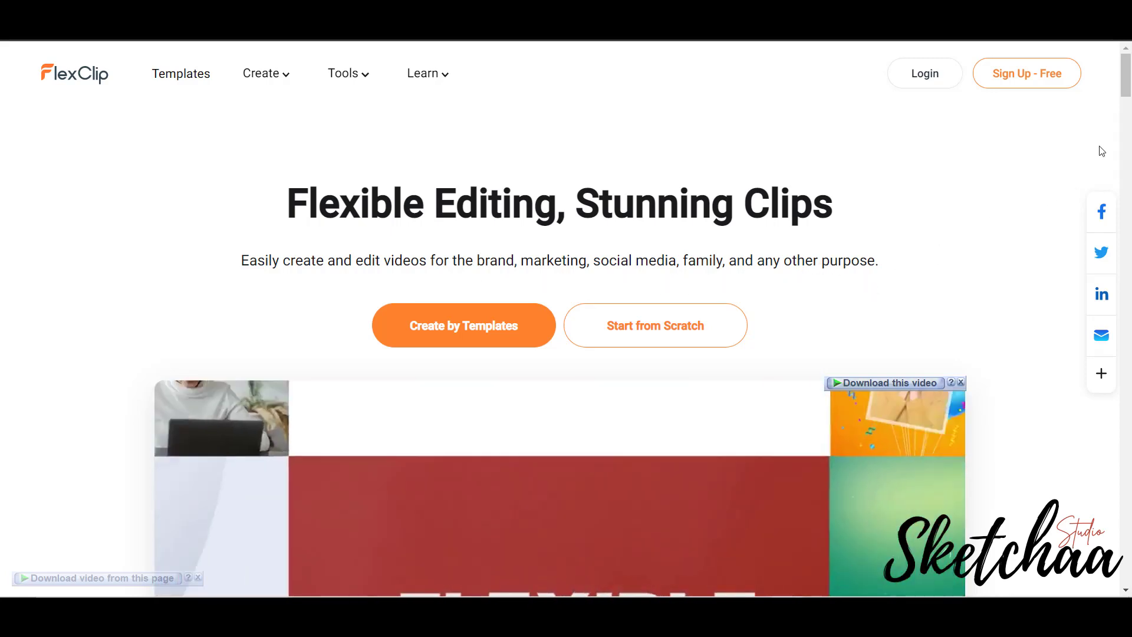
- Scroll to 'Start Fast with Thousands of Templates' and filter the showcase to Promo
scroll("down", 3)
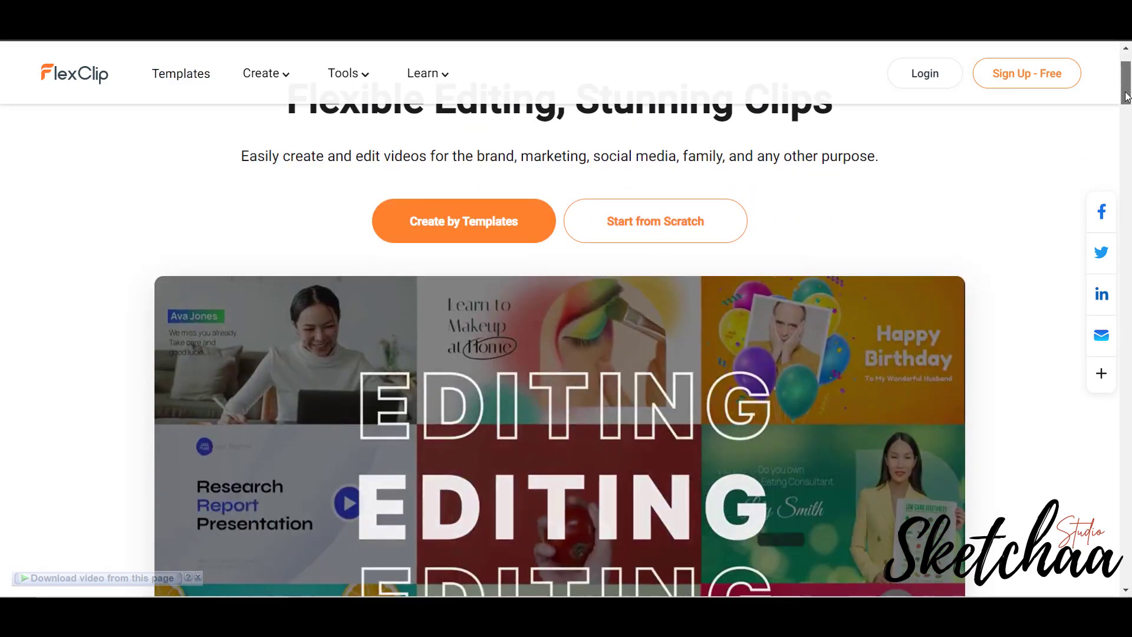
scroll("down", 3)
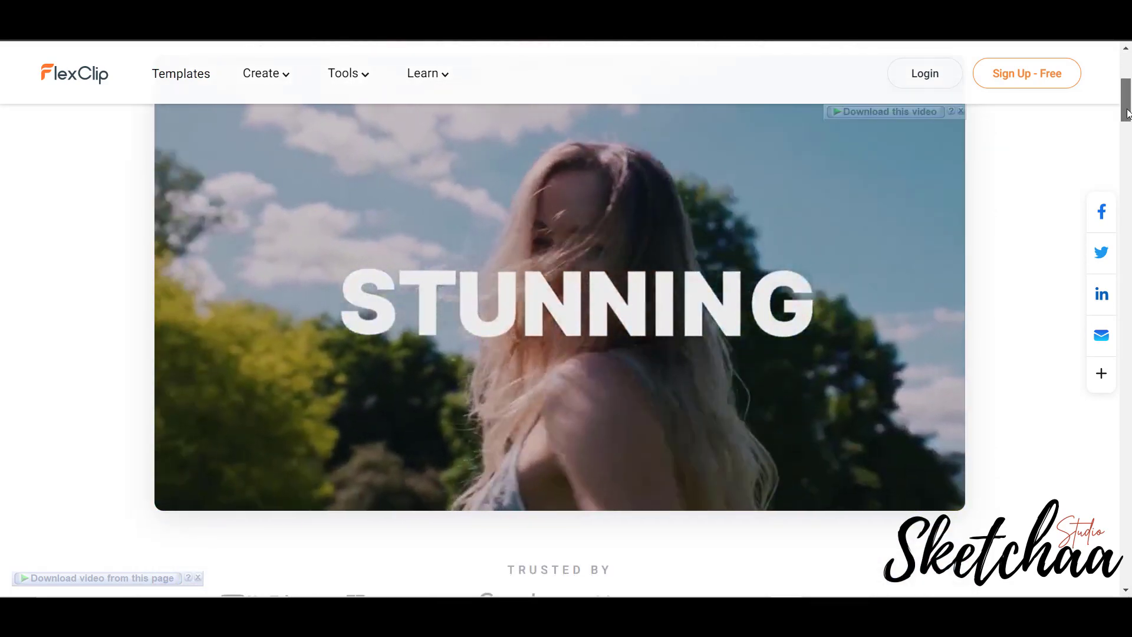
scroll("down", 3)
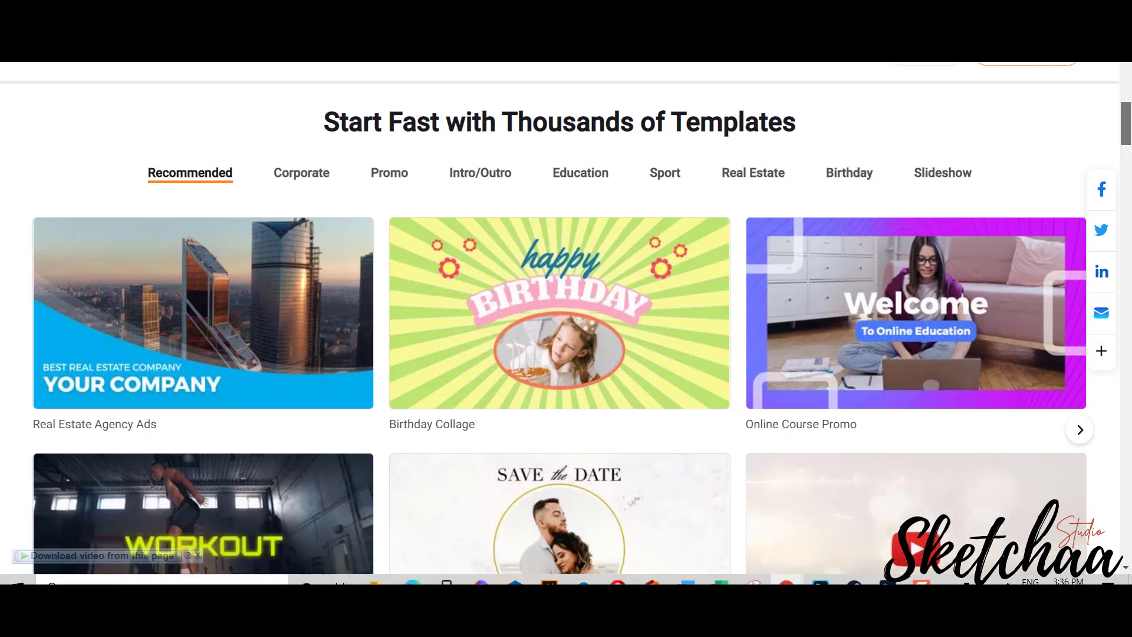
scroll("down", 3)
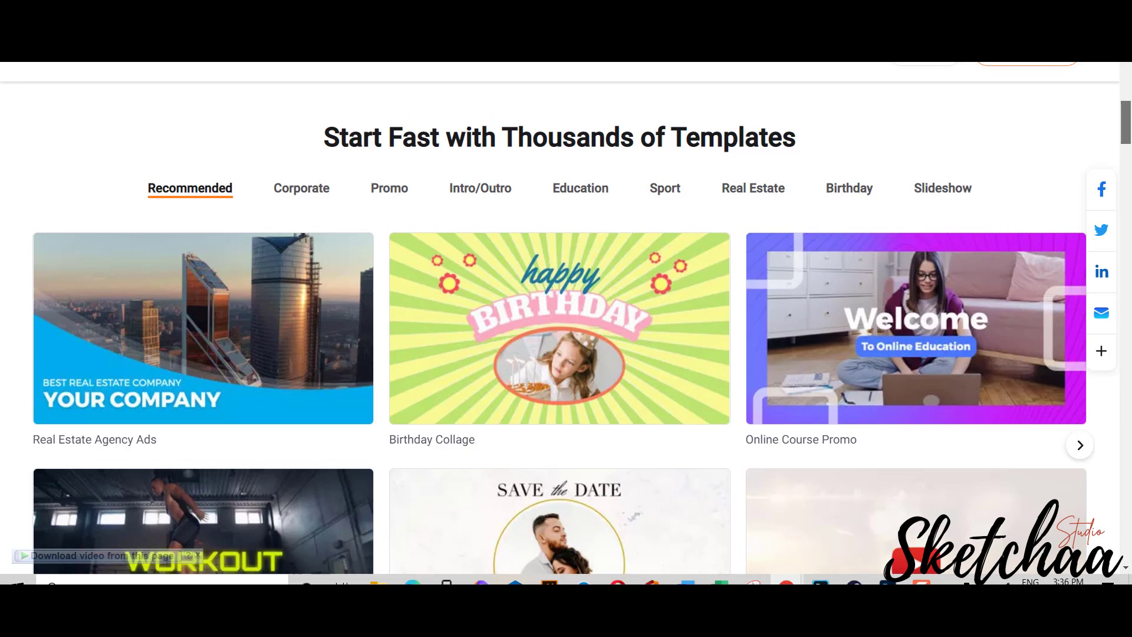
scroll("up", 3)
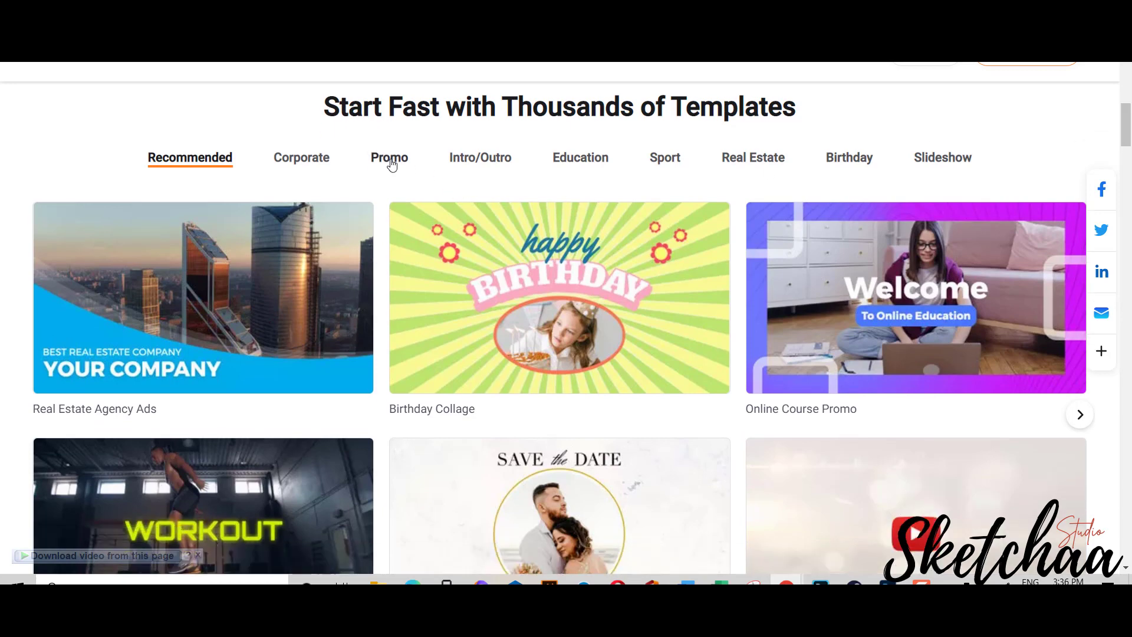
left_click(389, 157)
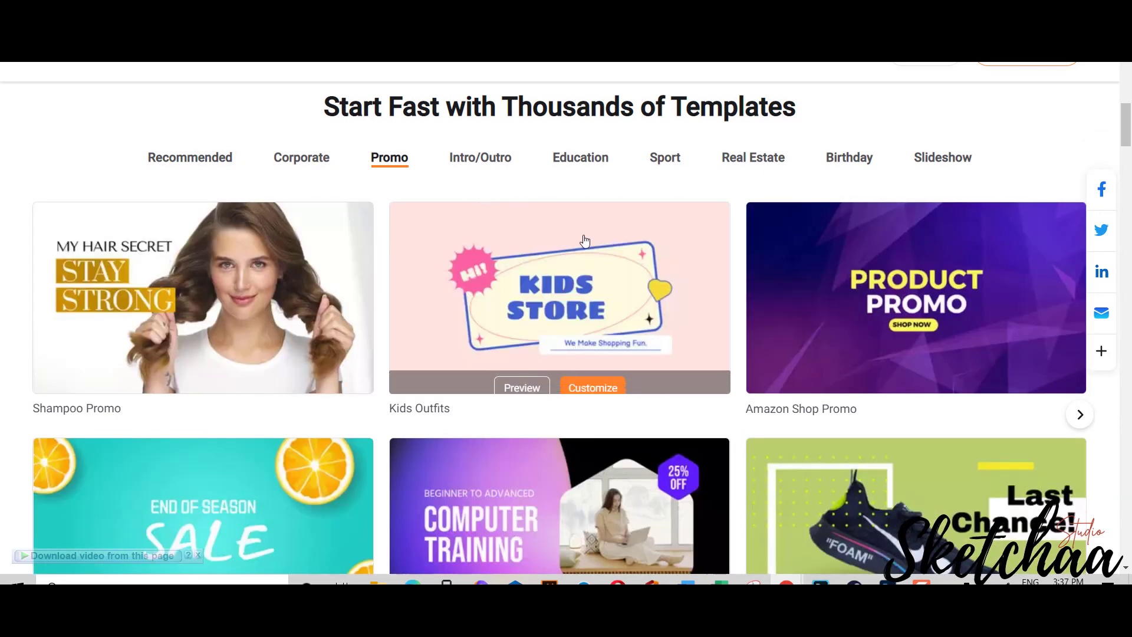
- Browse the Promo templates further down the showcase
scroll("down", 3)
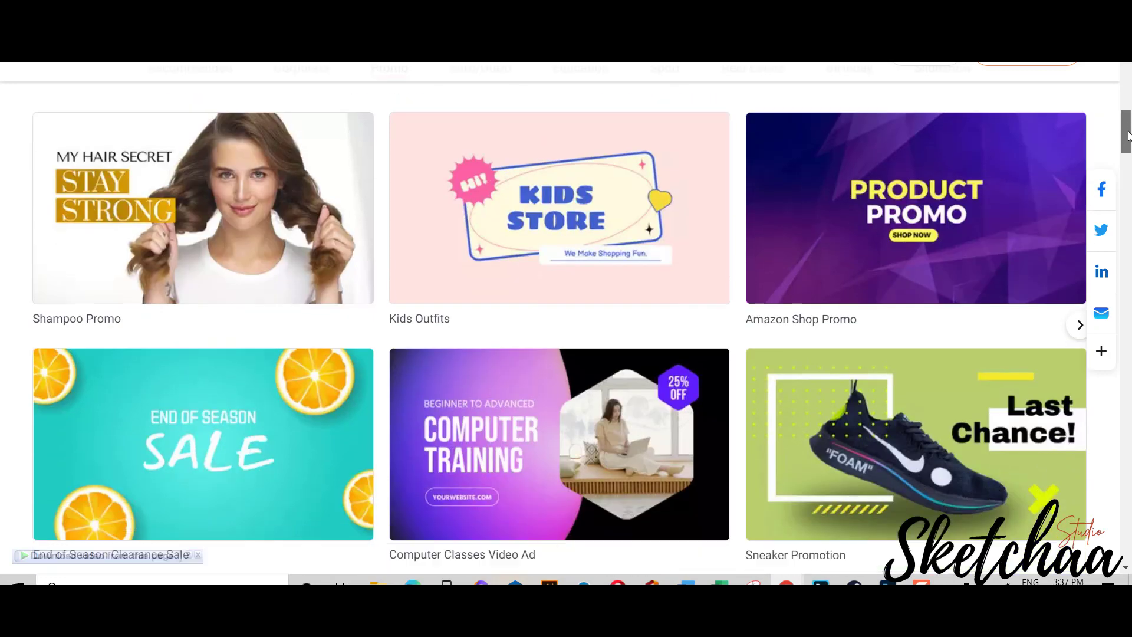
scroll("down", 3)
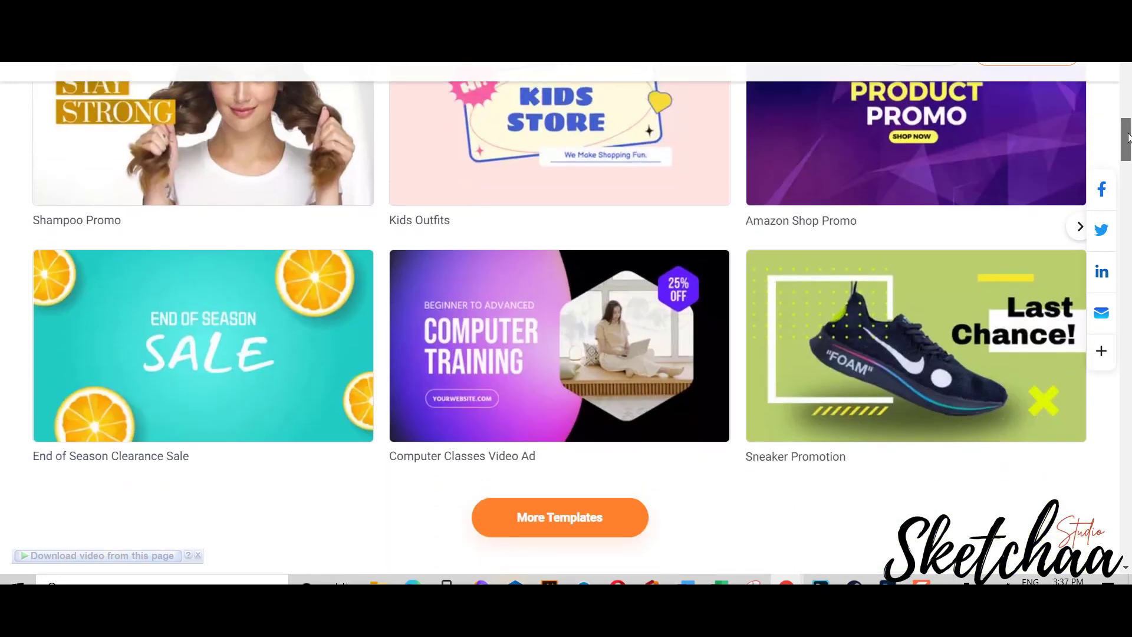
scroll("down", 3)
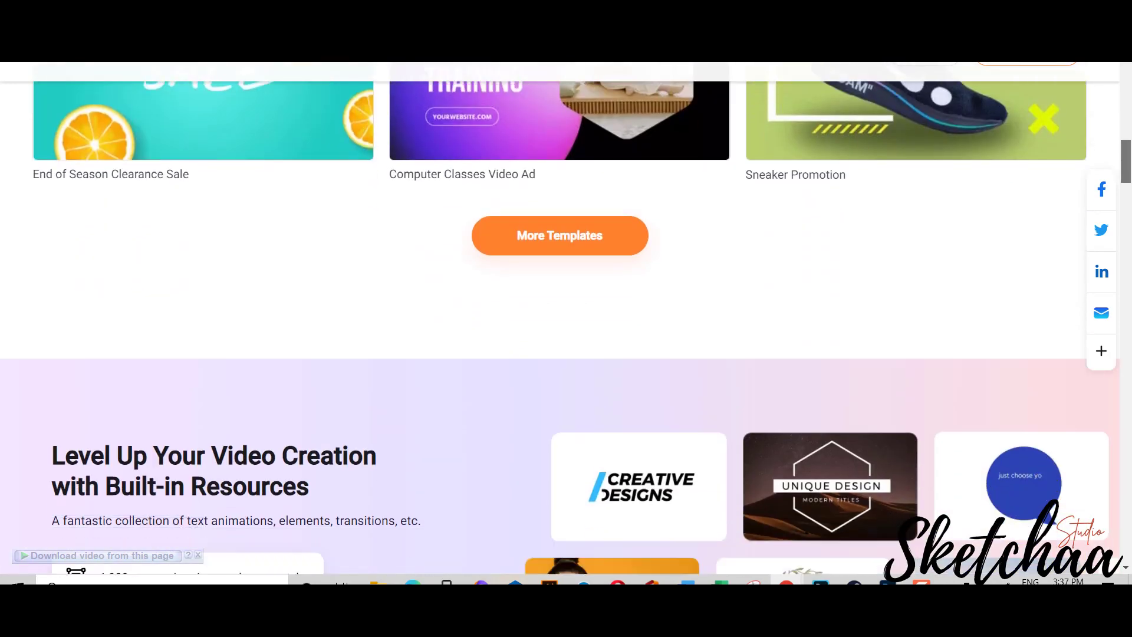
scroll("up", 3)
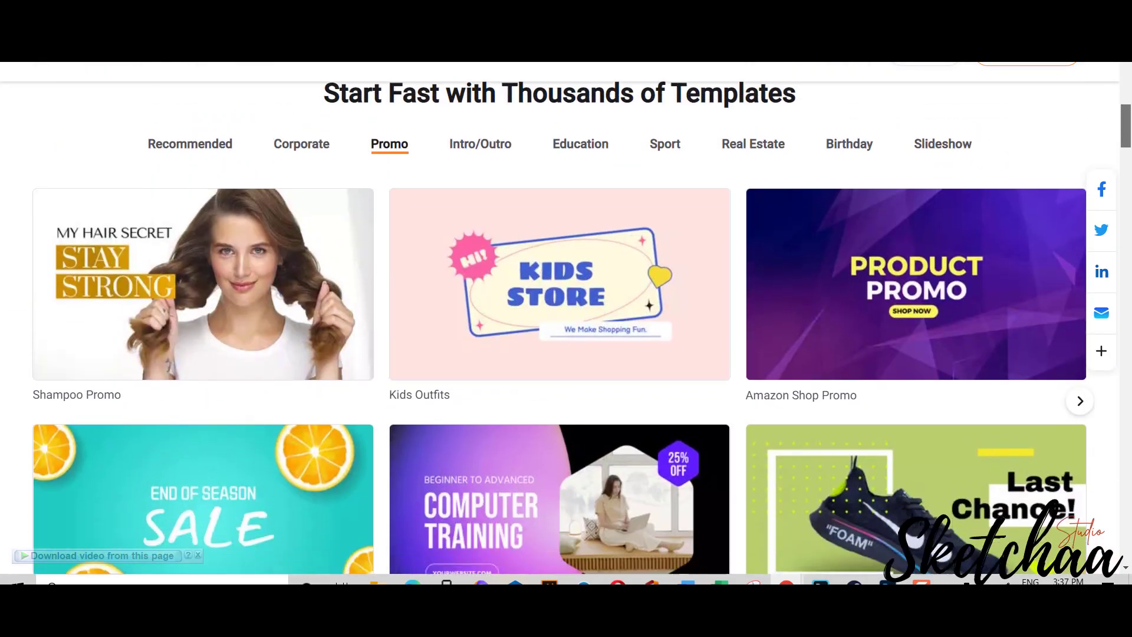
left_click(479, 144)
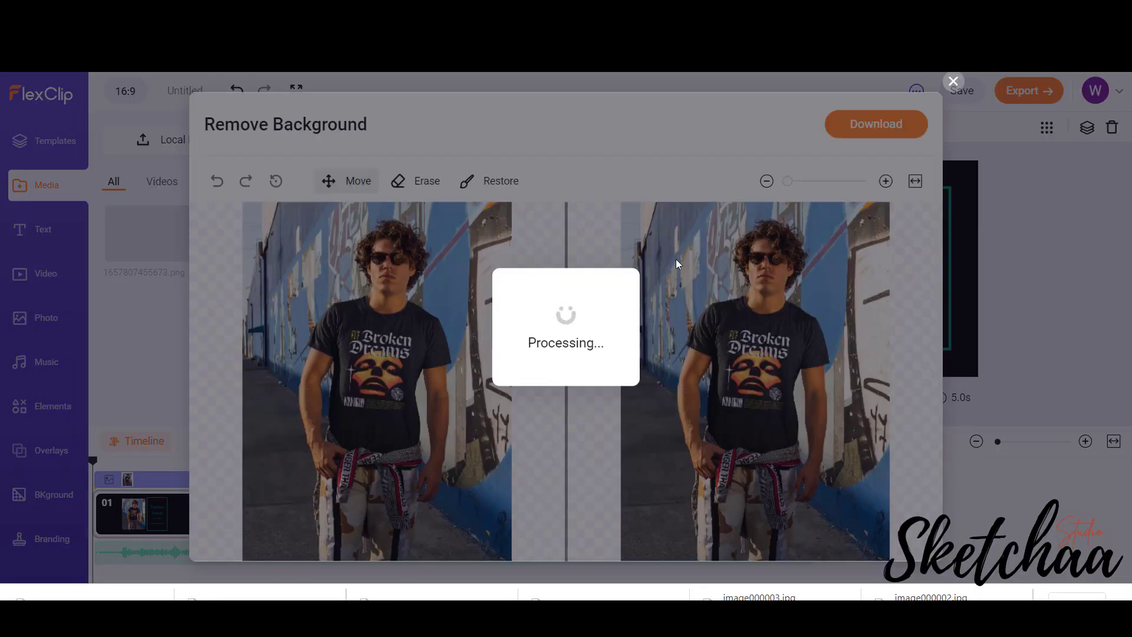
- Apply the background-removed model photo, add an abstract background video, and darken the Fashion Trends title
left_click(952, 80)
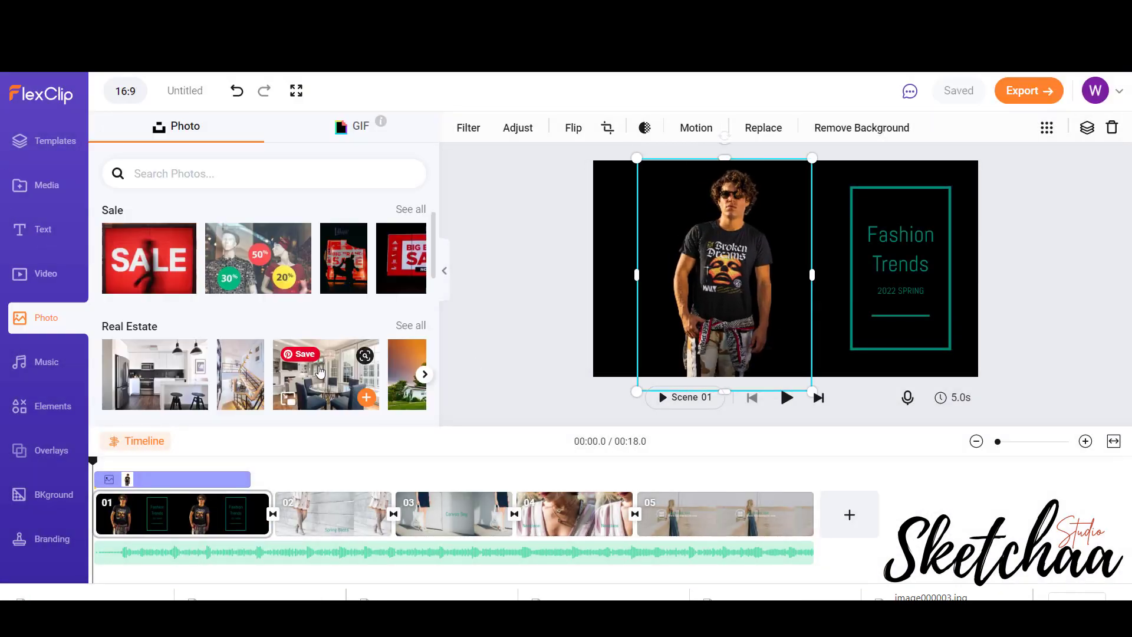
left_click(322, 514)
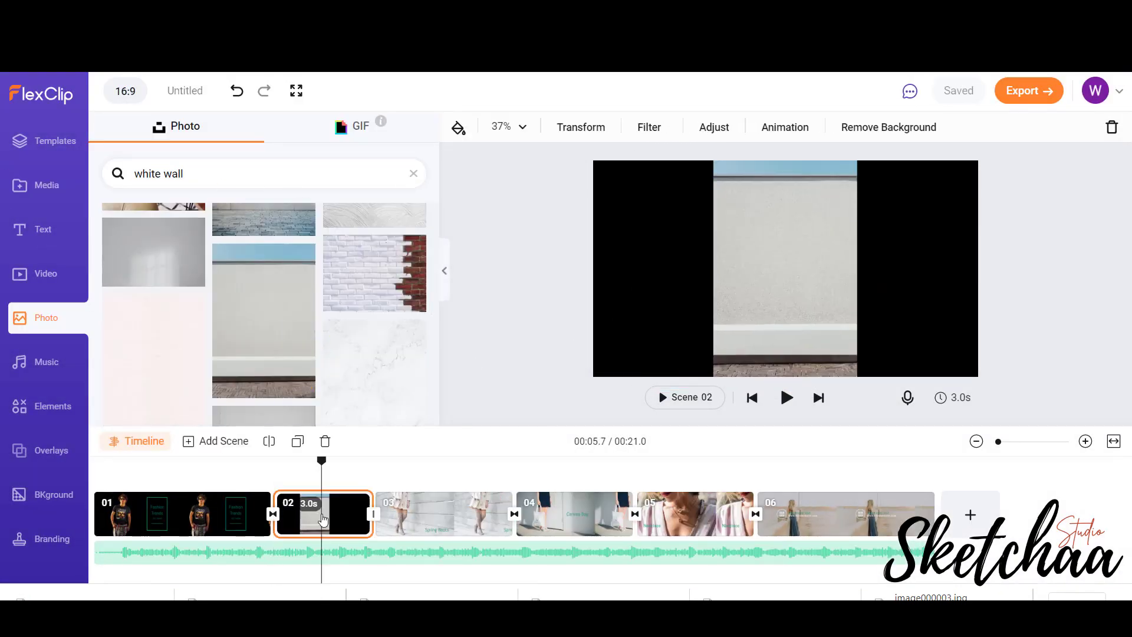
left_click(45, 495)
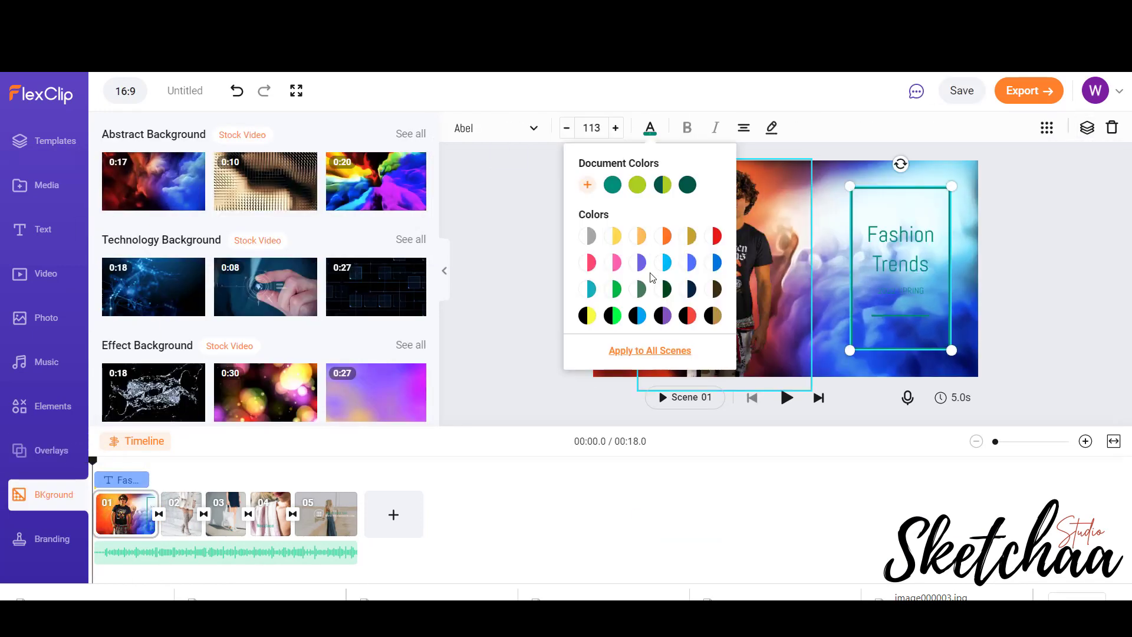
left_click(715, 268)
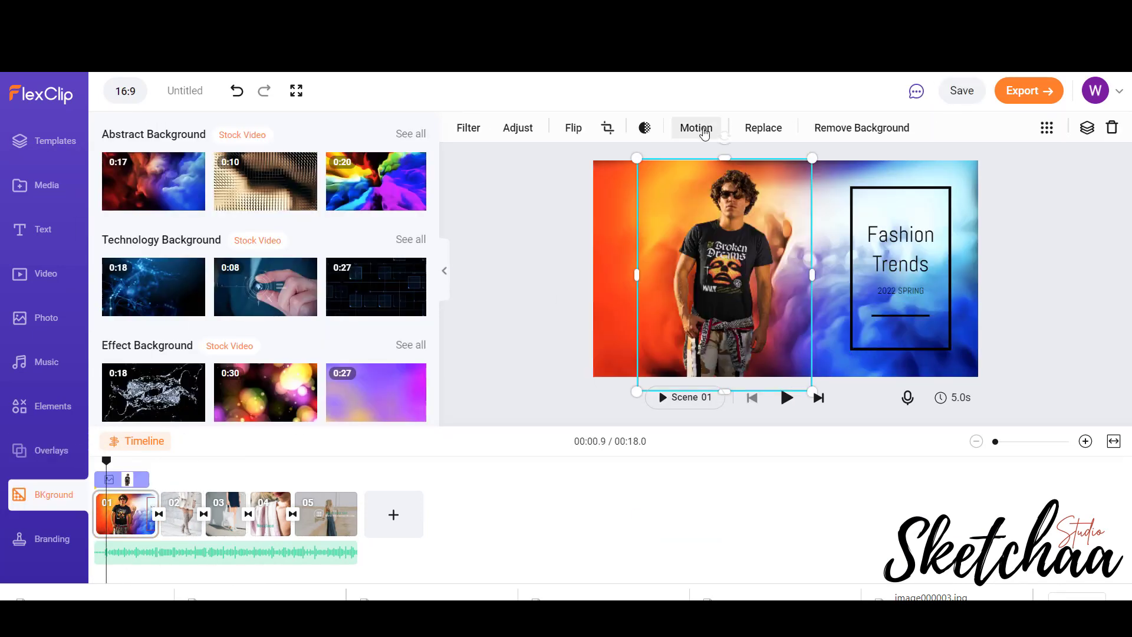
left_click(262, 514)
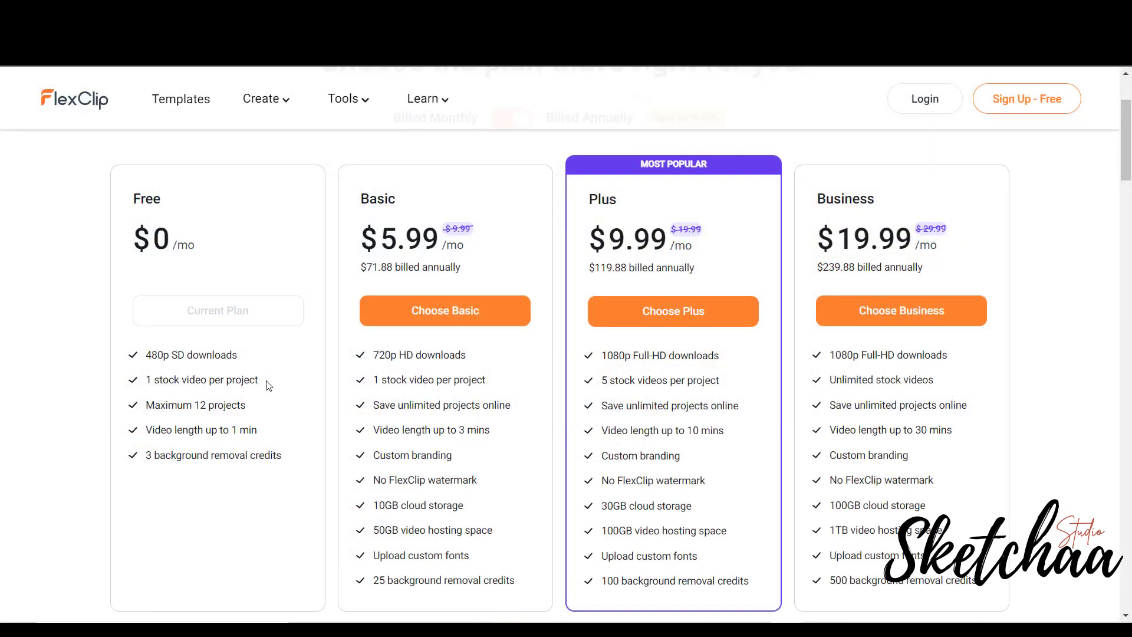
mouse_move(273, 347)
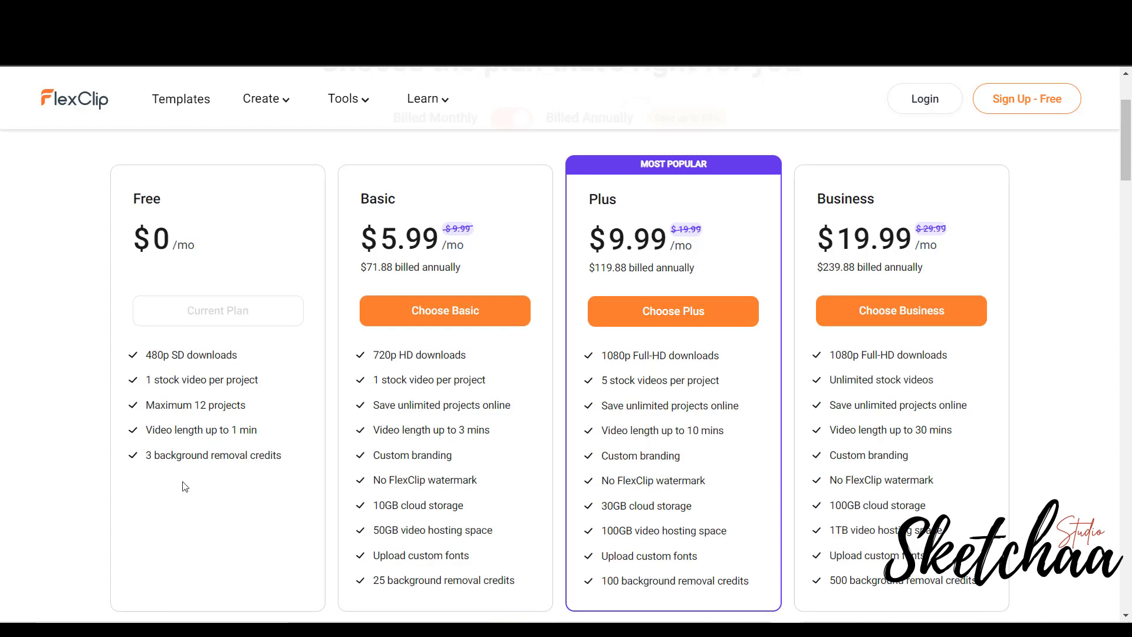
mouse_move(845, 387)
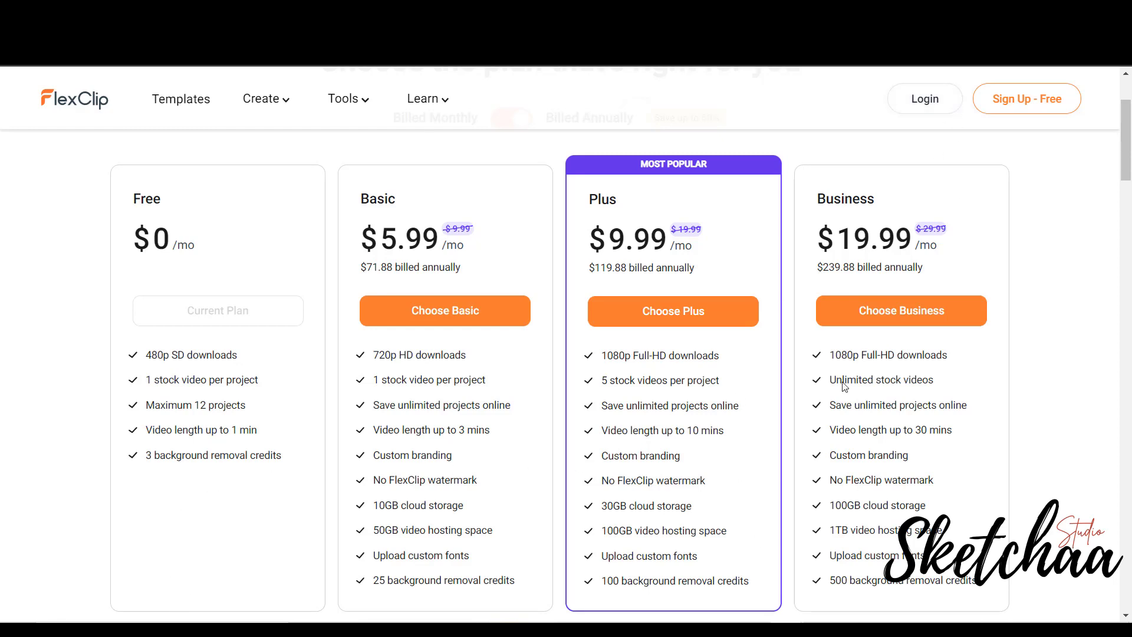
- Leave the pricing plans and scroll to 'Powerful Video Tools You Need'
left_click(344, 99)
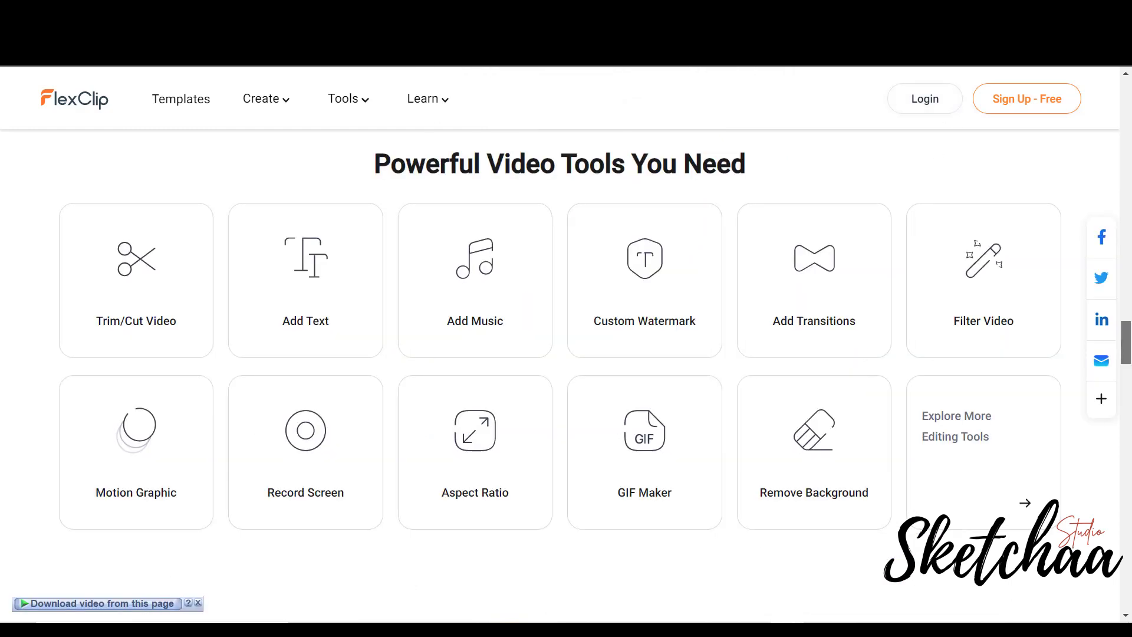
mouse_move(813, 451)
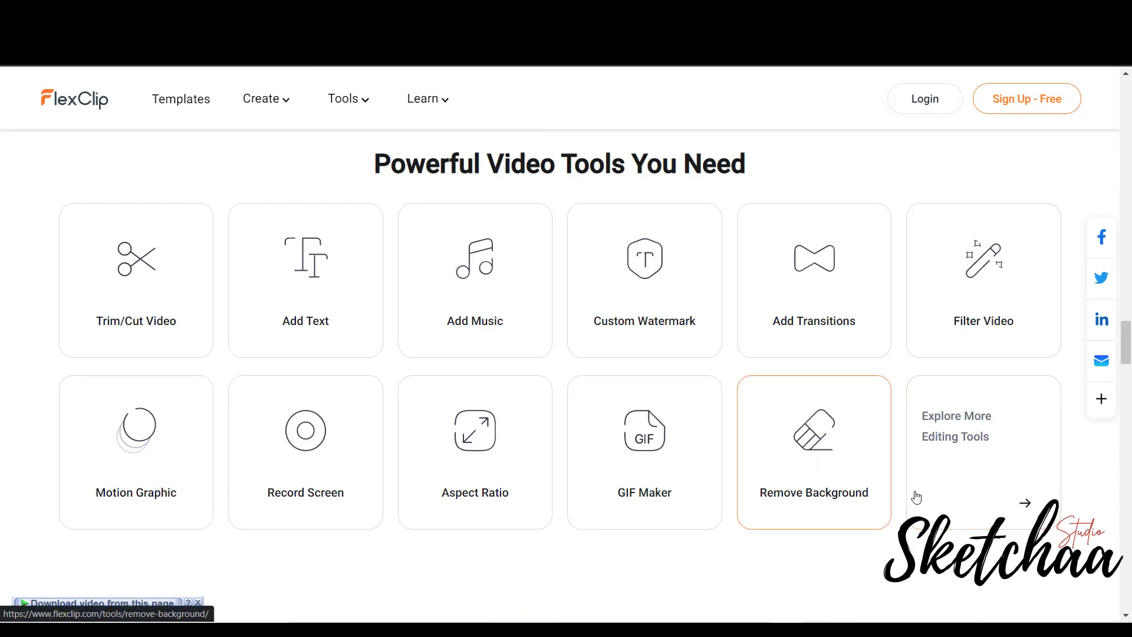
scroll("down", 3)
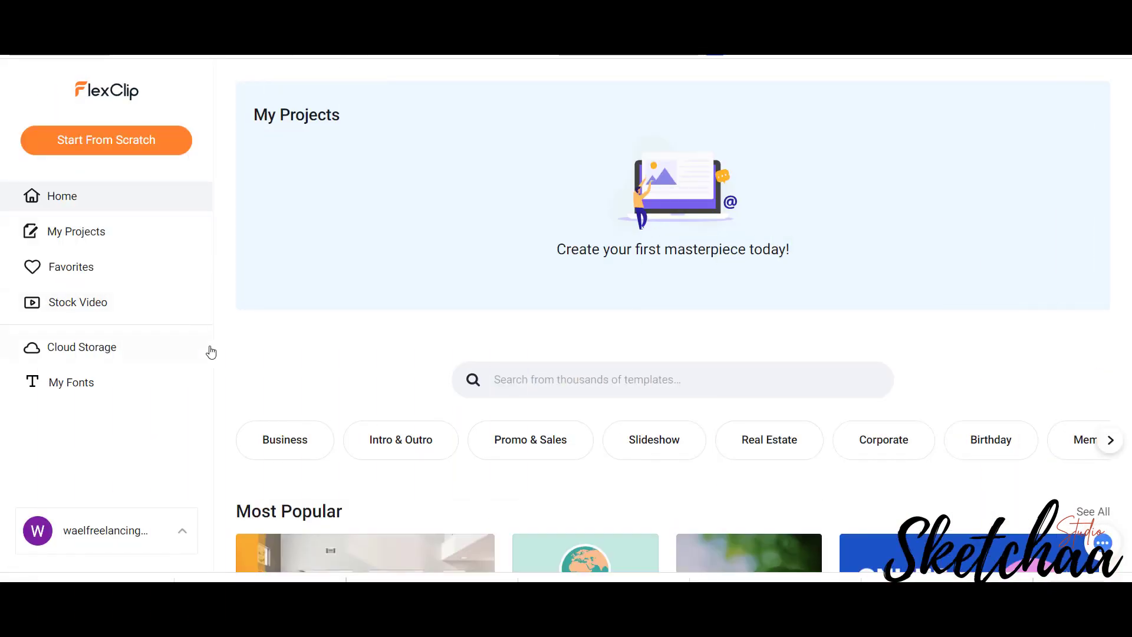
- Search templates for 'fashion', preview and play Fashion Trends, then choose Customize
type("fas")
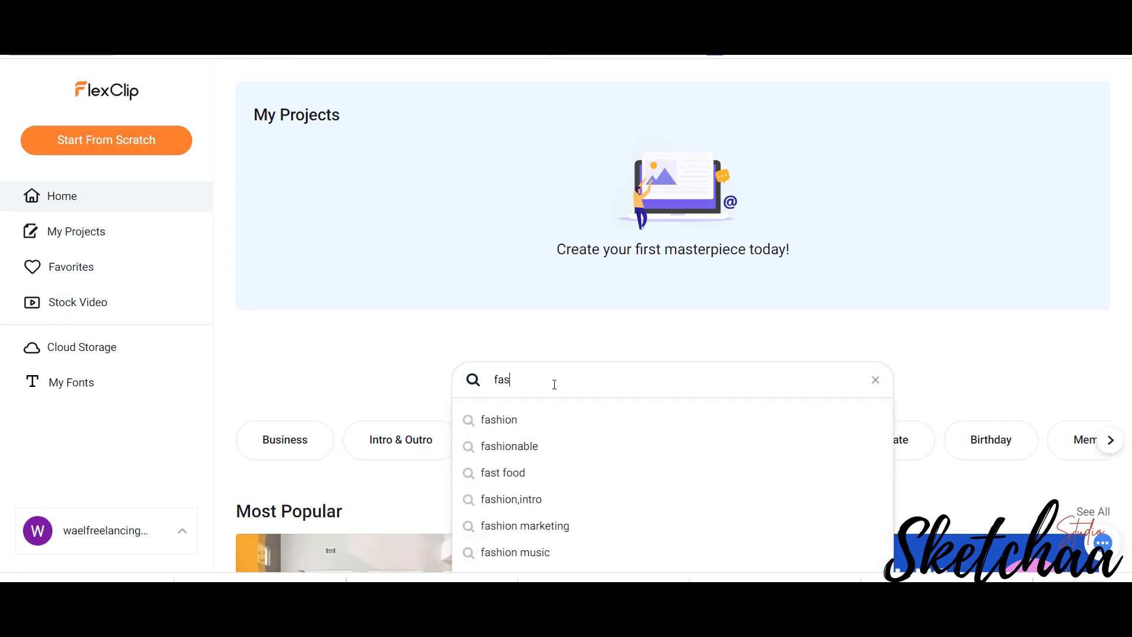
left_click(498, 420)
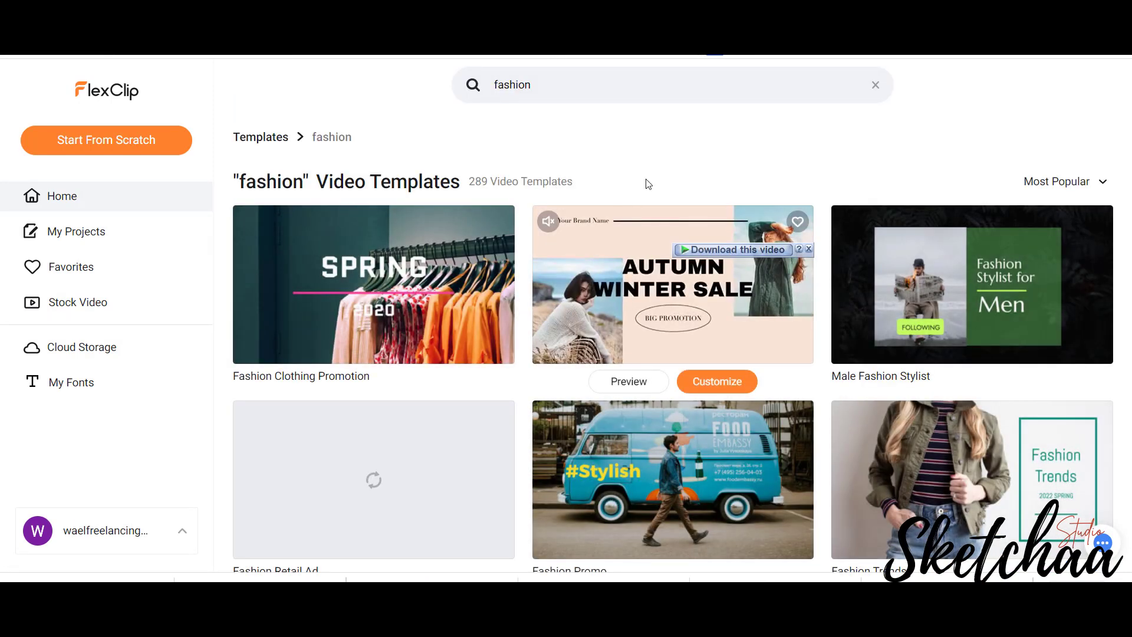
scroll("down", 3)
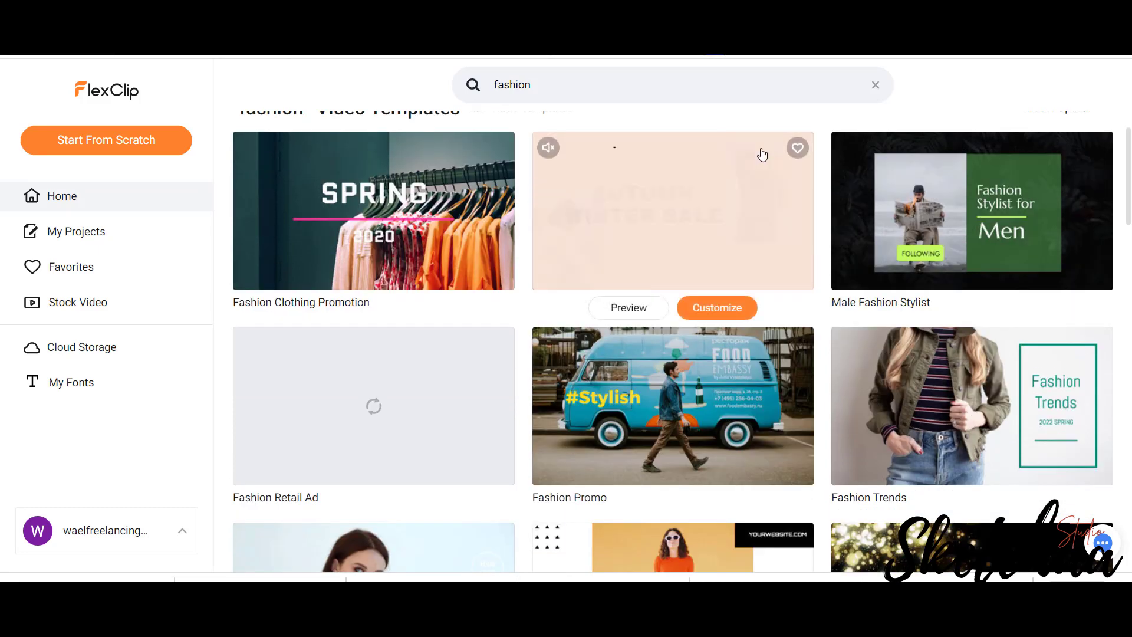
left_click(971, 404)
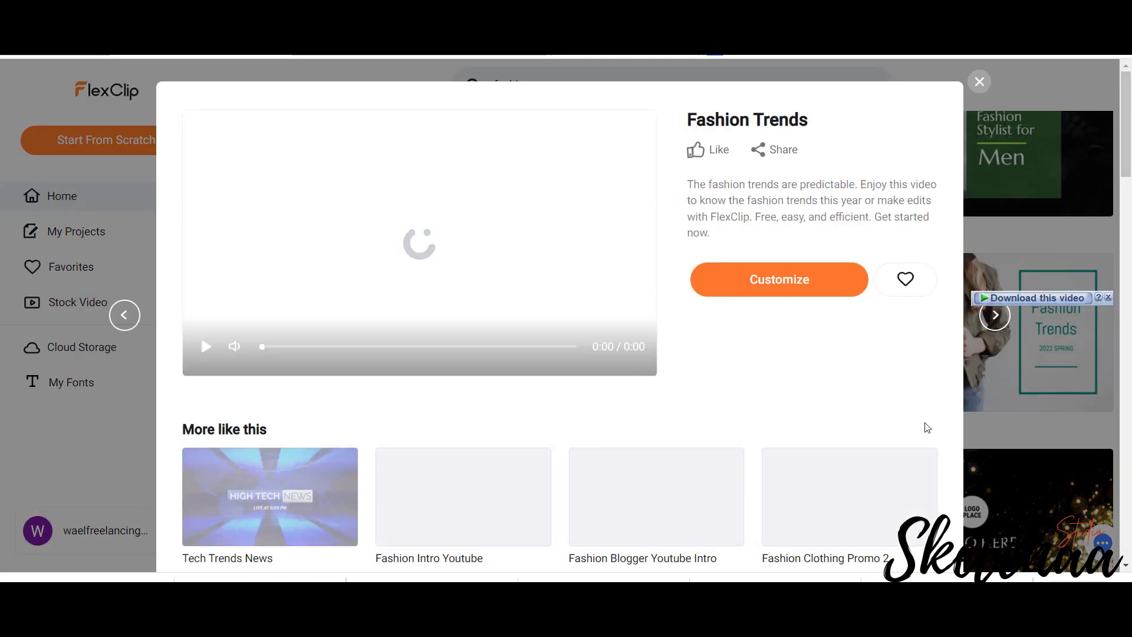
left_click(206, 347)
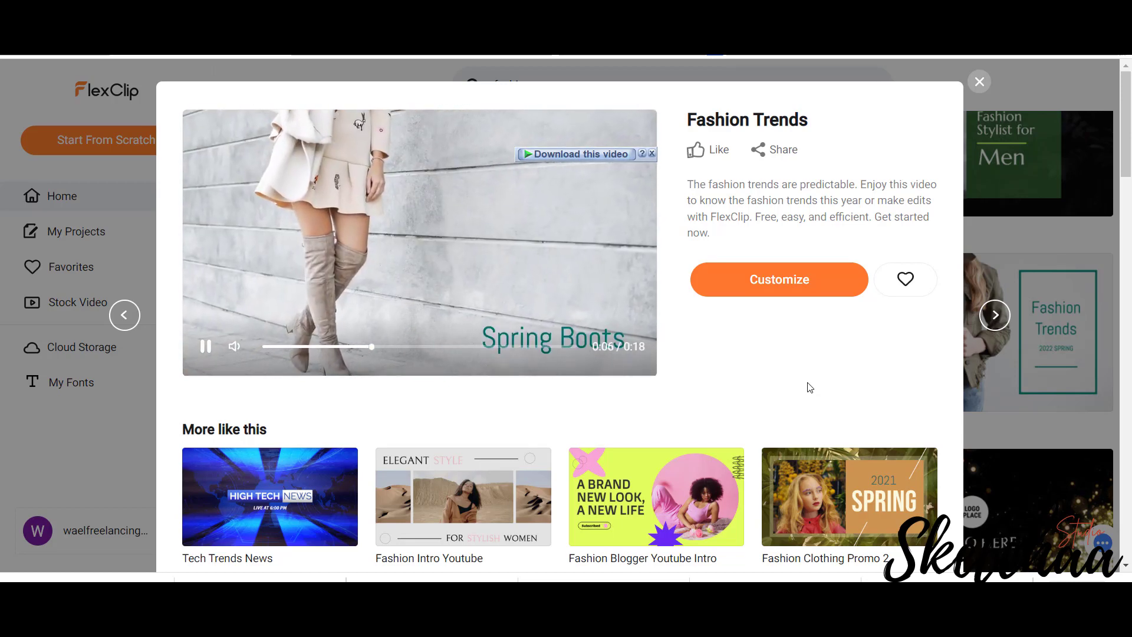
mouse_move(729, 393)
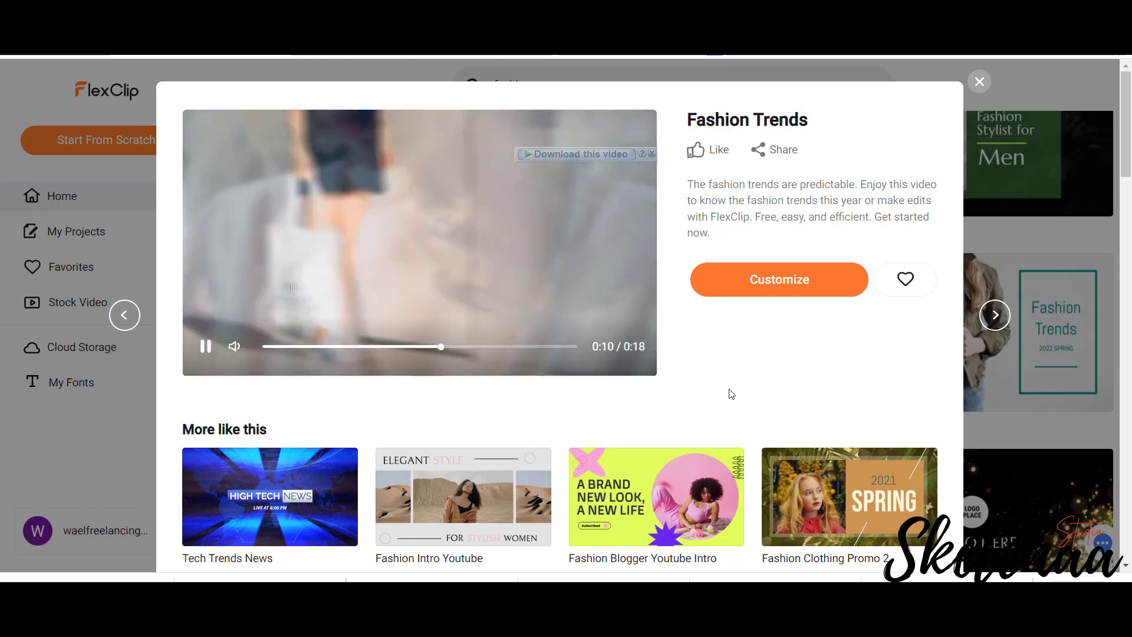
mouse_move(779, 283)
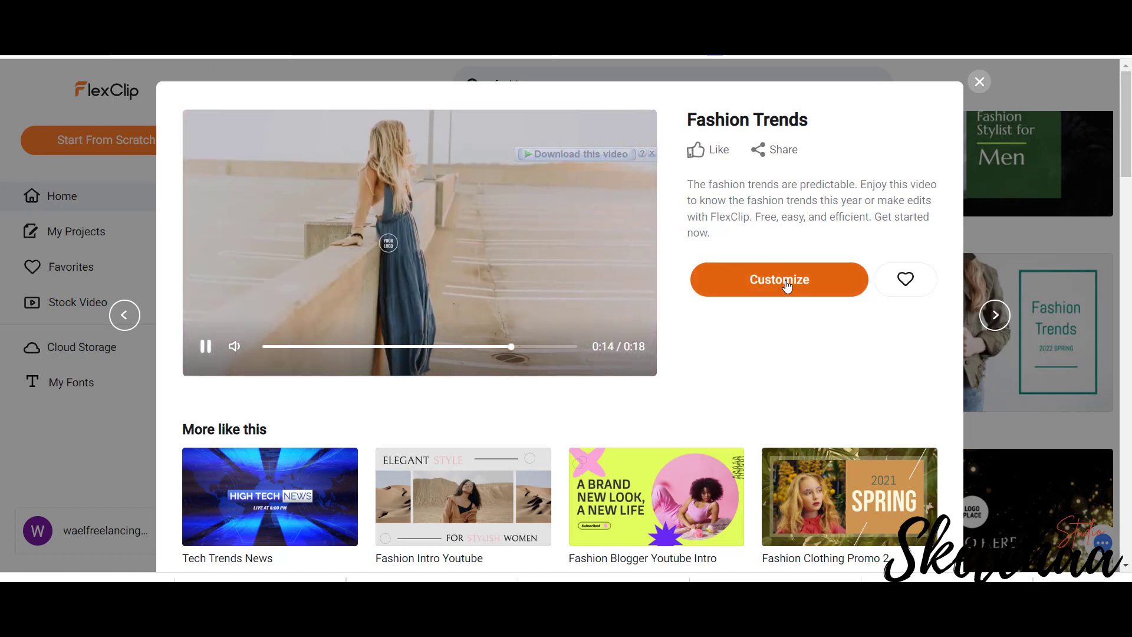
left_click(778, 280)
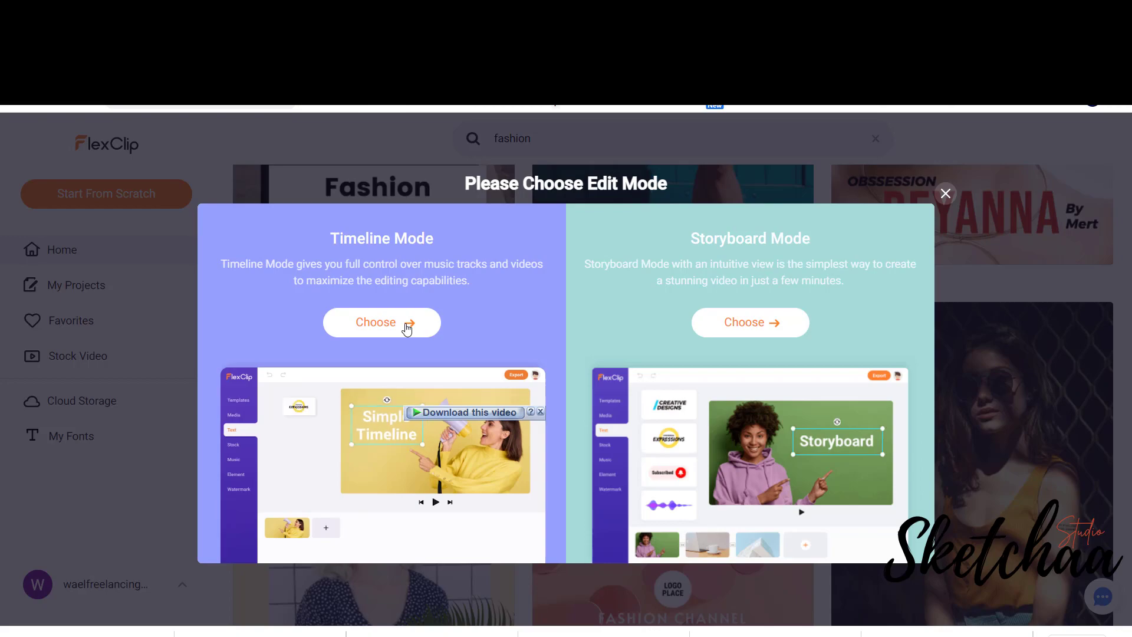
- Edit in Timeline Mode, delete the FASHION OPENER title, and show all Modern Titles
left_click(382, 322)
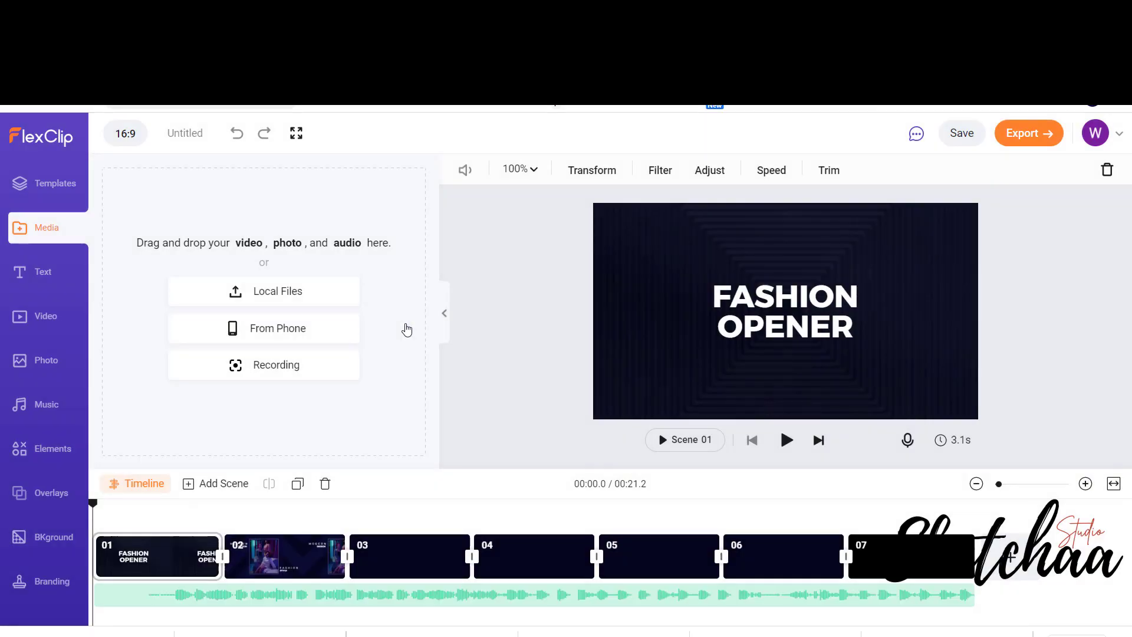
left_click(784, 311)
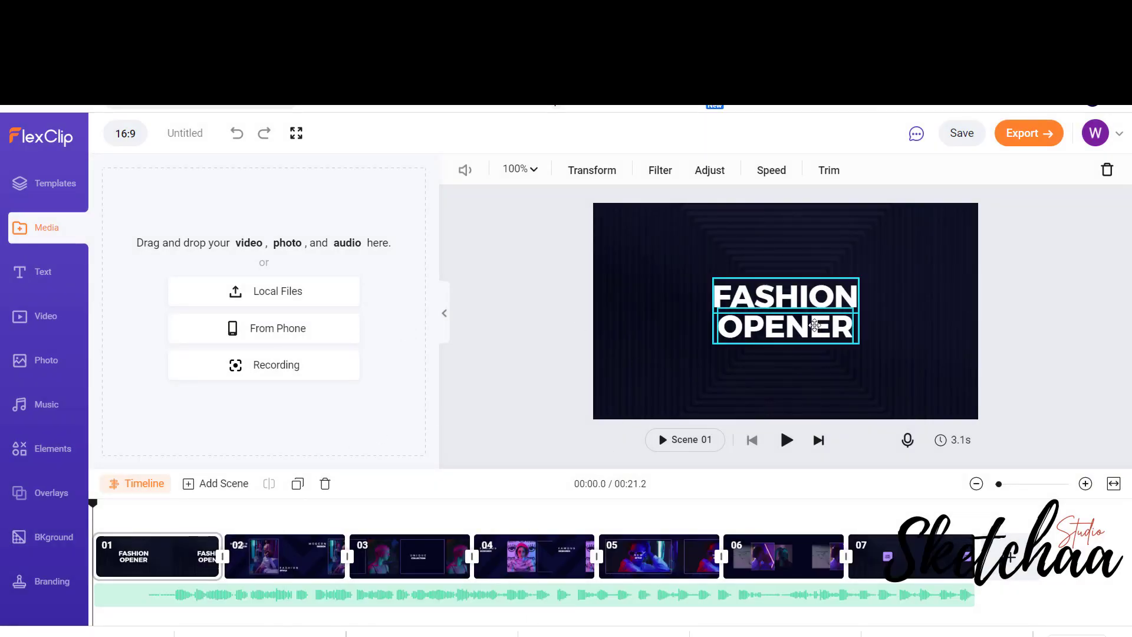
left_click(785, 311)
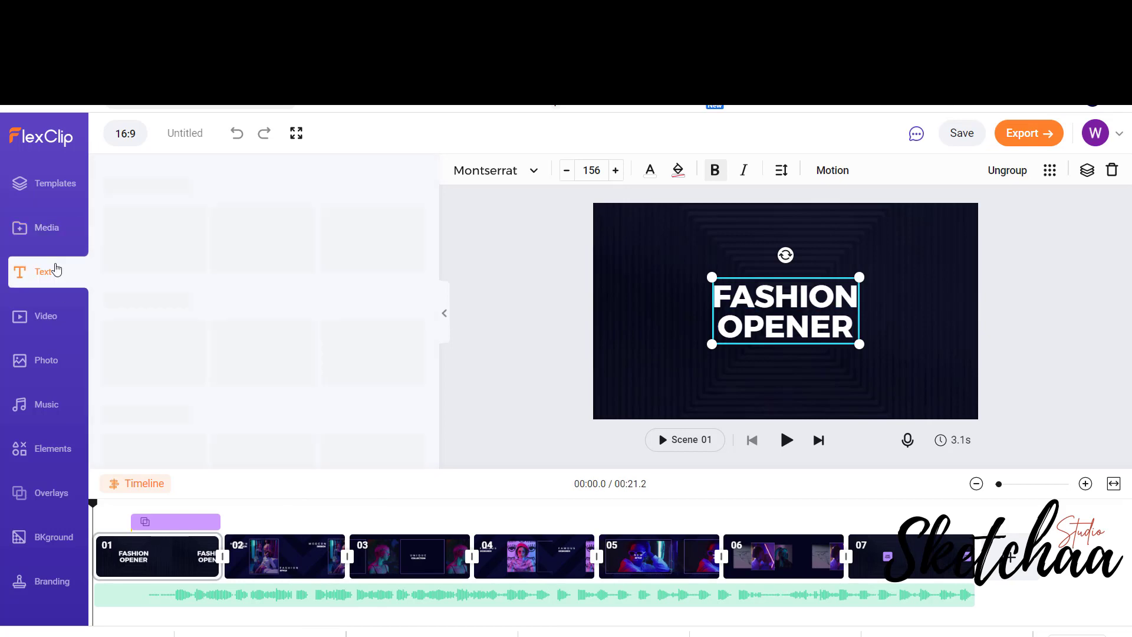
left_click(42, 271)
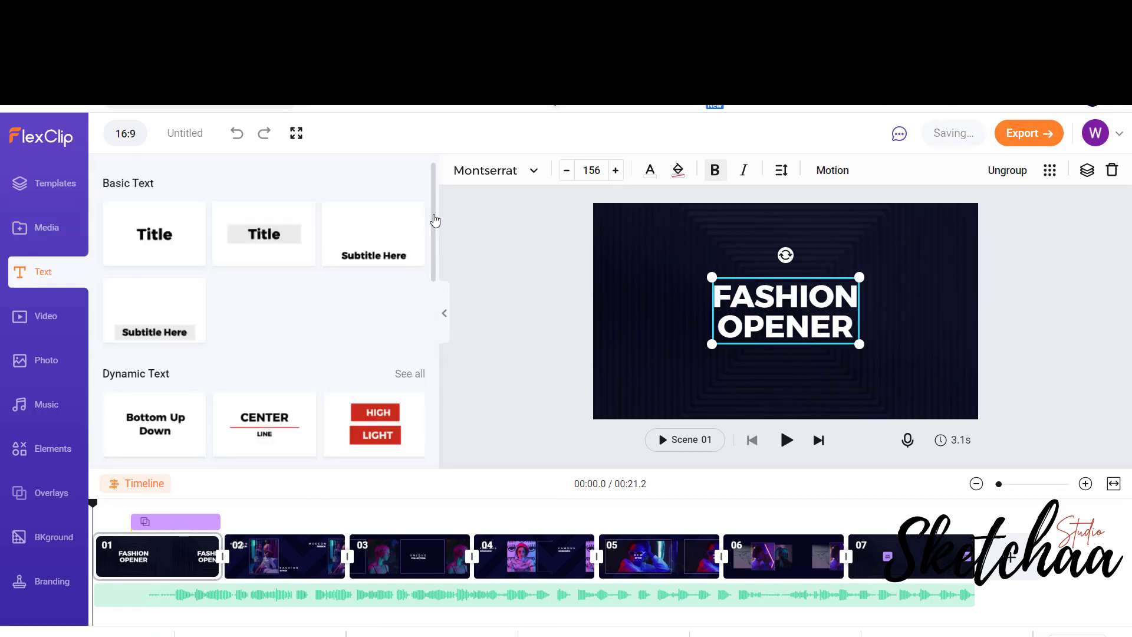
scroll("down", 3)
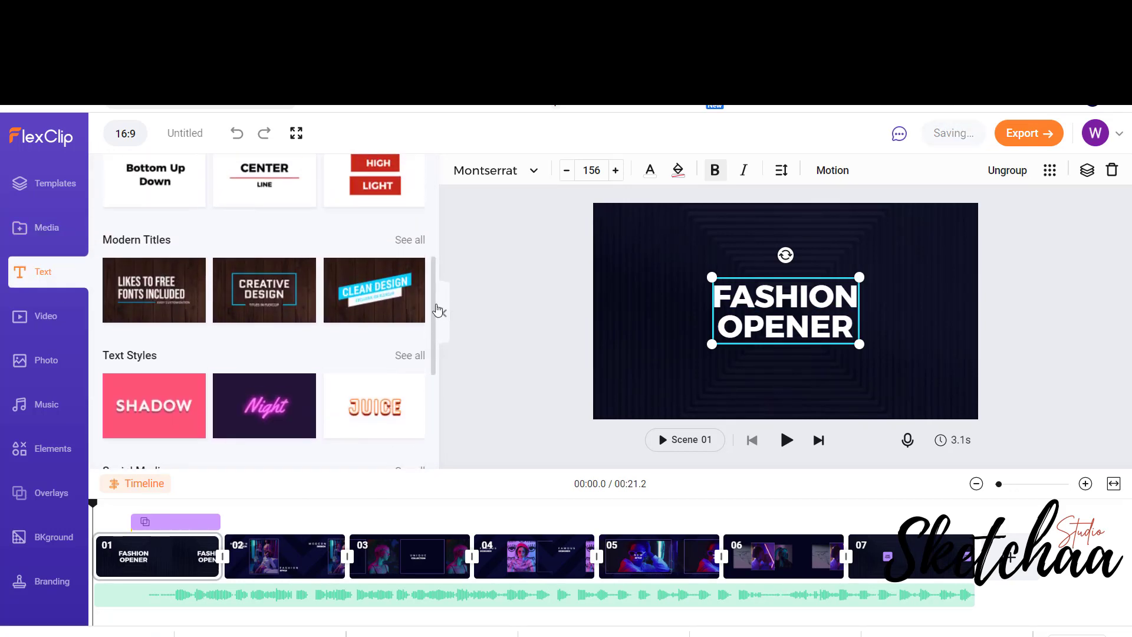
left_click(409, 240)
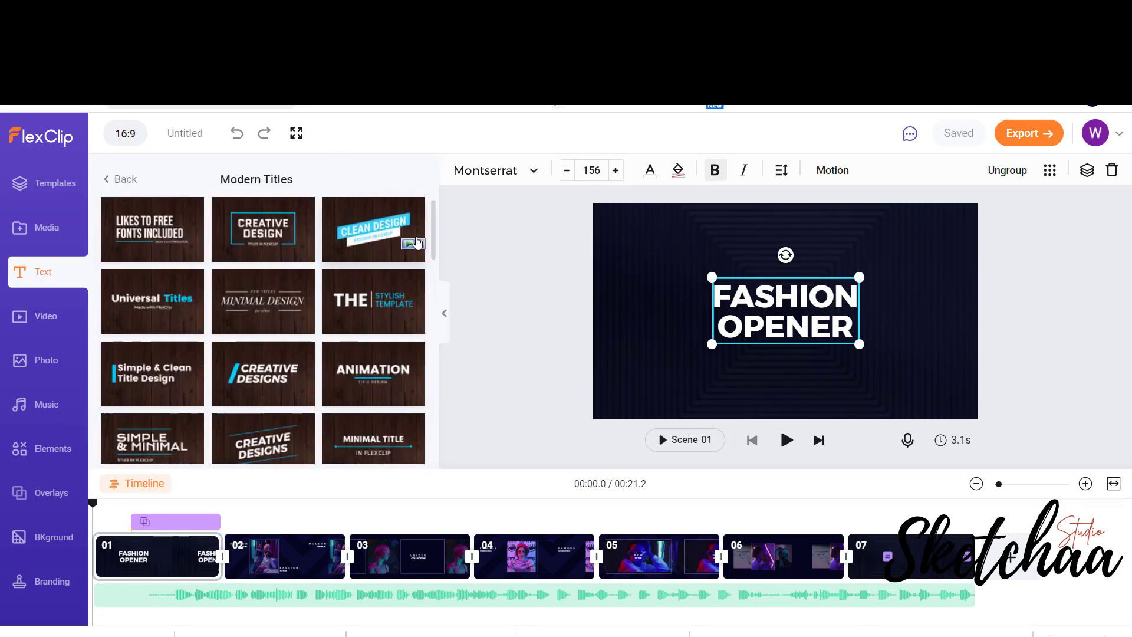
left_click(476, 332)
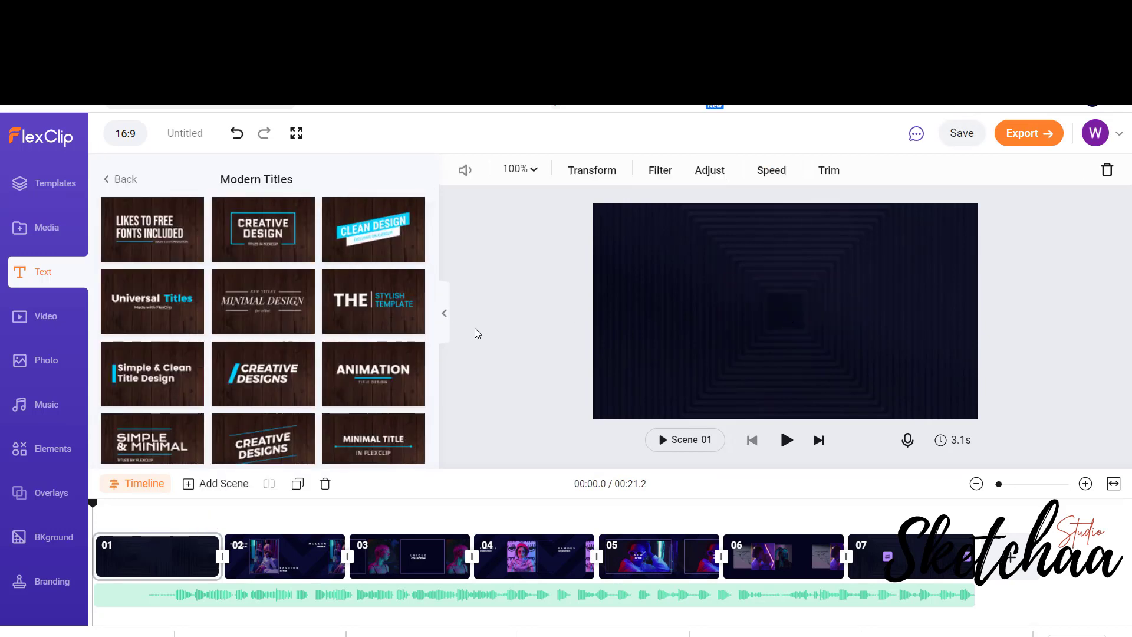
mouse_move(373, 301)
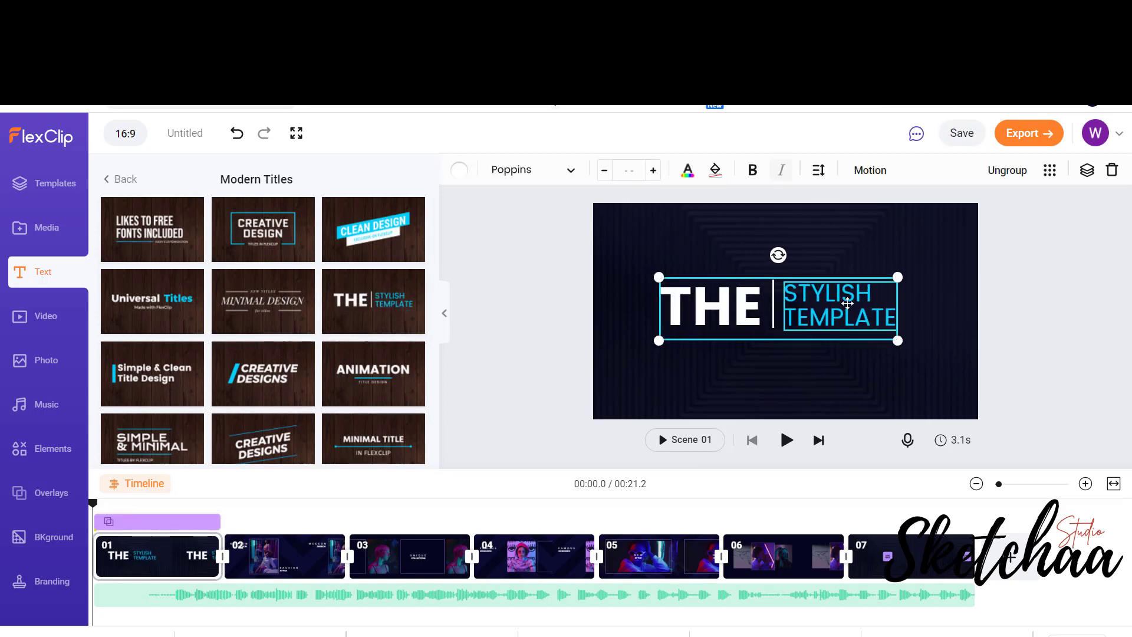
- Retype the Stylish Template title as COOL TRENDING DESIGNS, preview it, and select scene 1
double_click(830, 303)
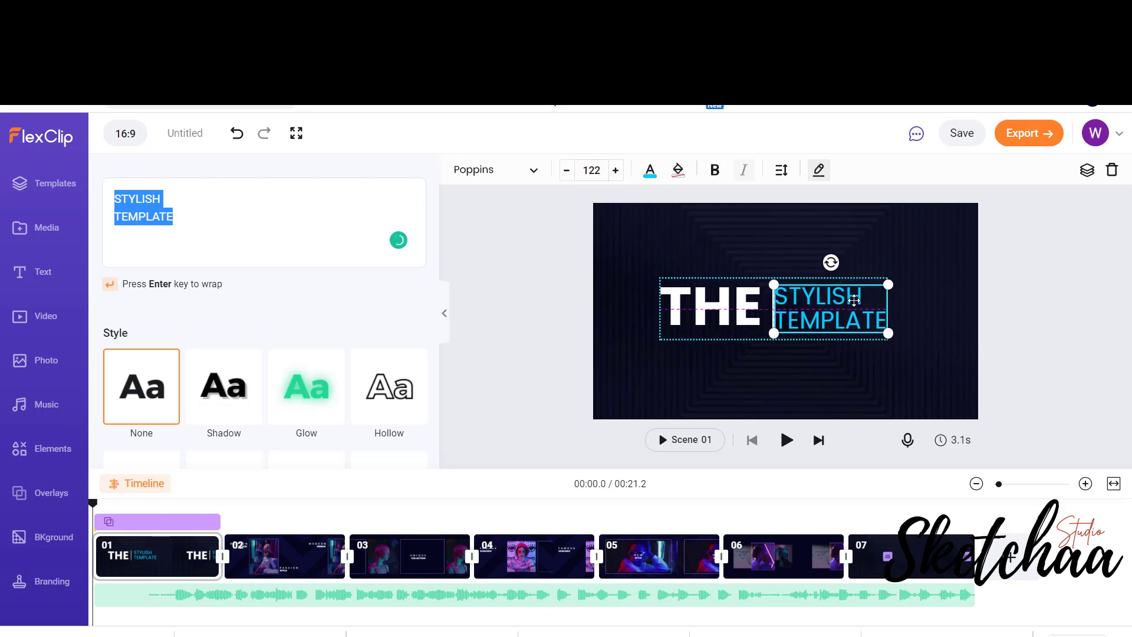
type("T")
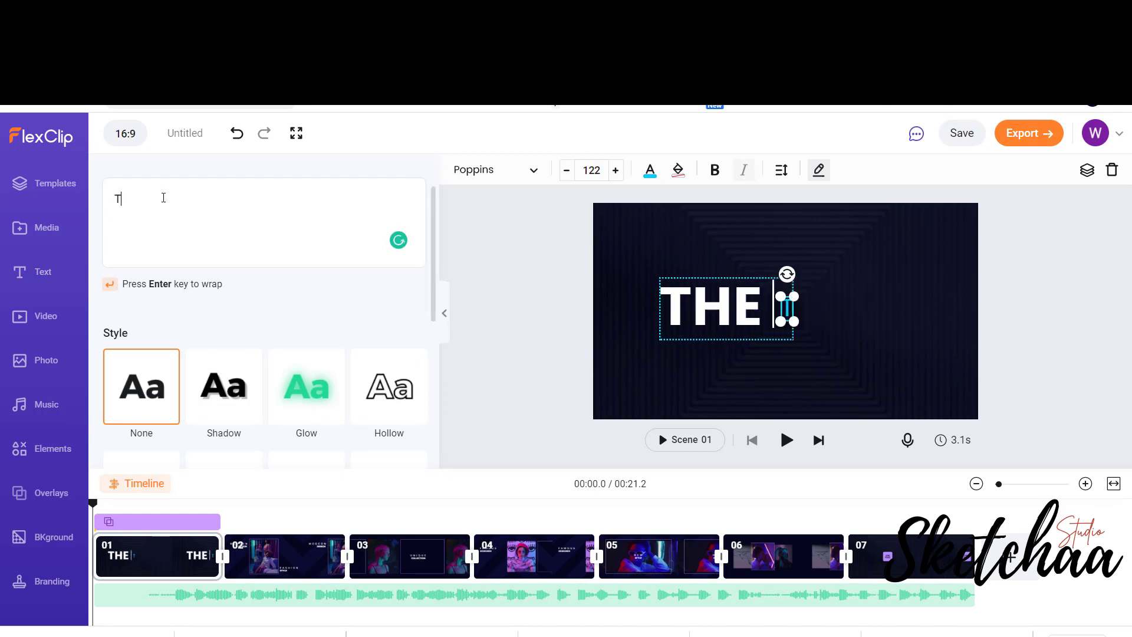
type("TRENDING")
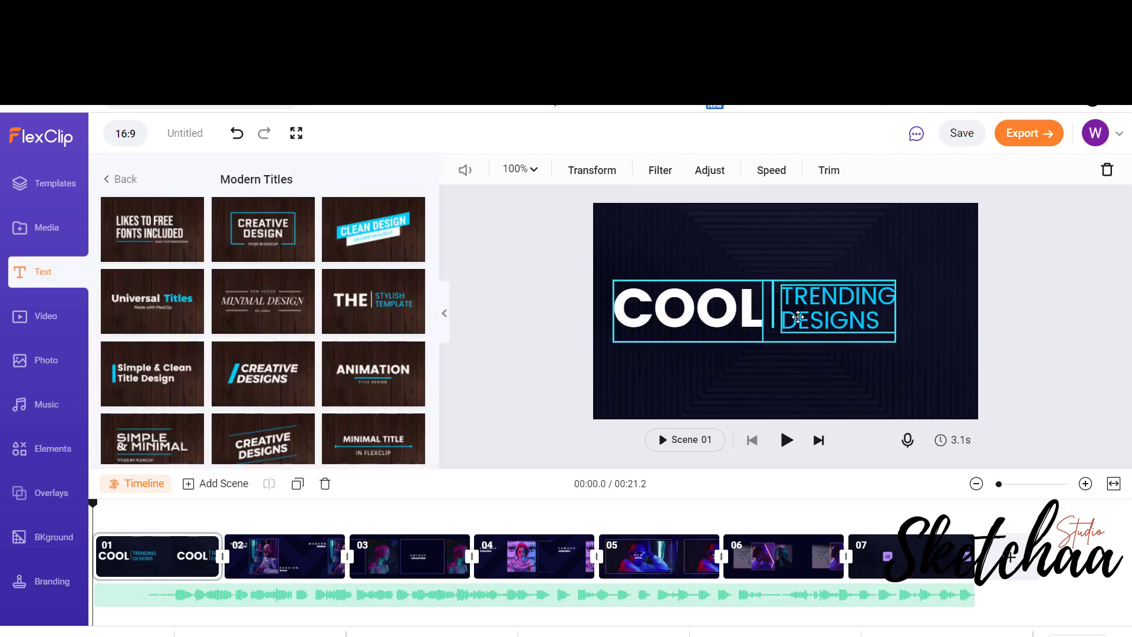
left_click(849, 374)
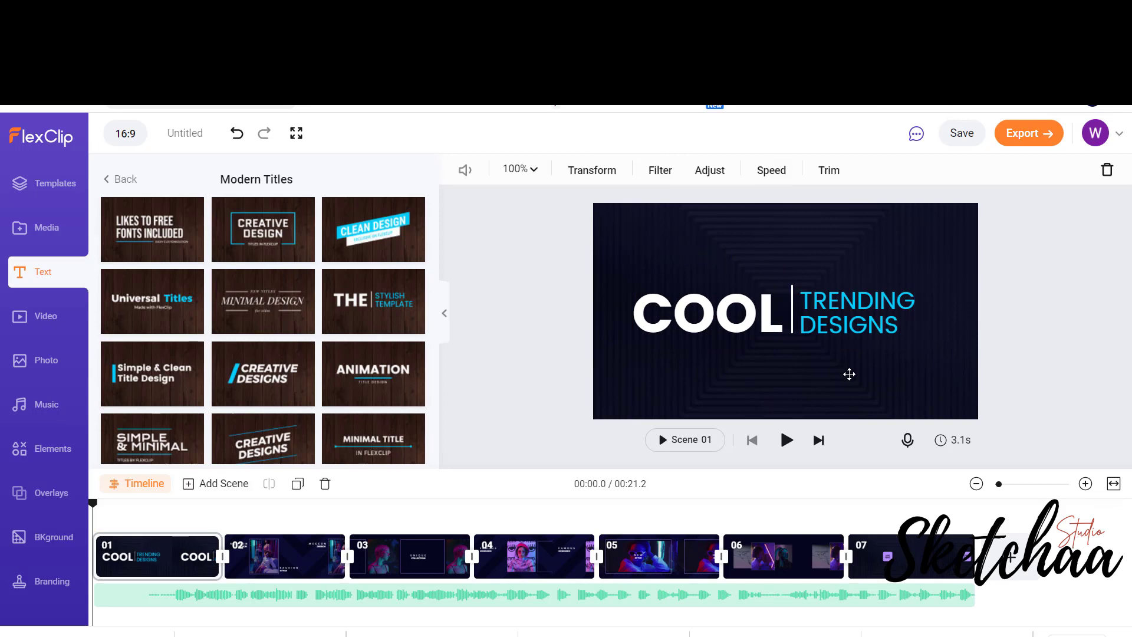
left_click(785, 440)
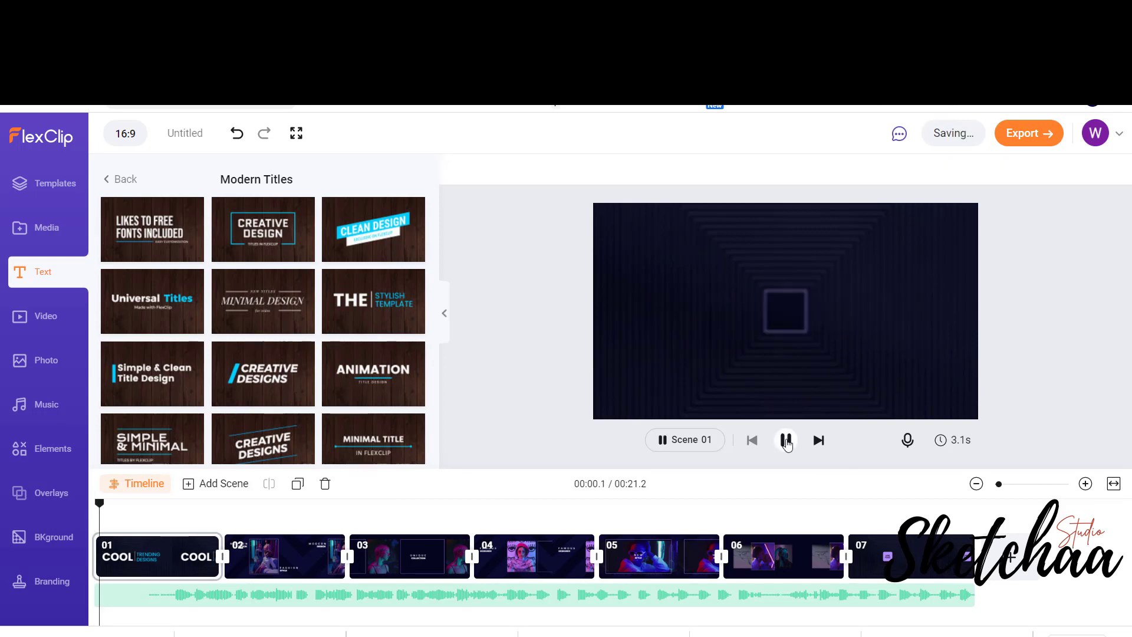
left_click(785, 440)
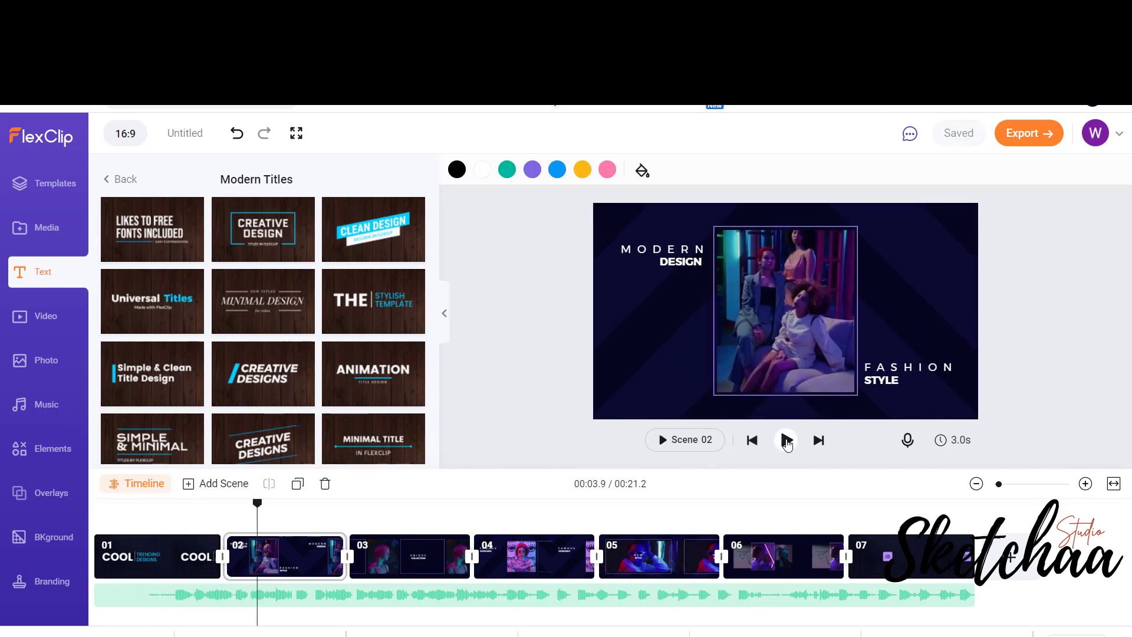
left_click(156, 556)
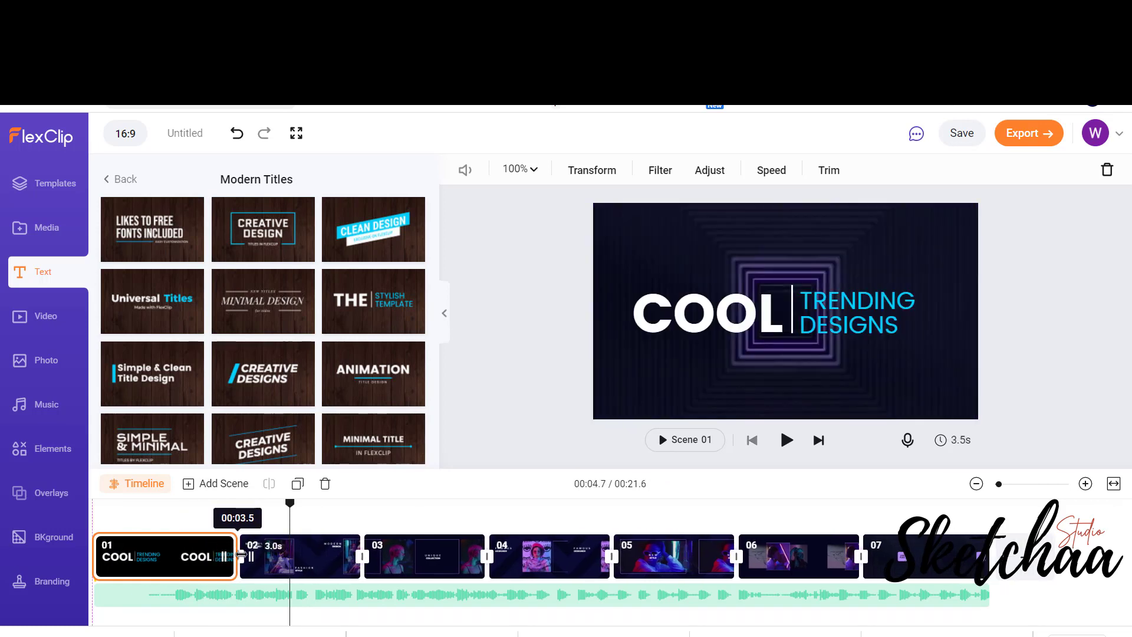
- Preview scene 1 and set its duration to 0:04
left_click(786, 440)
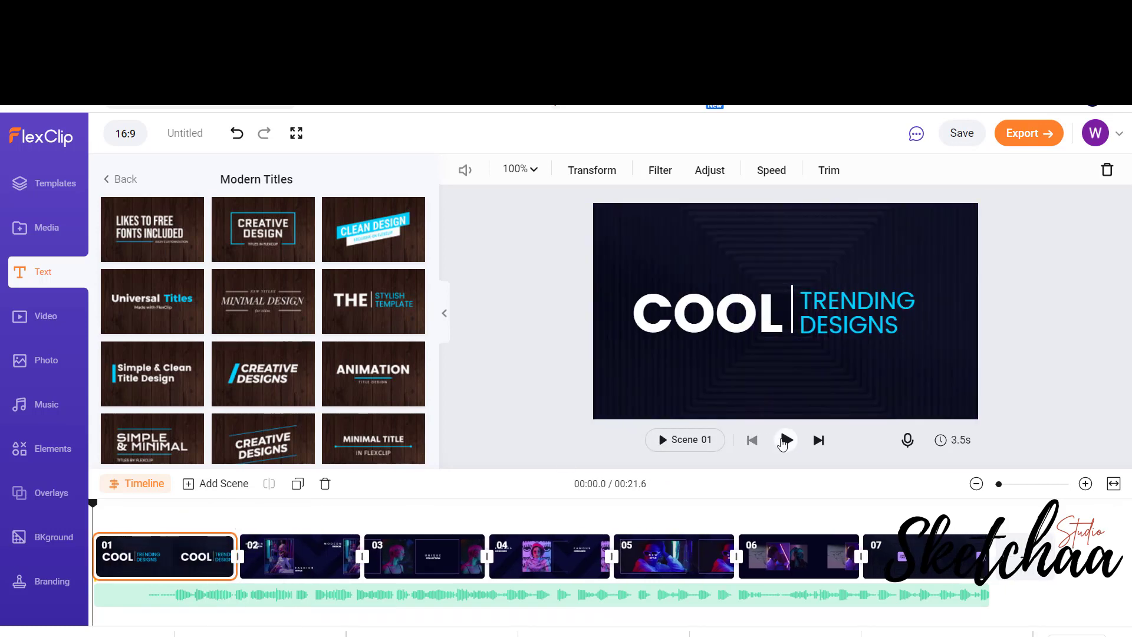
left_click(785, 439)
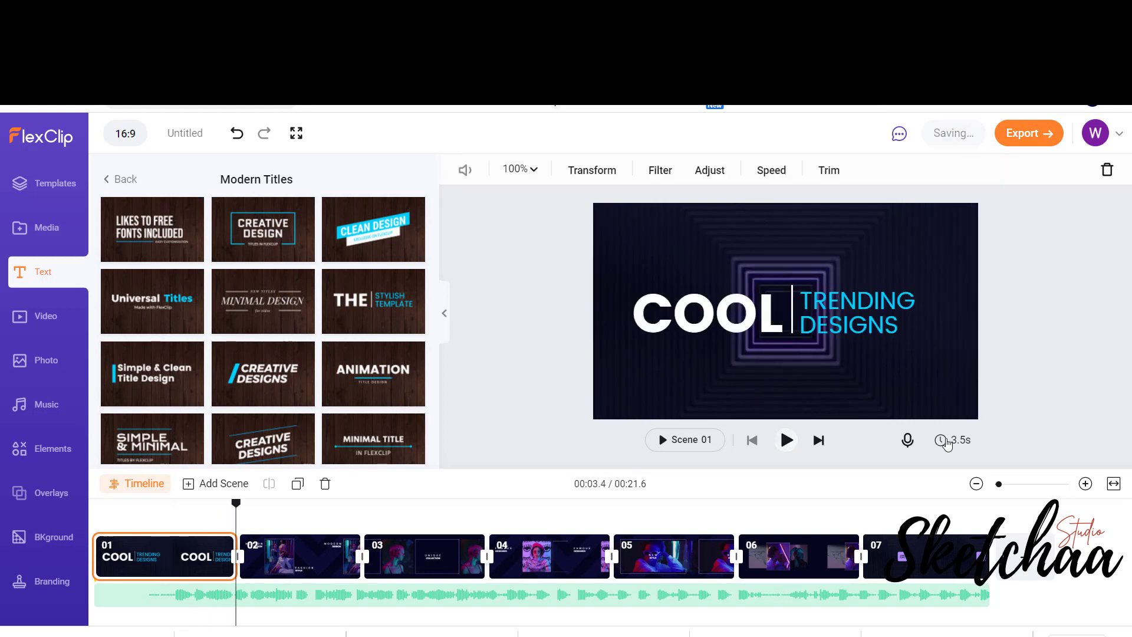
left_click(952, 440)
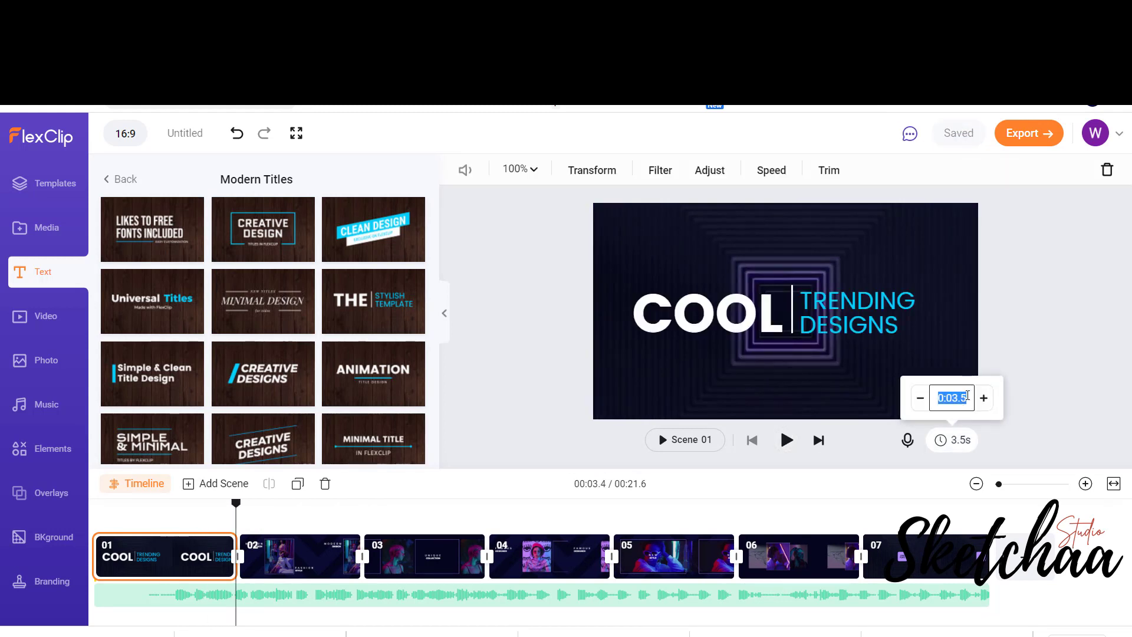
type("0:04")
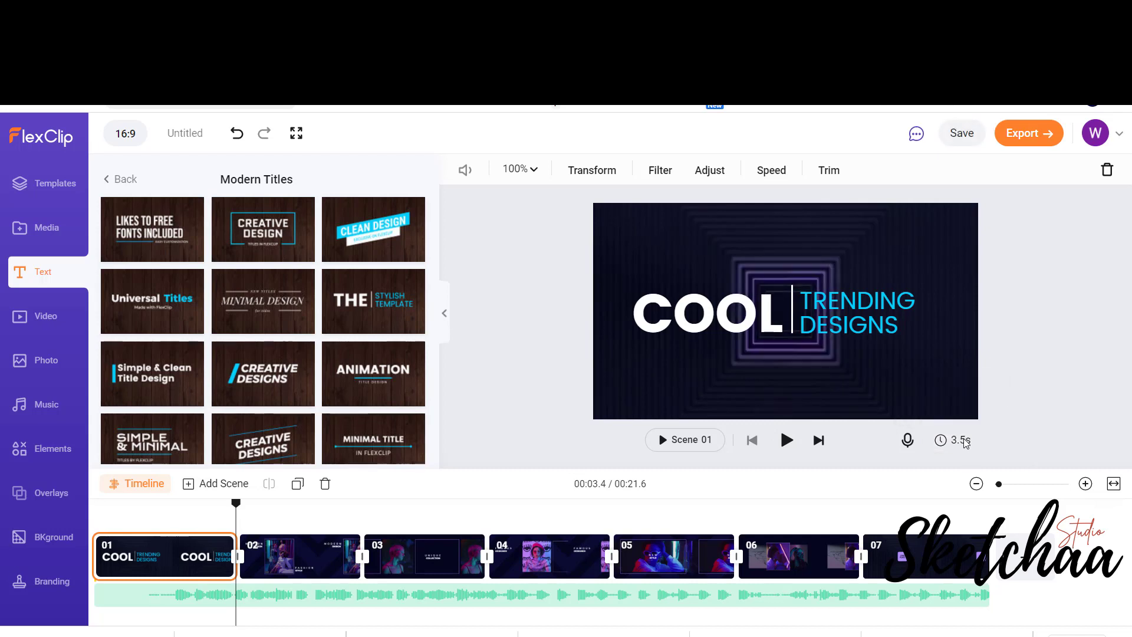
mouse_move(1018, 431)
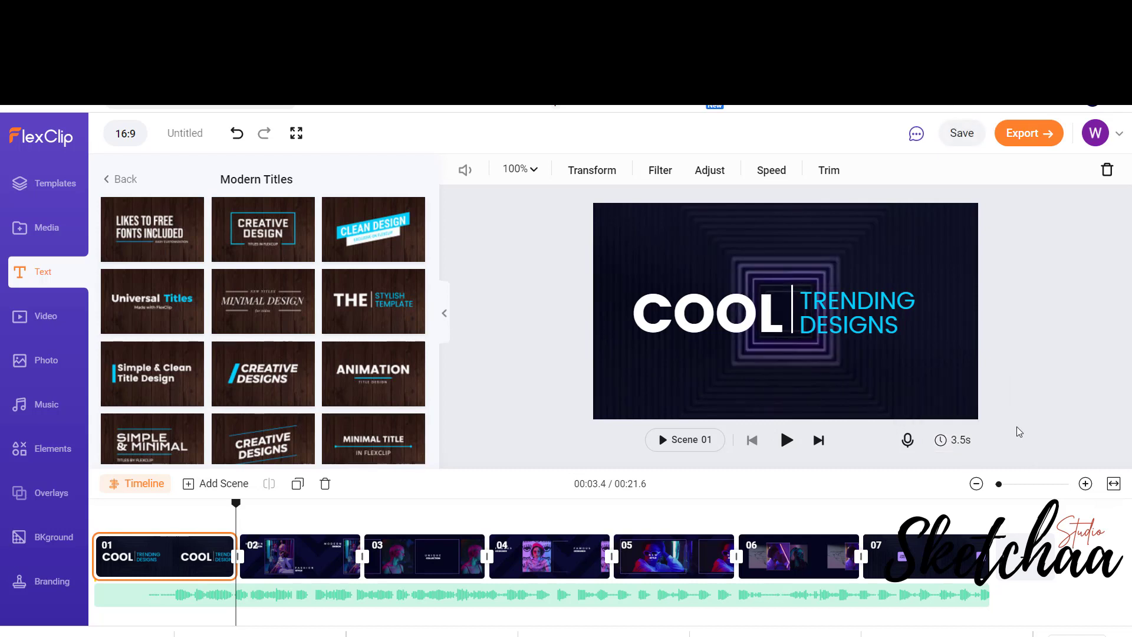
- Lower the clip speed so scene 1 lasts 5.3 seconds, then play it back
left_click(771, 170)
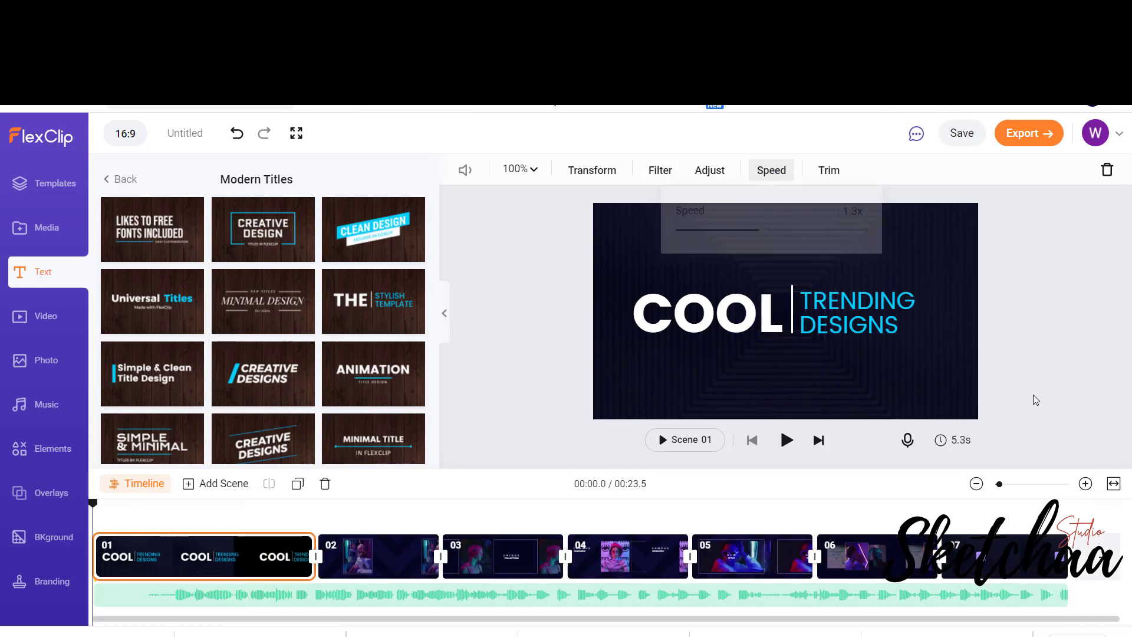
left_click(785, 440)
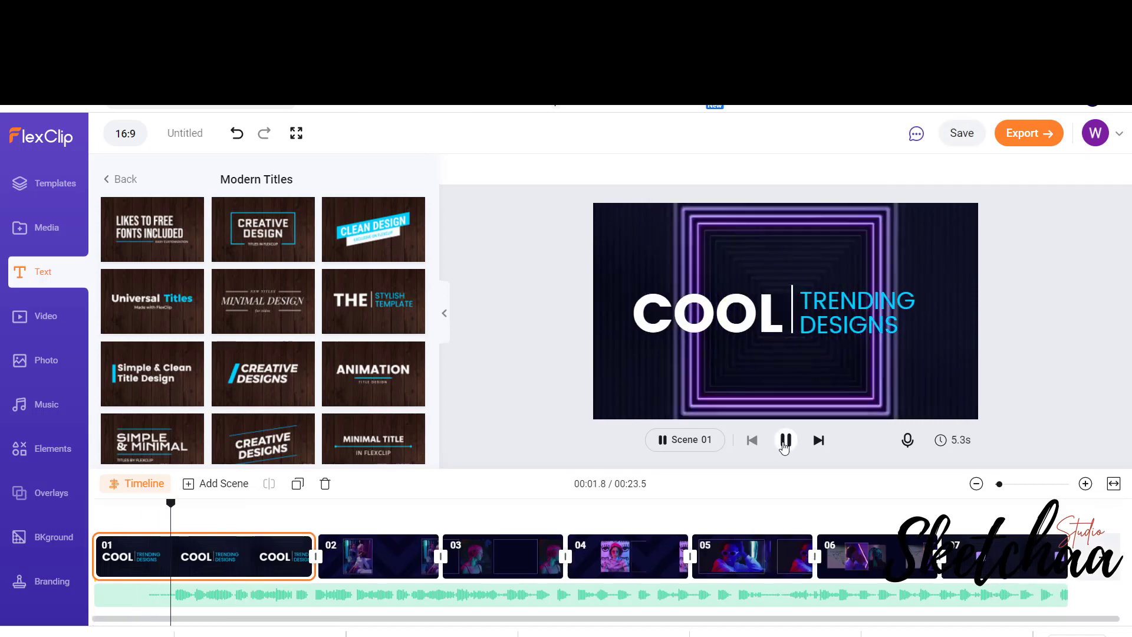
left_click(785, 439)
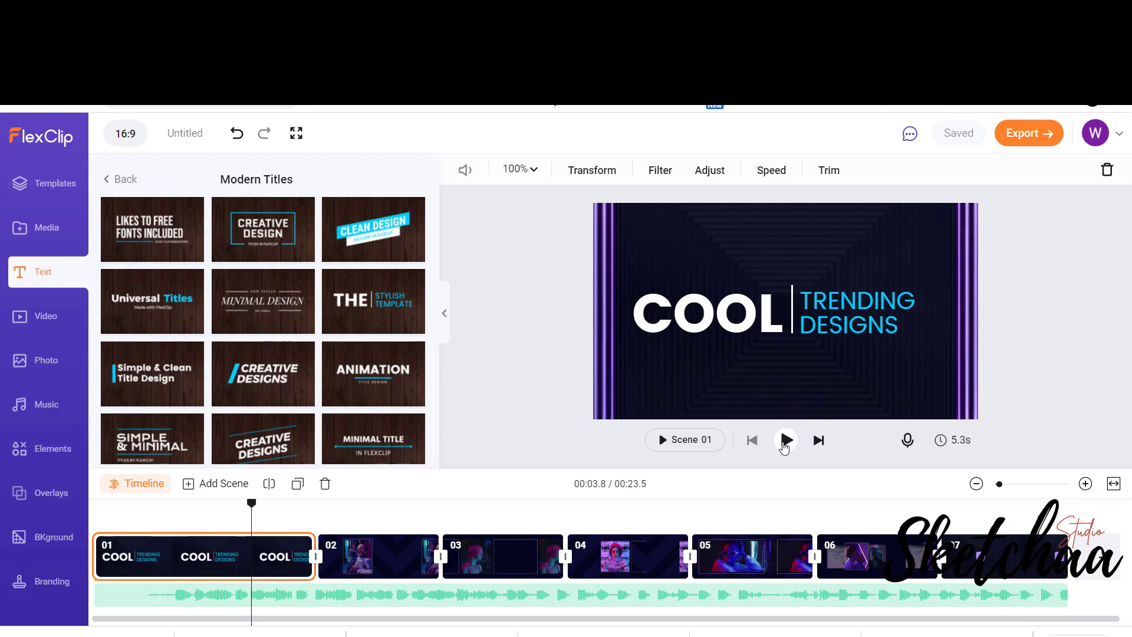
left_click(785, 440)
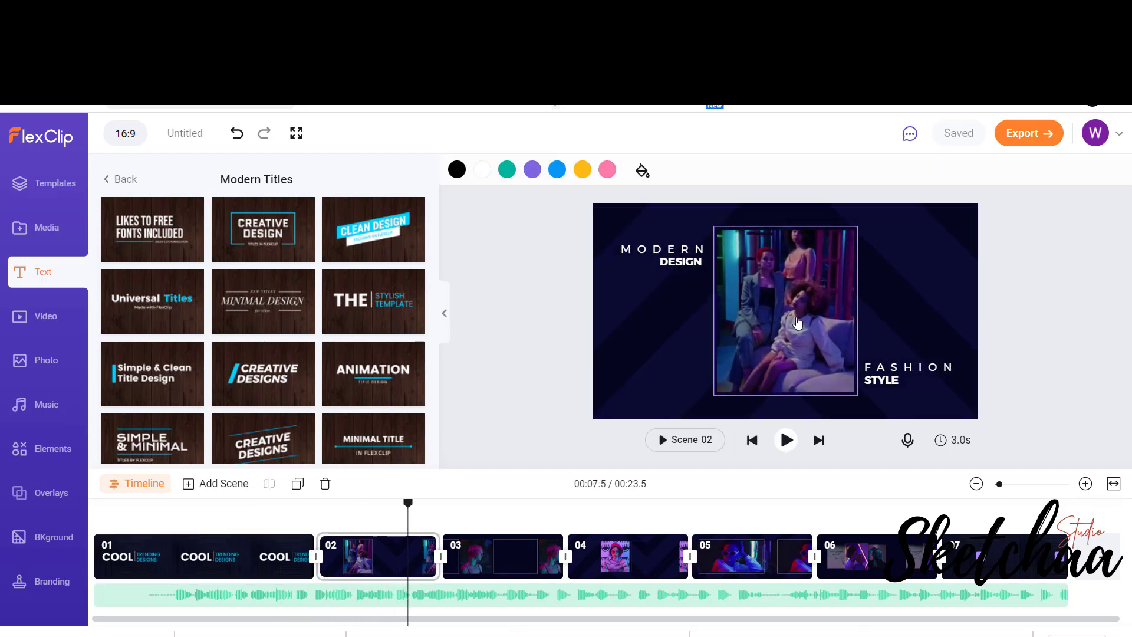
- Upload the sweatshirt mockup from Local Files and place it in scene 02's frame
left_click(46, 227)
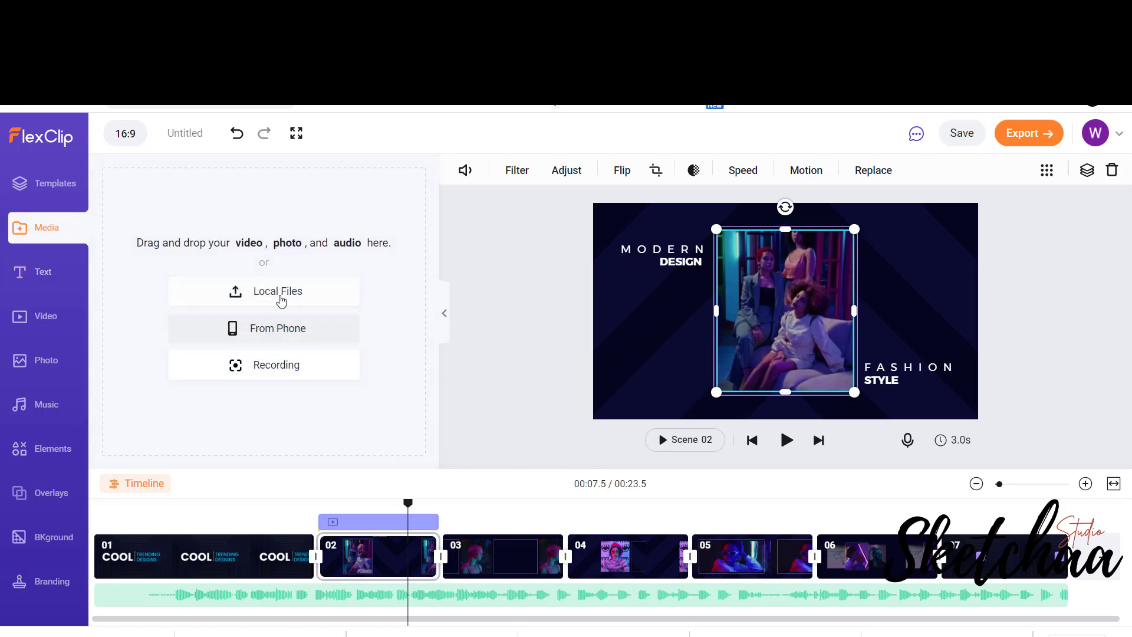
left_click(277, 291)
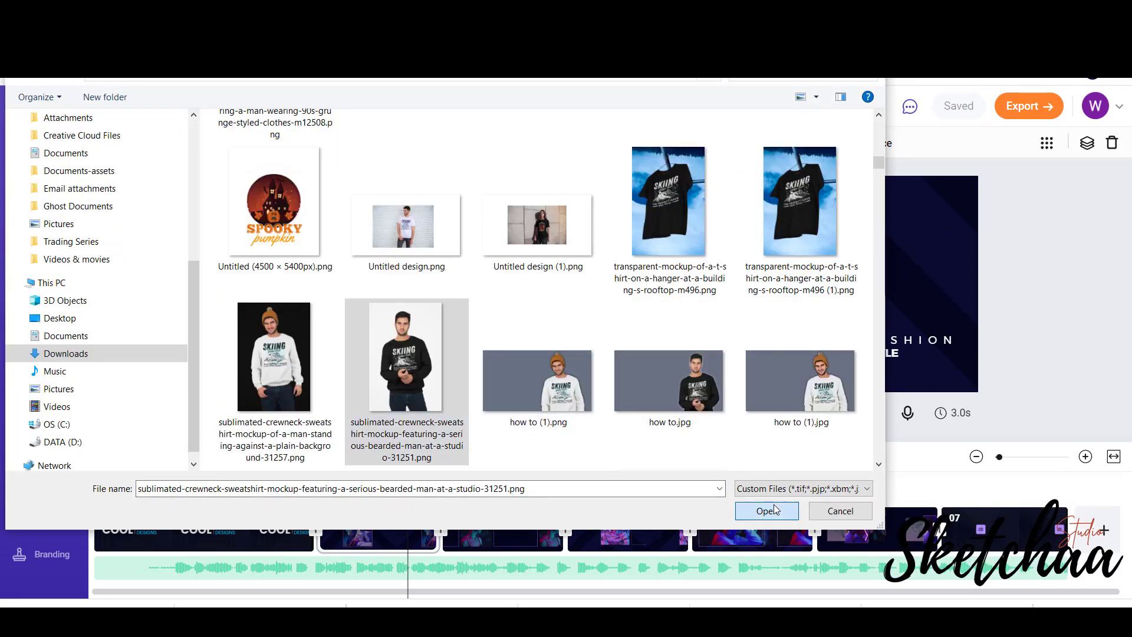
left_click(766, 511)
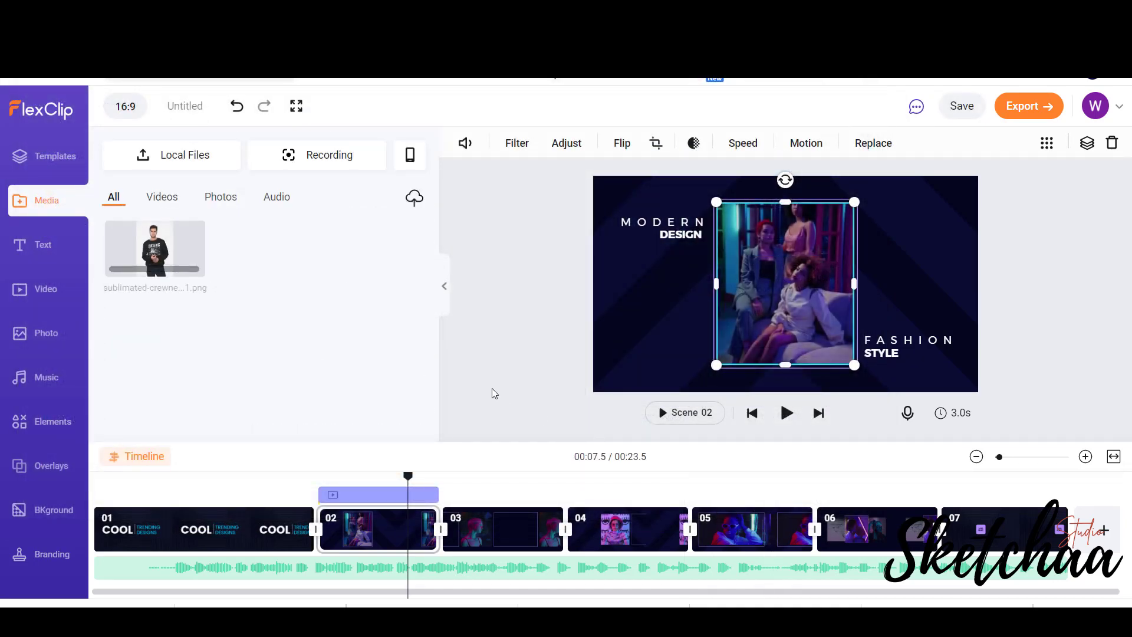
mouse_move(421, 382)
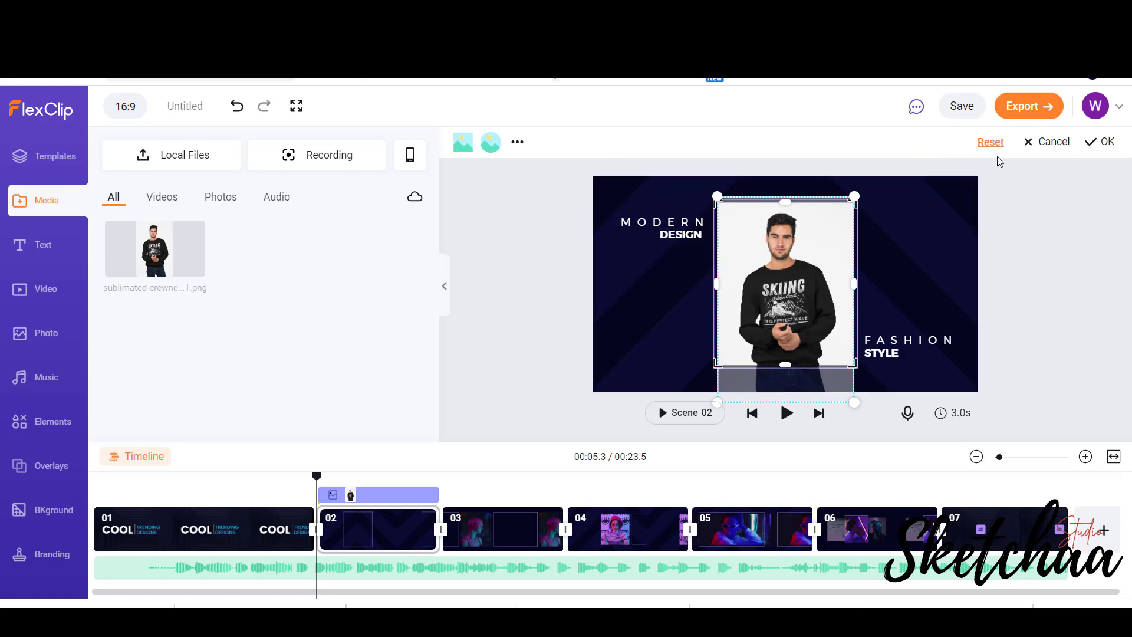
left_click(1099, 142)
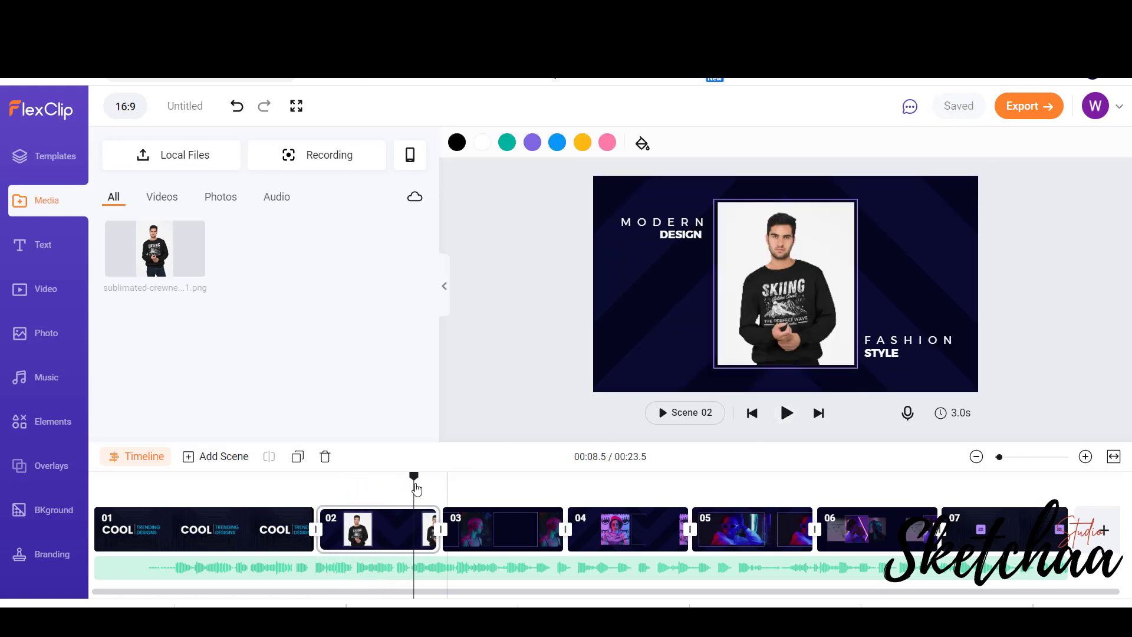
- Play through the scenes and replace scene 03's photo with the woman's t-shirt mockup
left_click(786, 413)
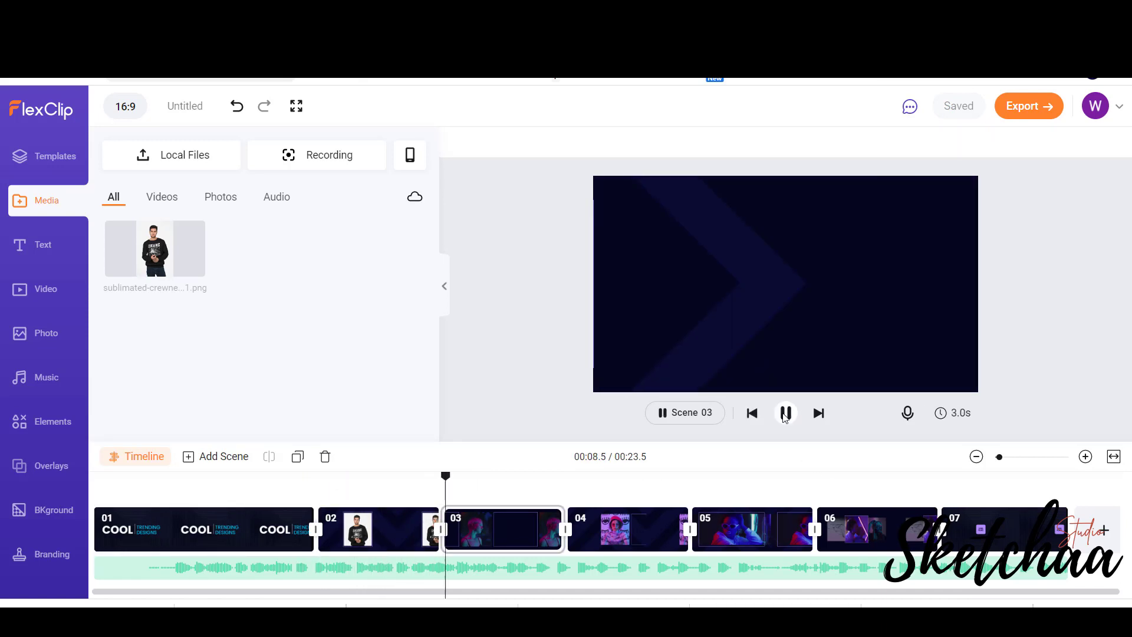
left_click(785, 413)
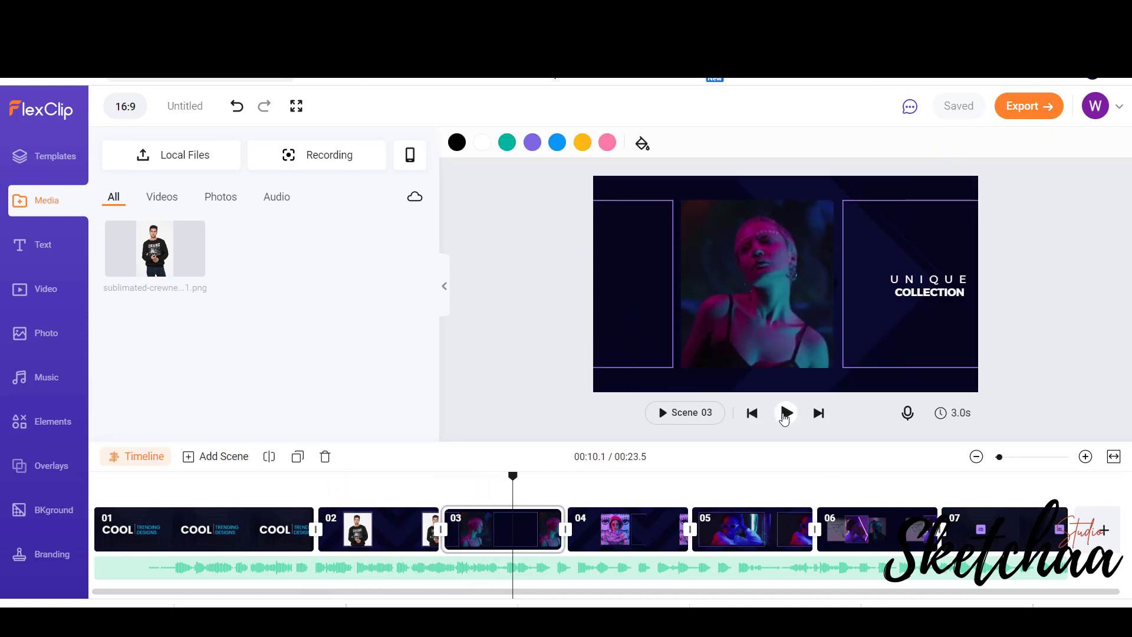
left_click(785, 412)
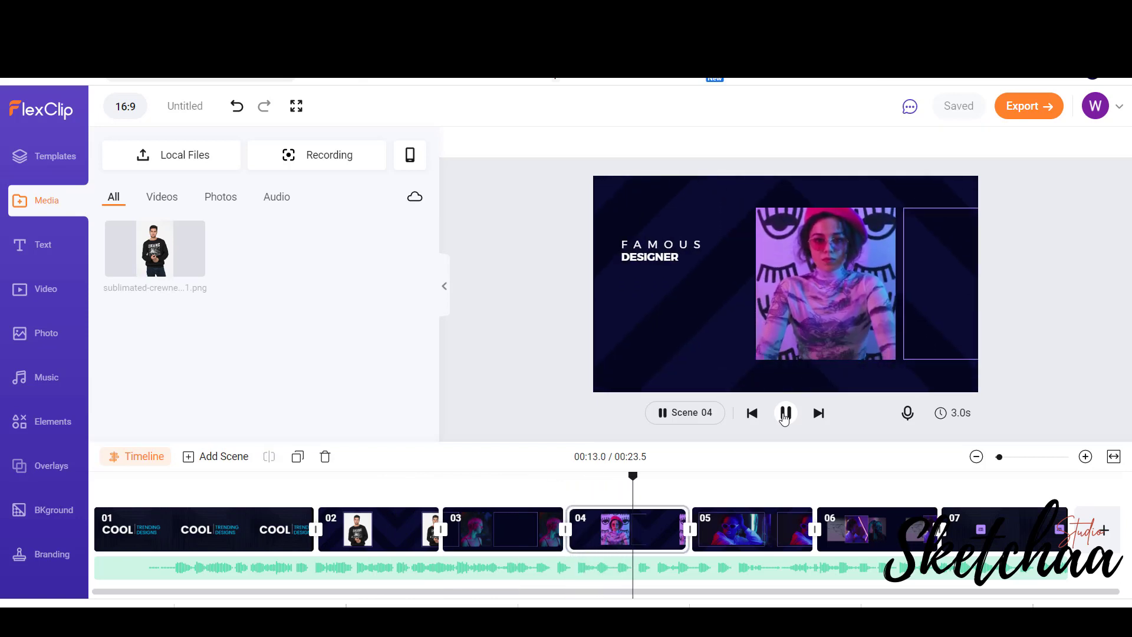
left_click(502, 528)
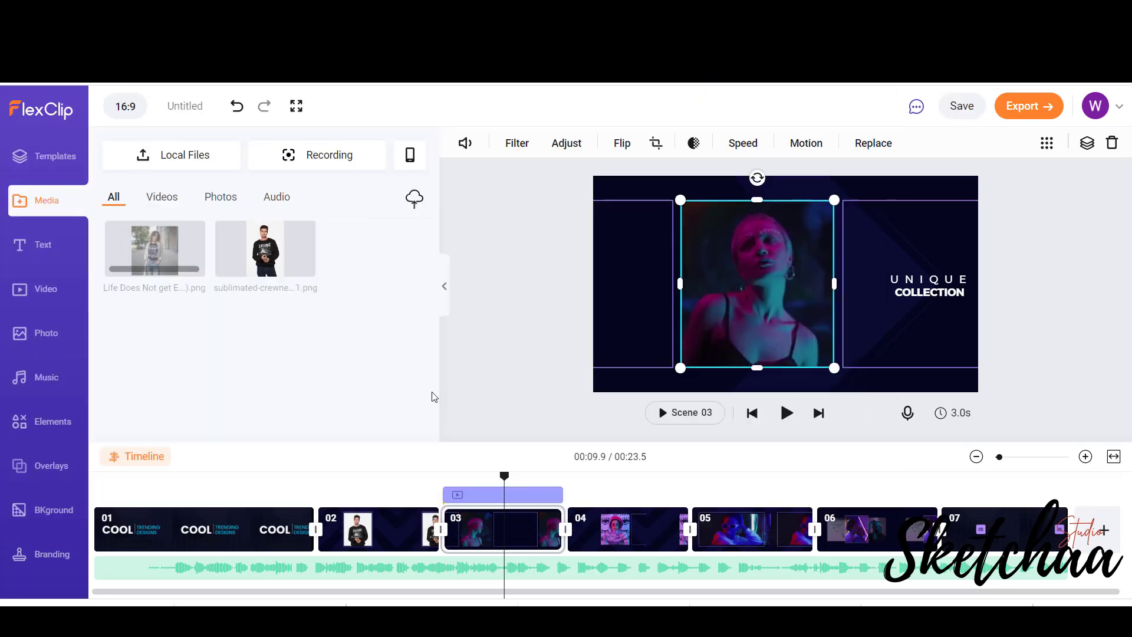
mouse_move(154, 248)
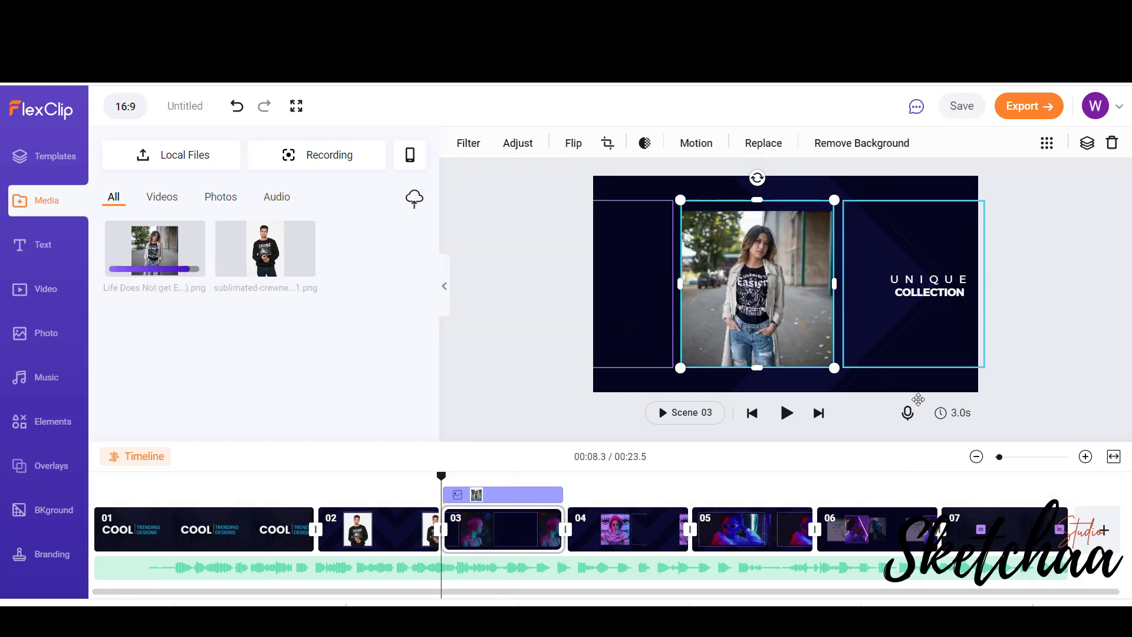
left_click(961, 106)
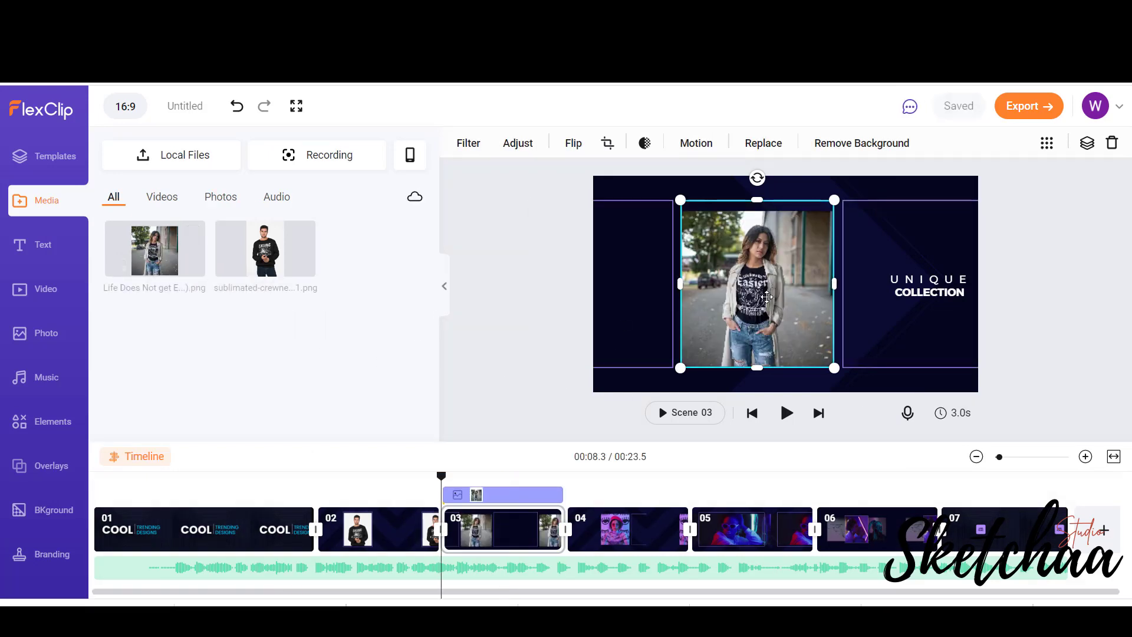
- Cut out the woman's background, apply the cut-out photo, and preview scene 03
left_click(861, 143)
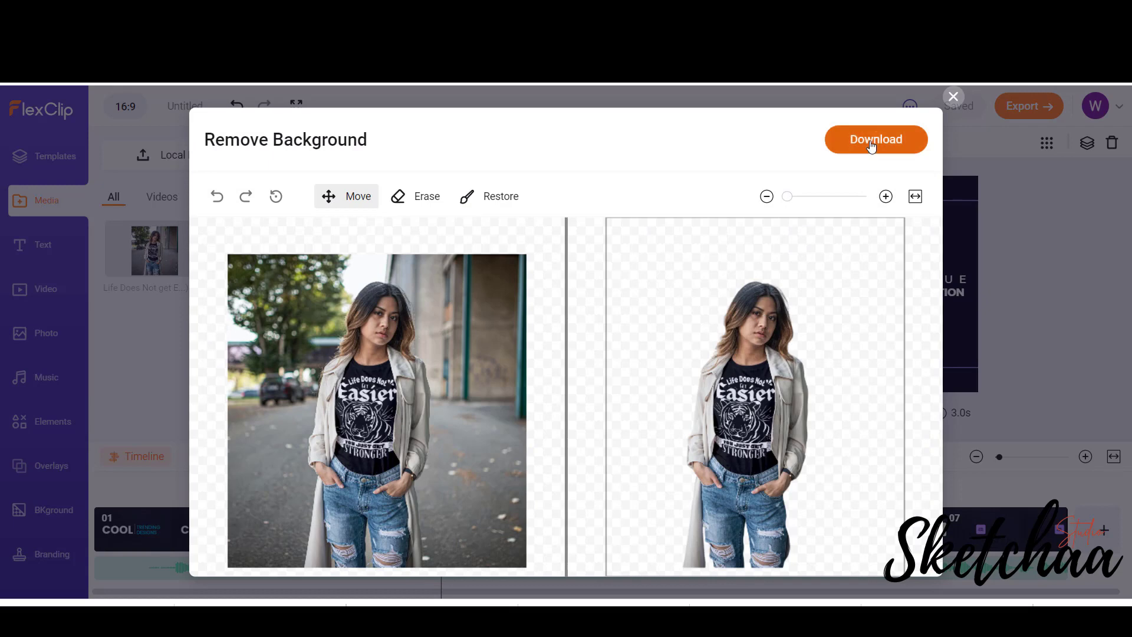
left_click(875, 139)
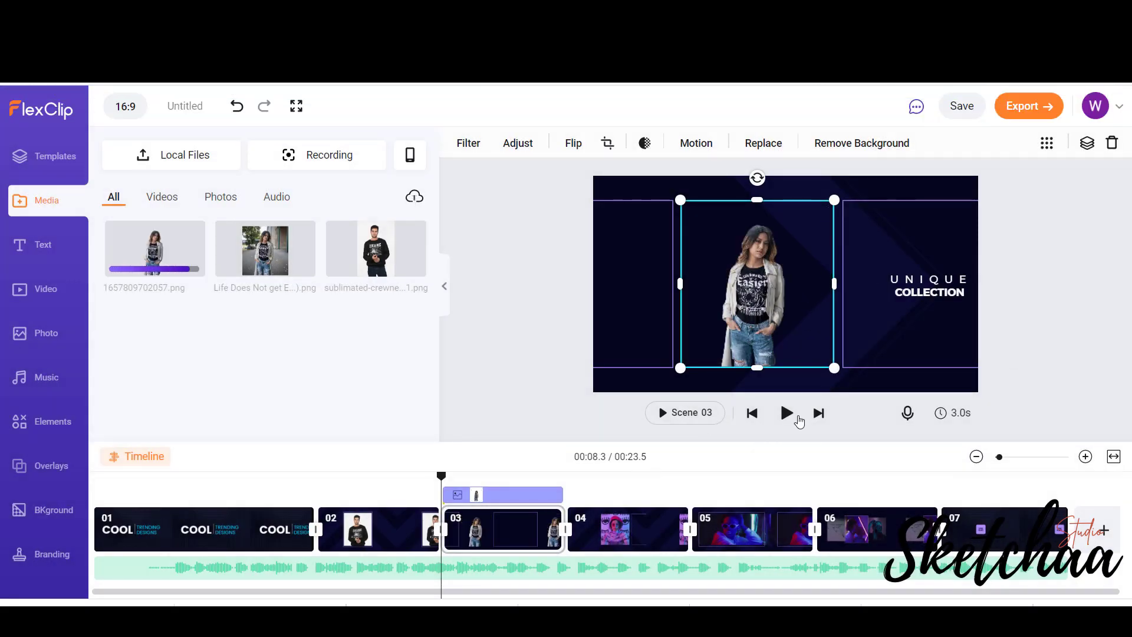
left_click(785, 413)
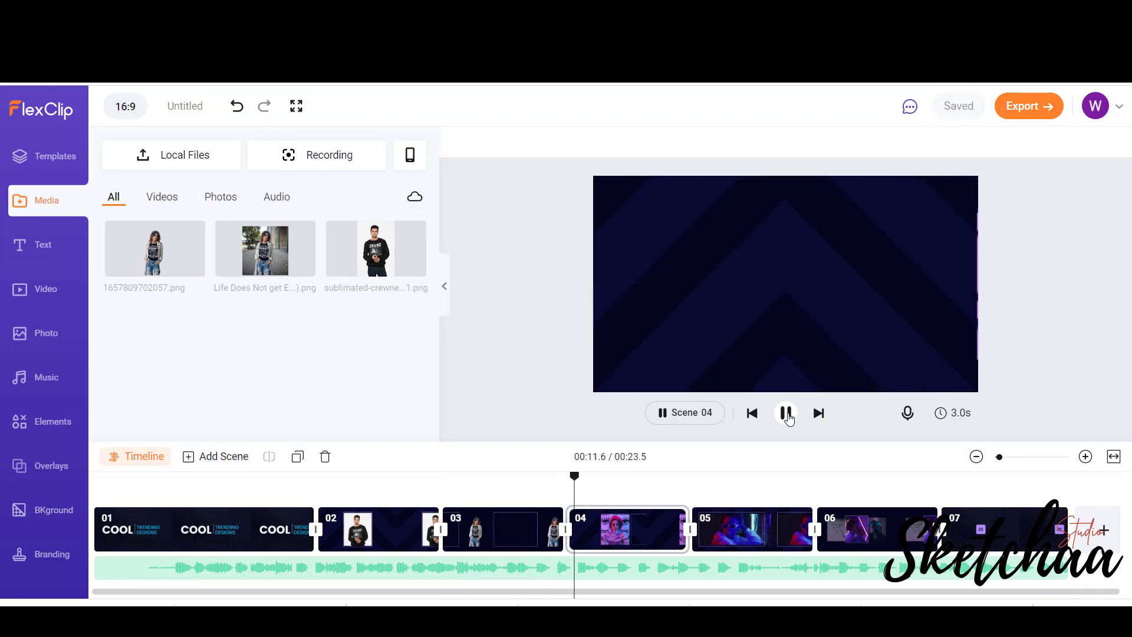
left_click(786, 413)
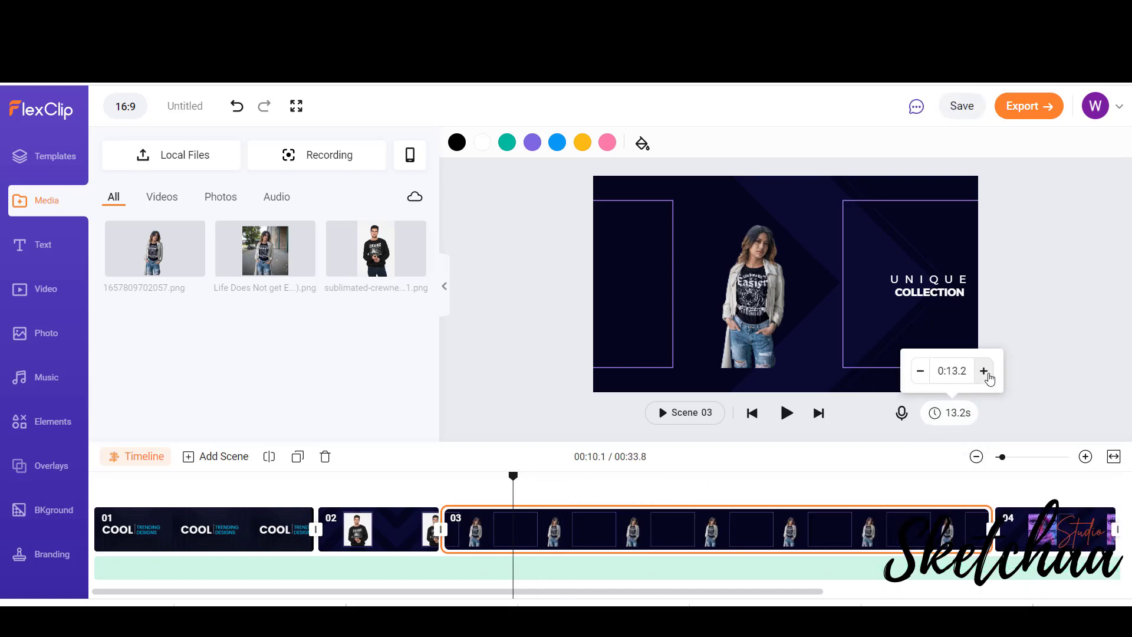
- Change scene 03's duration from 3 to 8.2 seconds and preview the scene
left_click(786, 413)
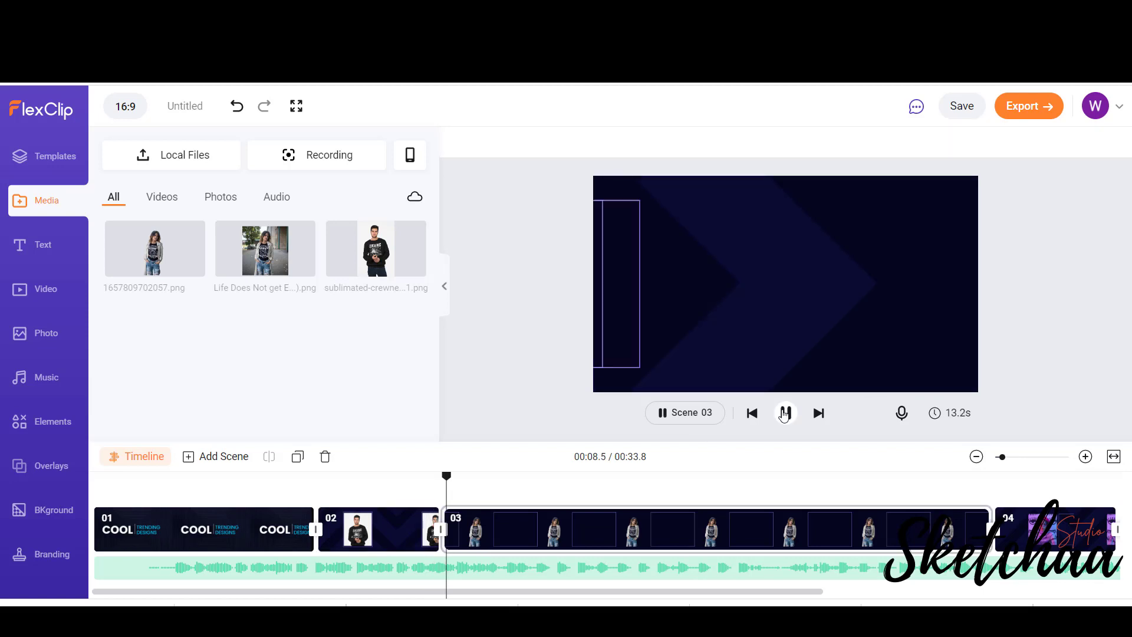
left_click(785, 412)
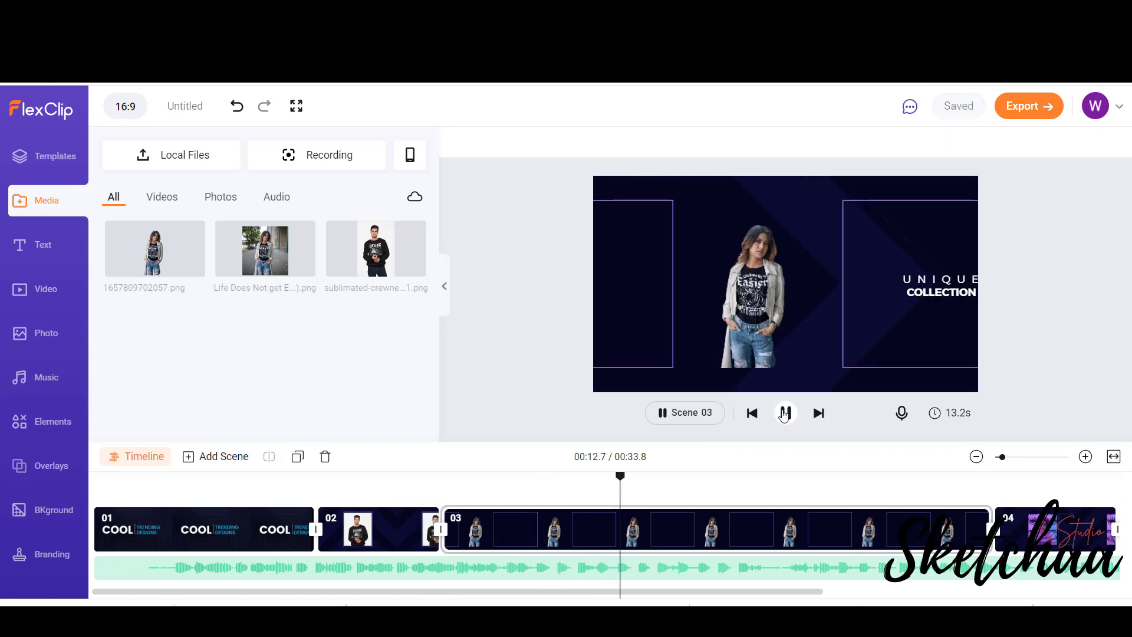
left_click(757, 283)
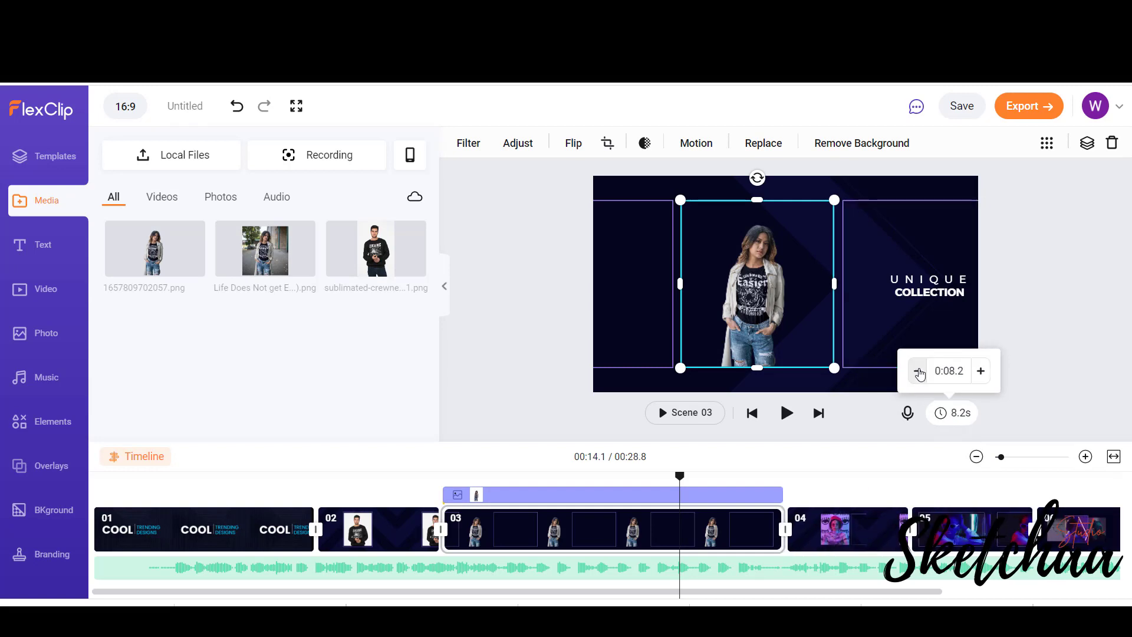
left_click(786, 413)
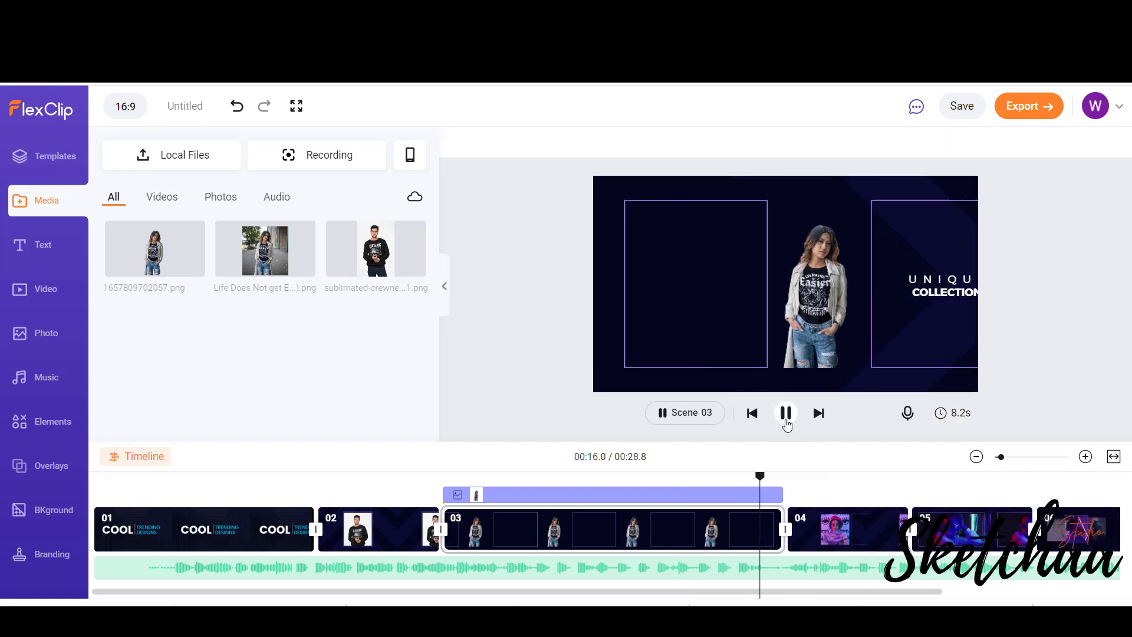
left_click(785, 413)
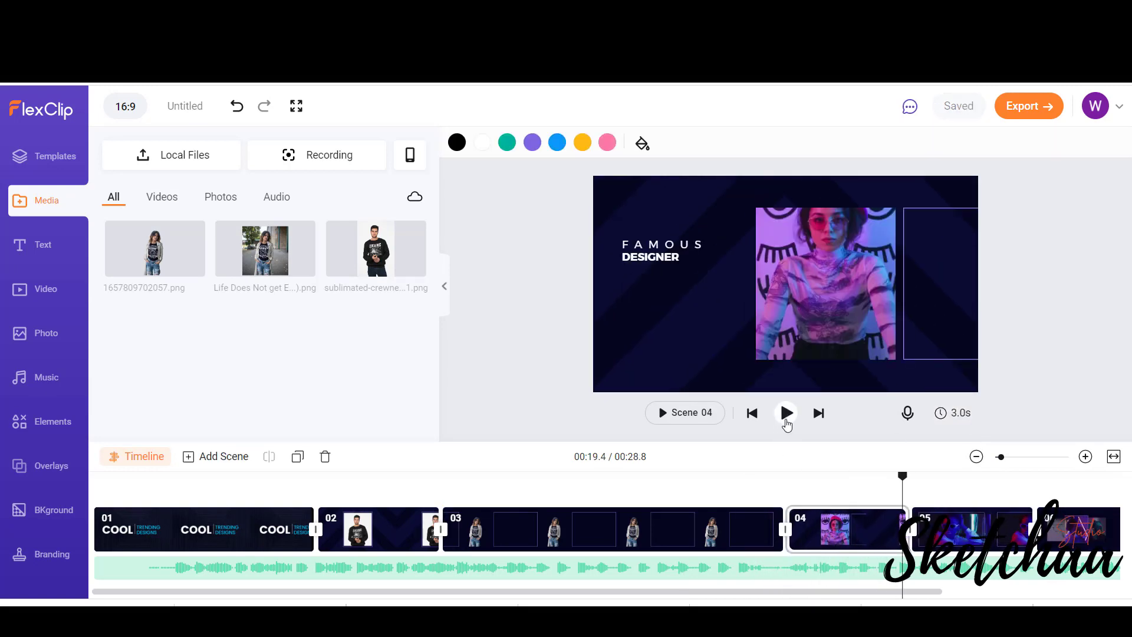
left_click(185, 154)
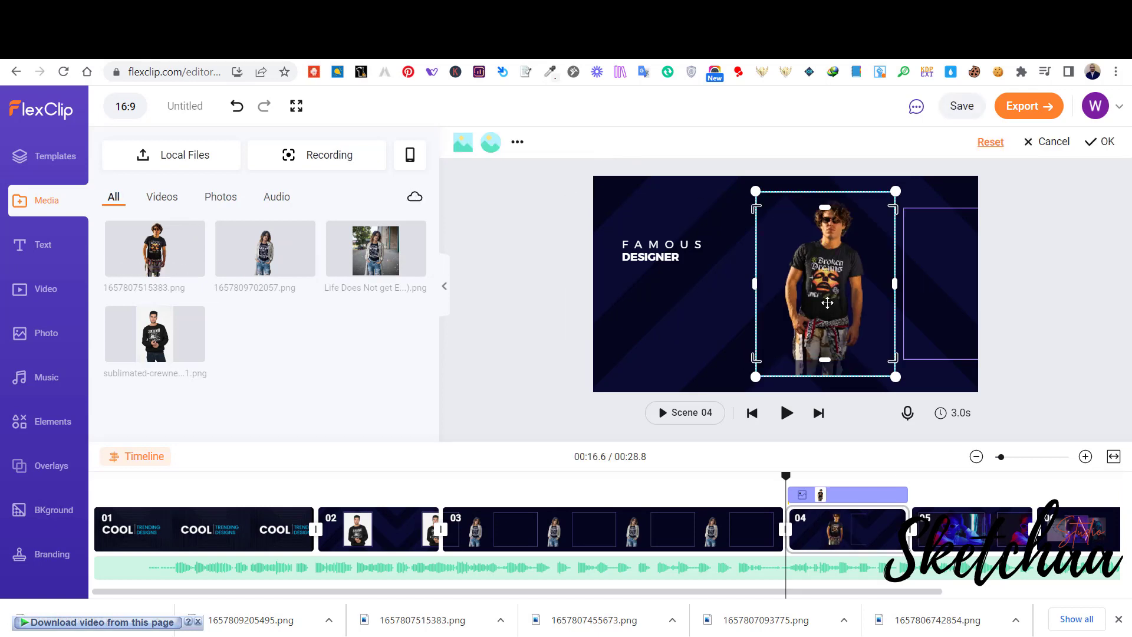
- Confirm the crop of the man's black t-shirt photo in scene 04 and play the preview
left_click(827, 303)
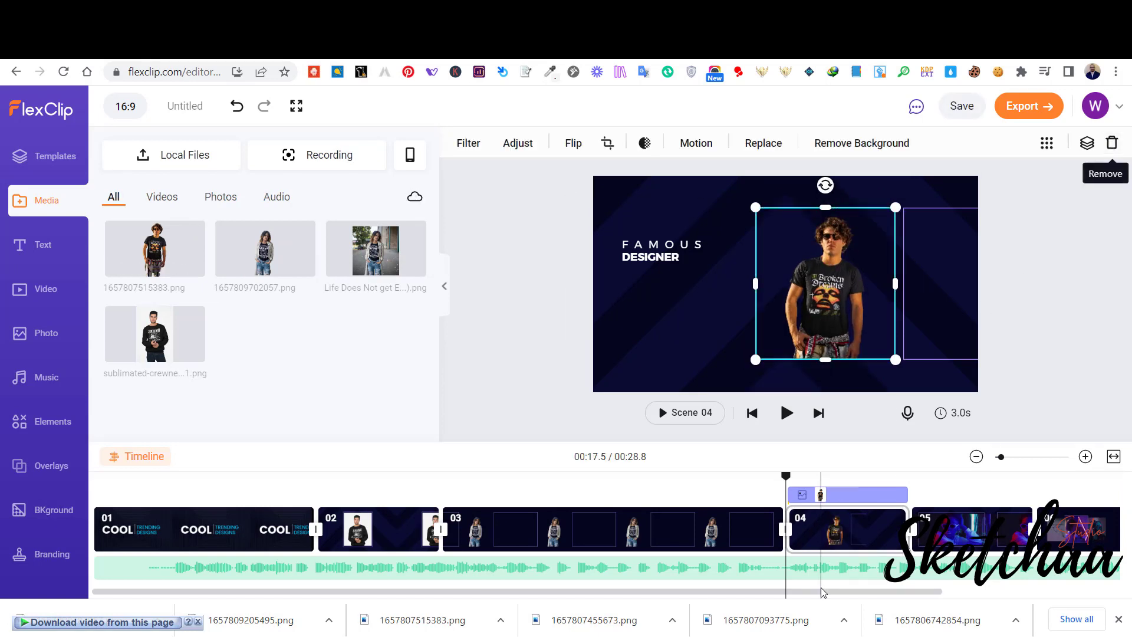
left_click(786, 412)
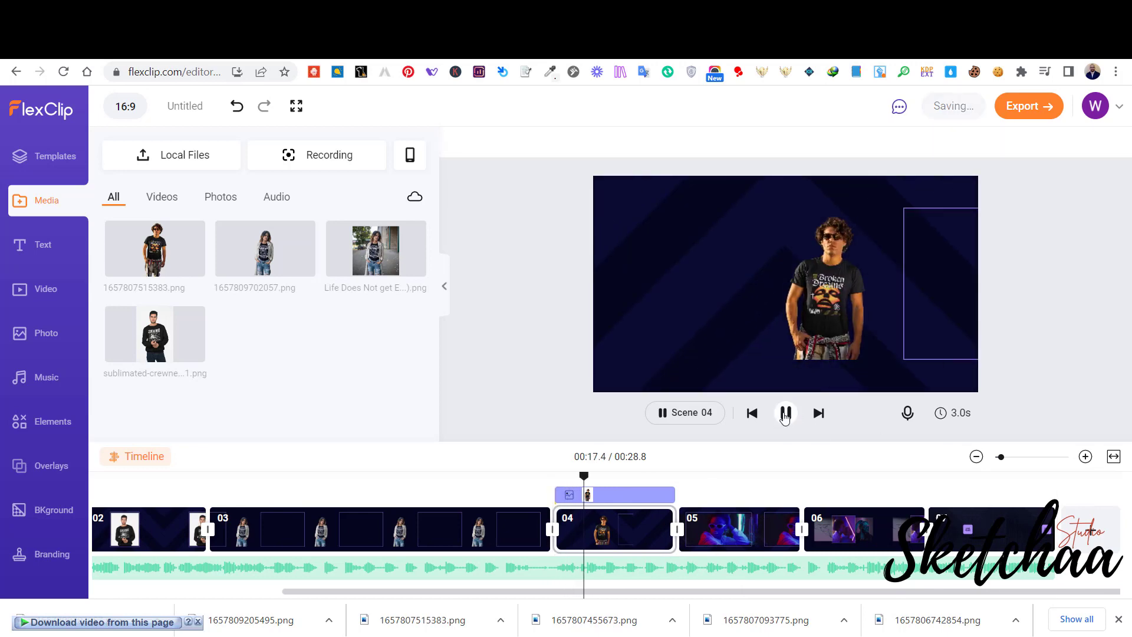
left_click(784, 413)
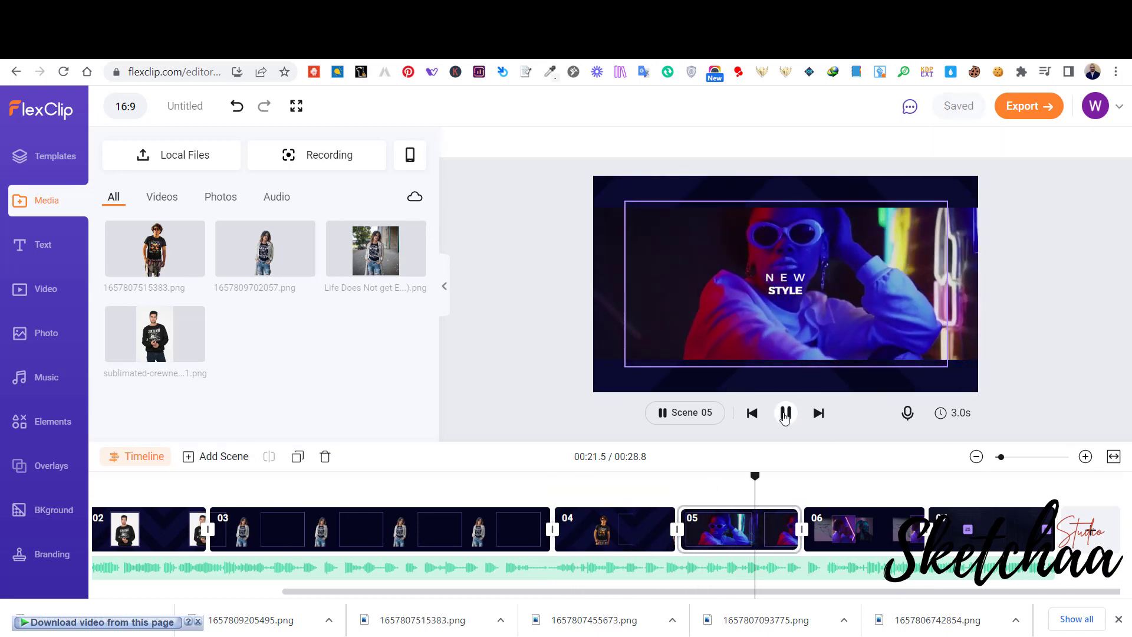
- Upload the t-shirt video from local files and put it into scene 05's frame
left_click(45, 289)
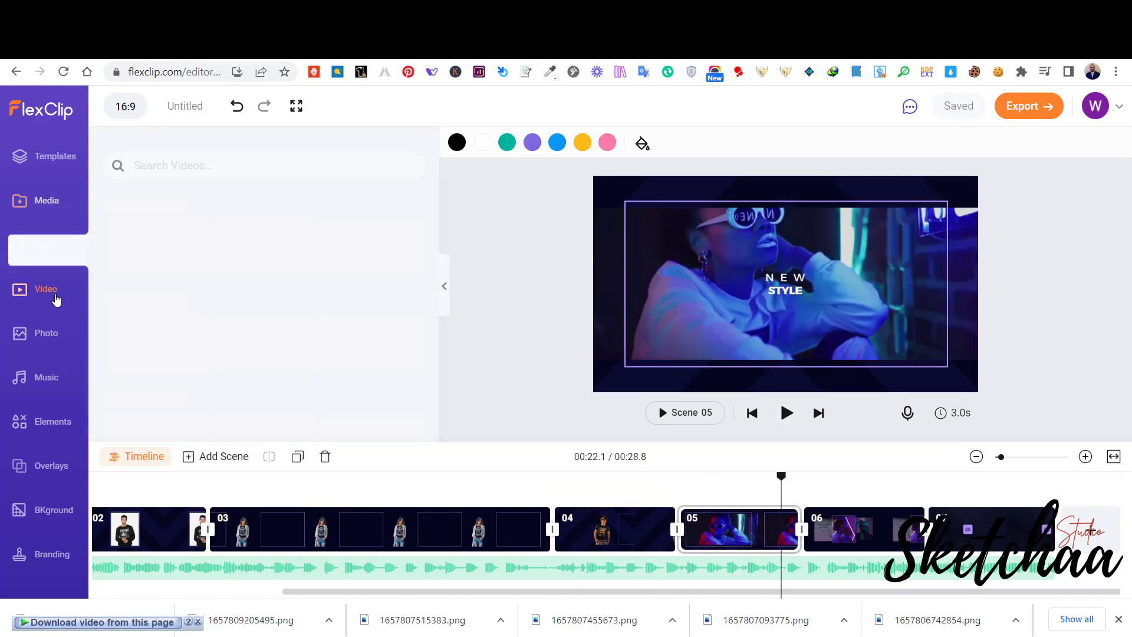
left_click(46, 199)
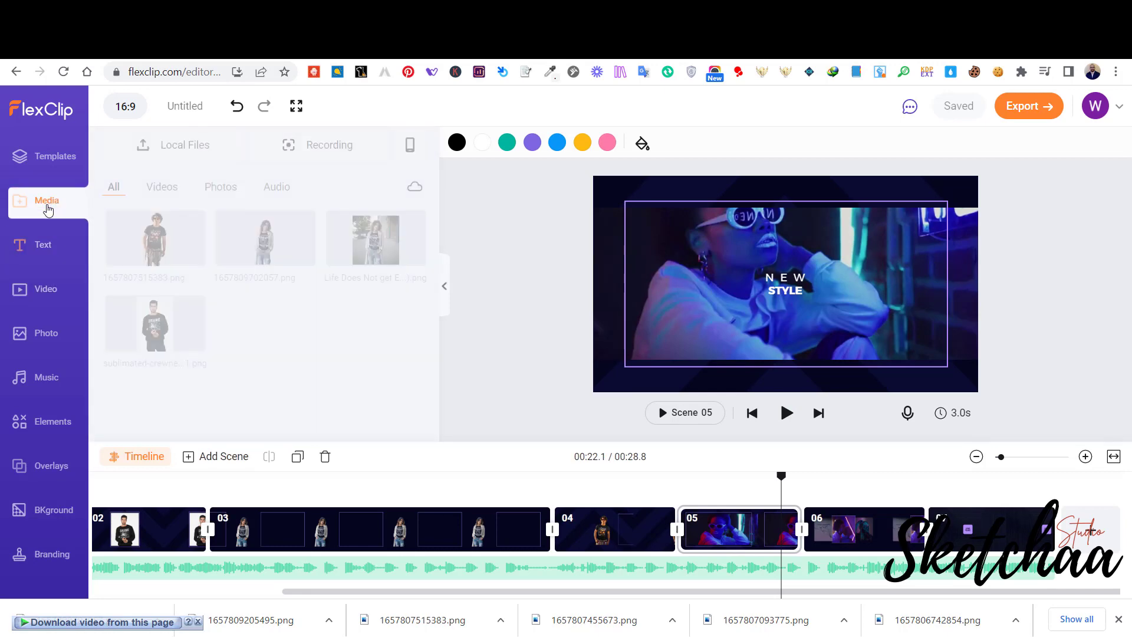
left_click(44, 289)
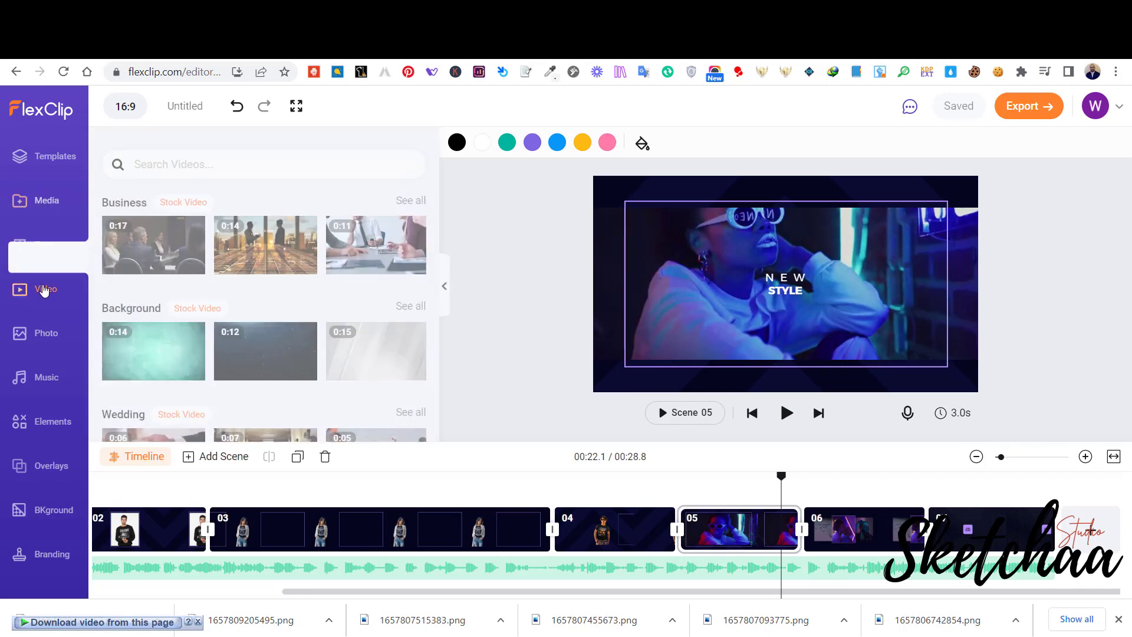
left_click(46, 200)
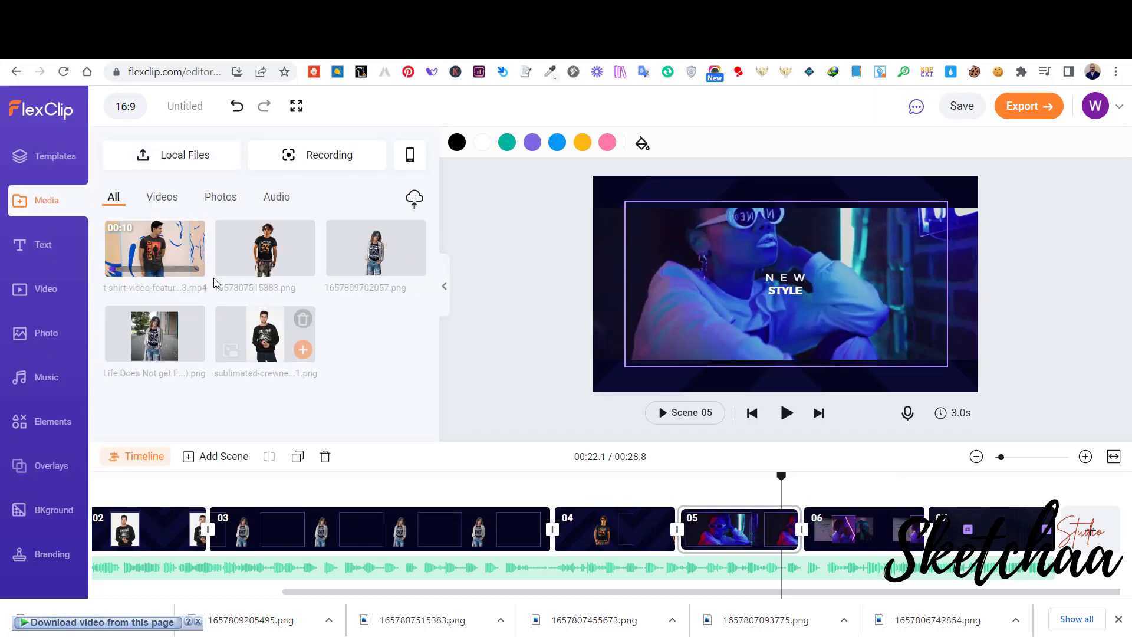
left_click(785, 283)
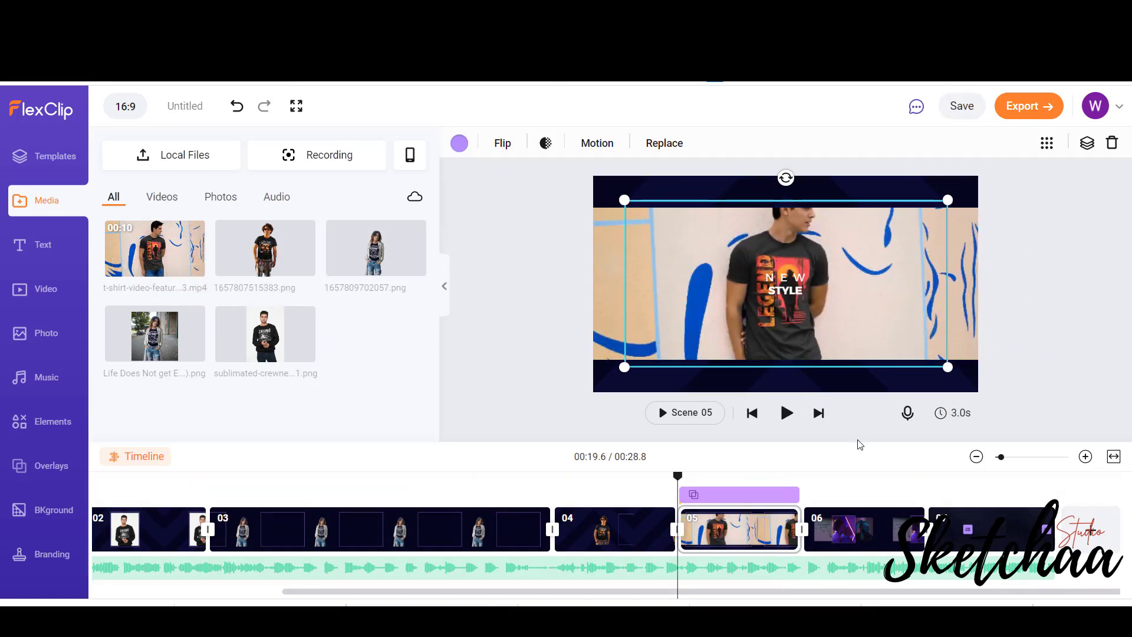
- Lengthen scene 05's duration and preview the longer scene
left_click(785, 412)
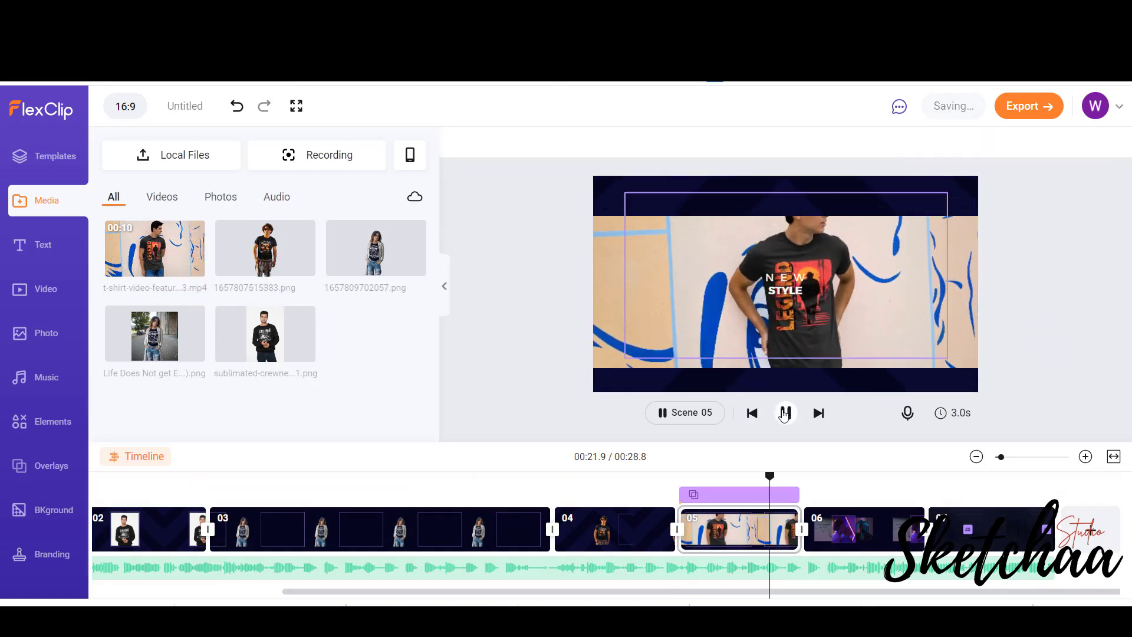
left_click(784, 412)
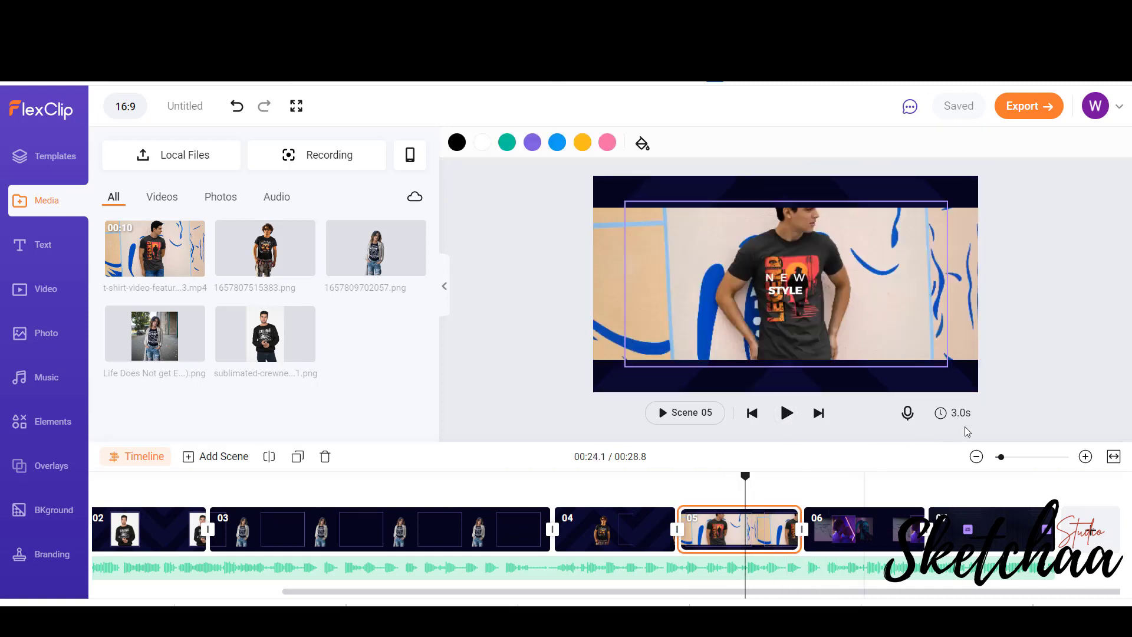
left_click(983, 370)
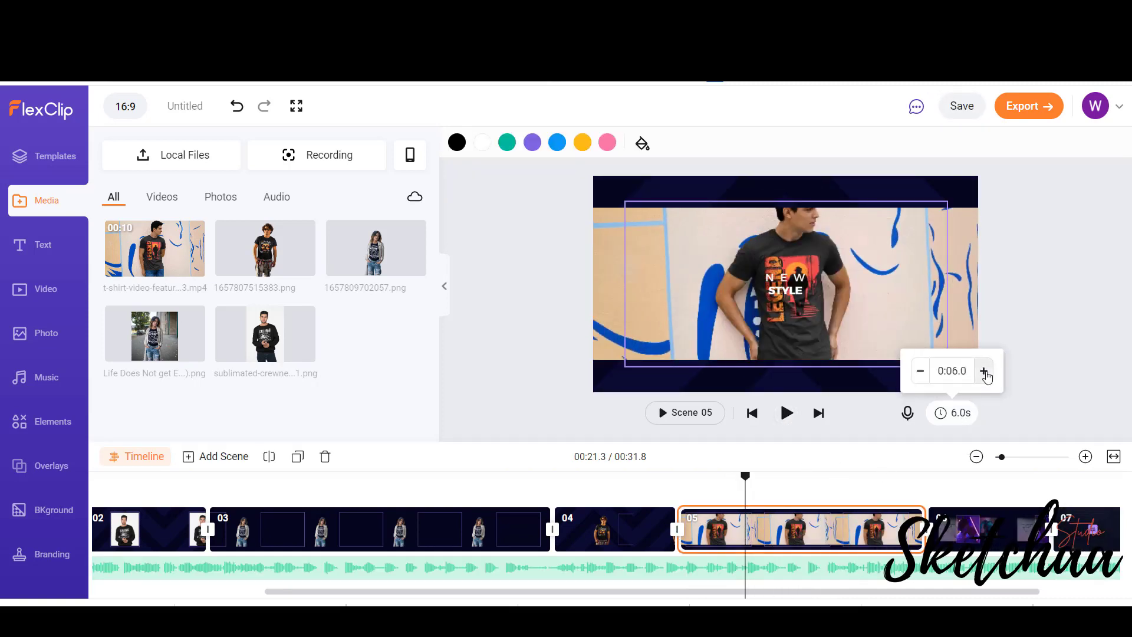
left_click(786, 412)
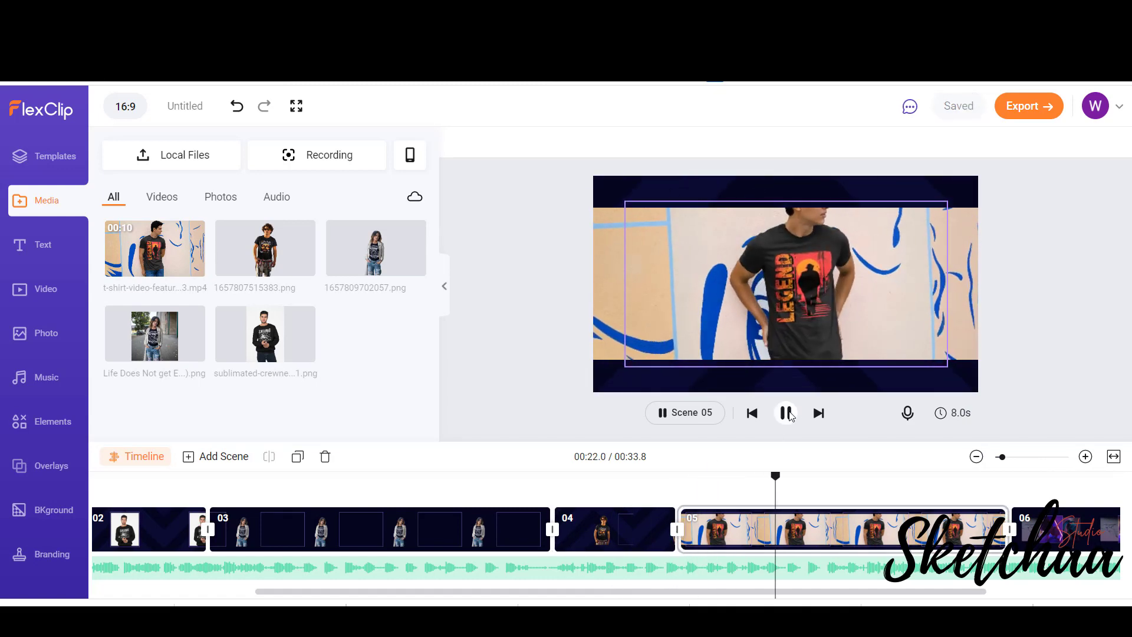
- Drag the NEW STYLE caption to the upper-left wall beside the model and replay scene 05
left_click(785, 413)
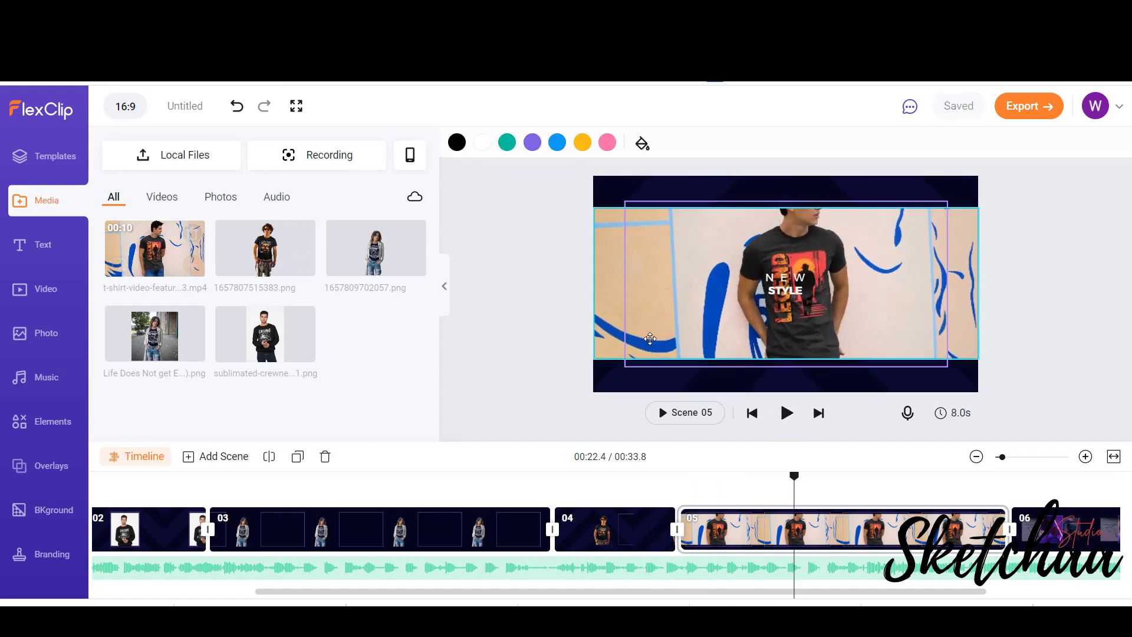
left_click(785, 282)
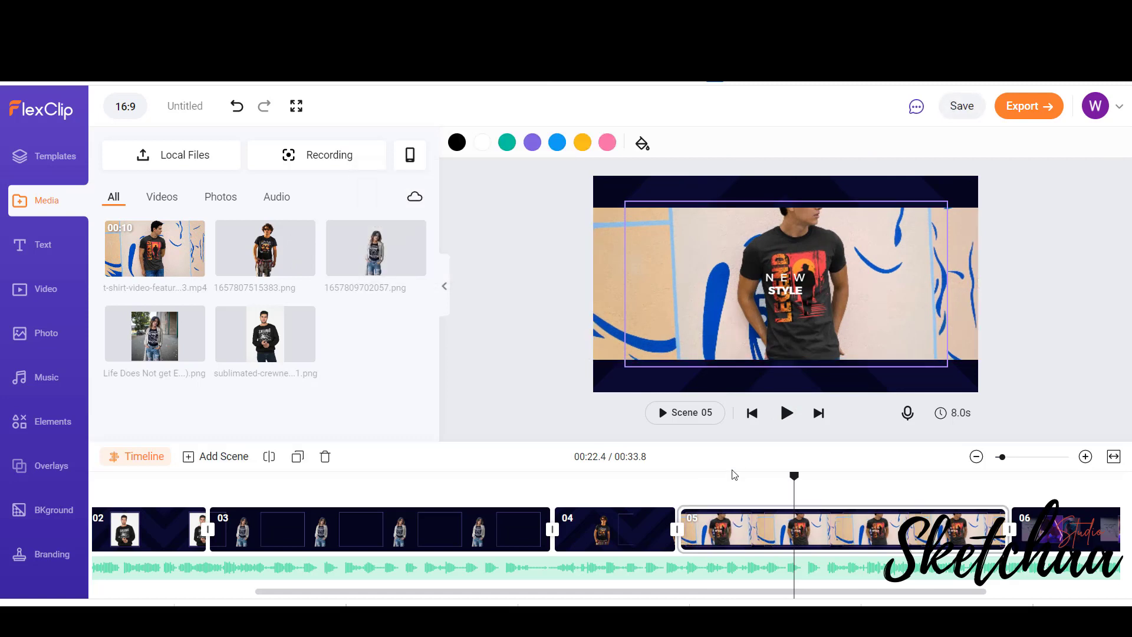
left_click(786, 412)
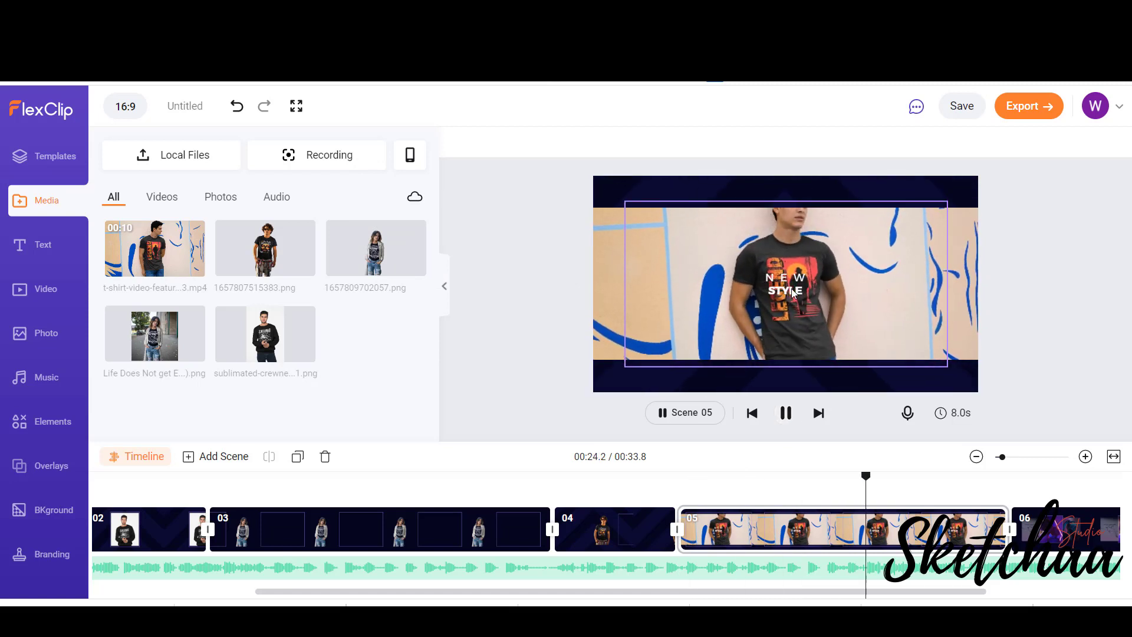
left_click(786, 283)
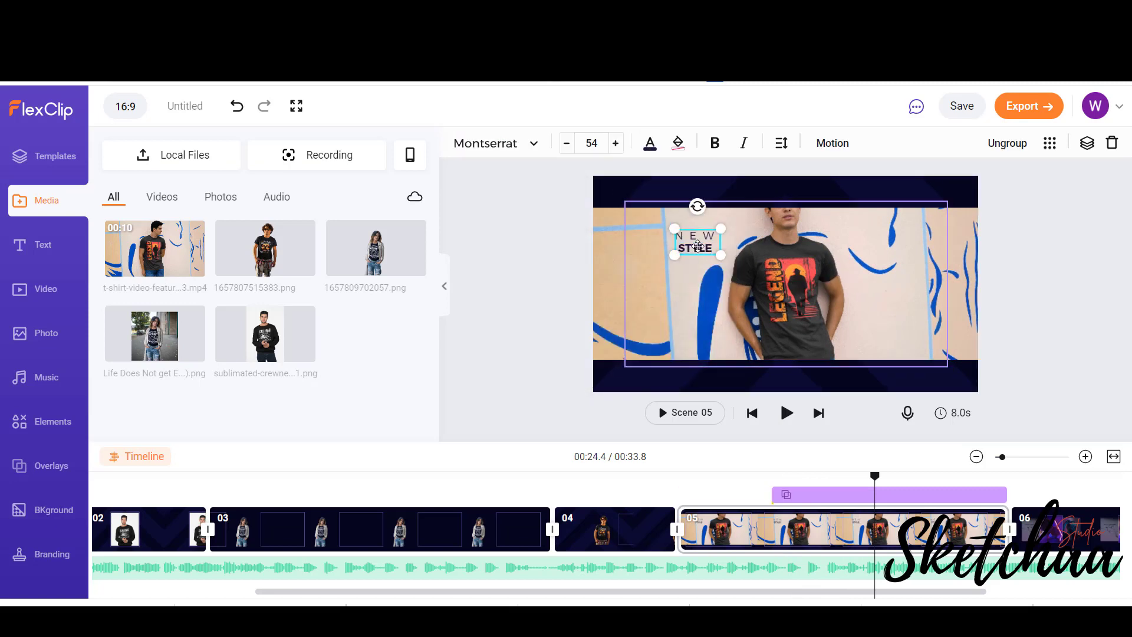
left_click(785, 412)
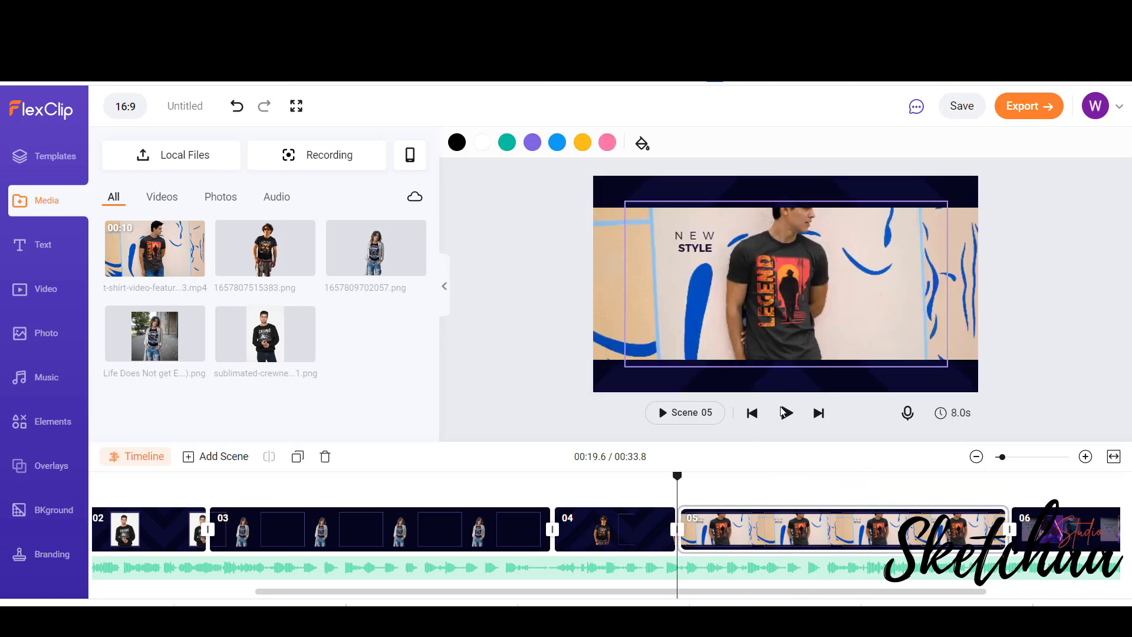
left_click(786, 413)
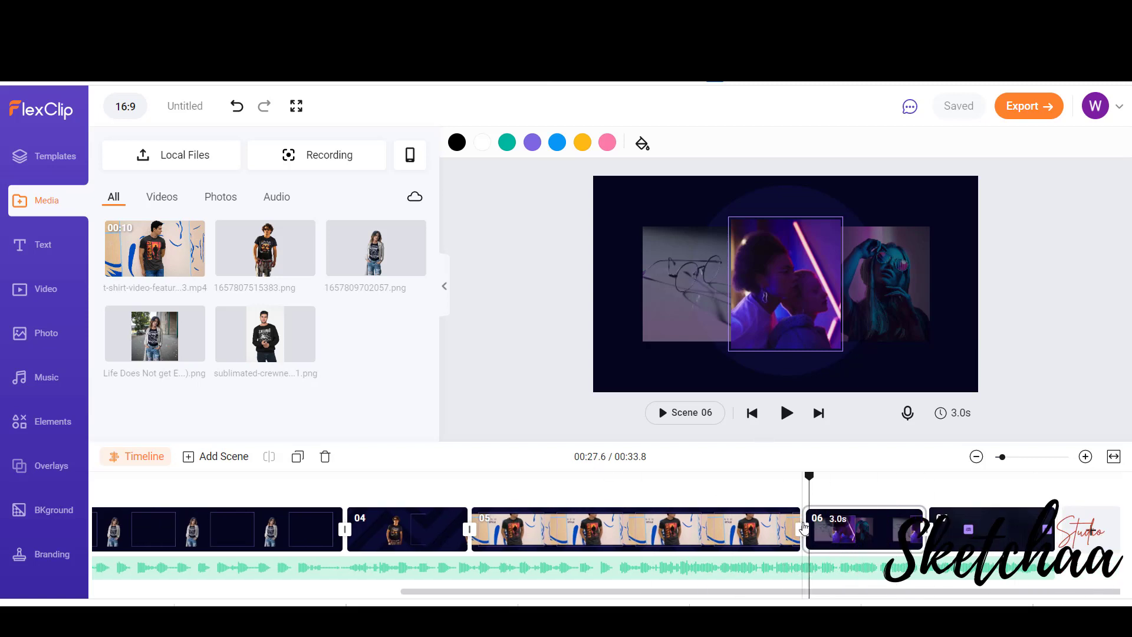
- Set scene 05's duration to 0:08.0 for a 31.8-second video, then preview scene 06
left_click(635, 527)
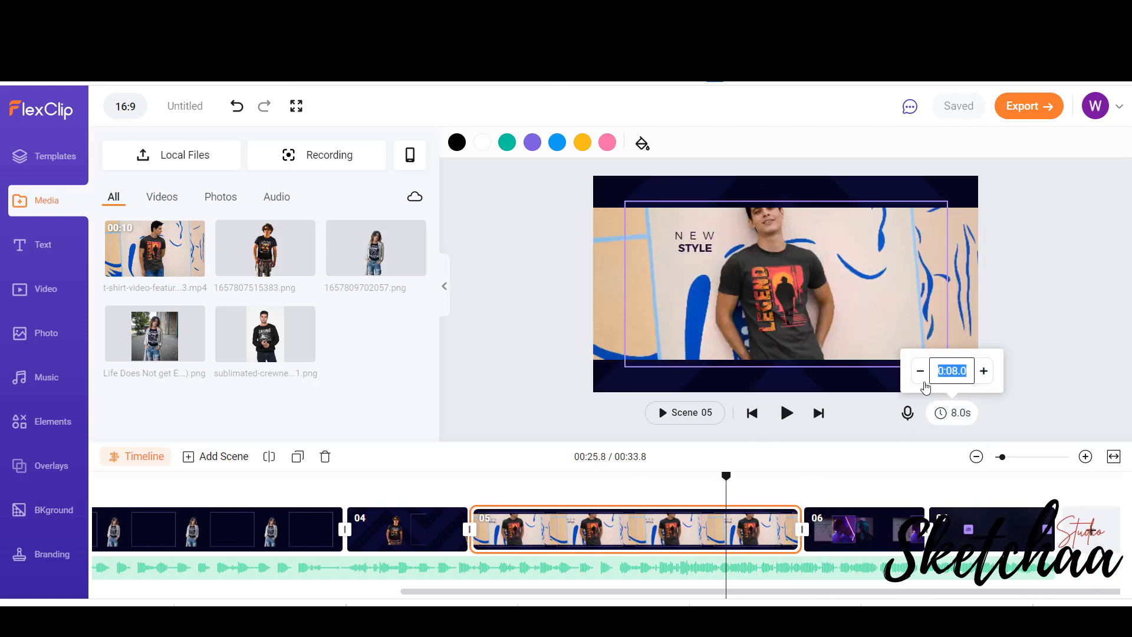
left_click(863, 530)
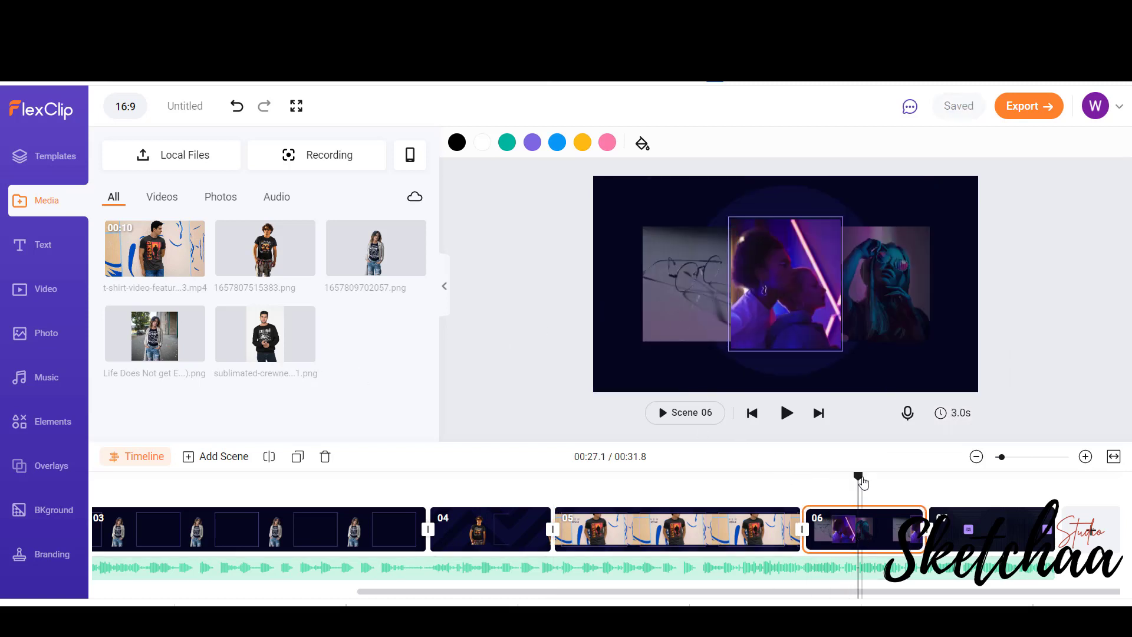
left_click(785, 413)
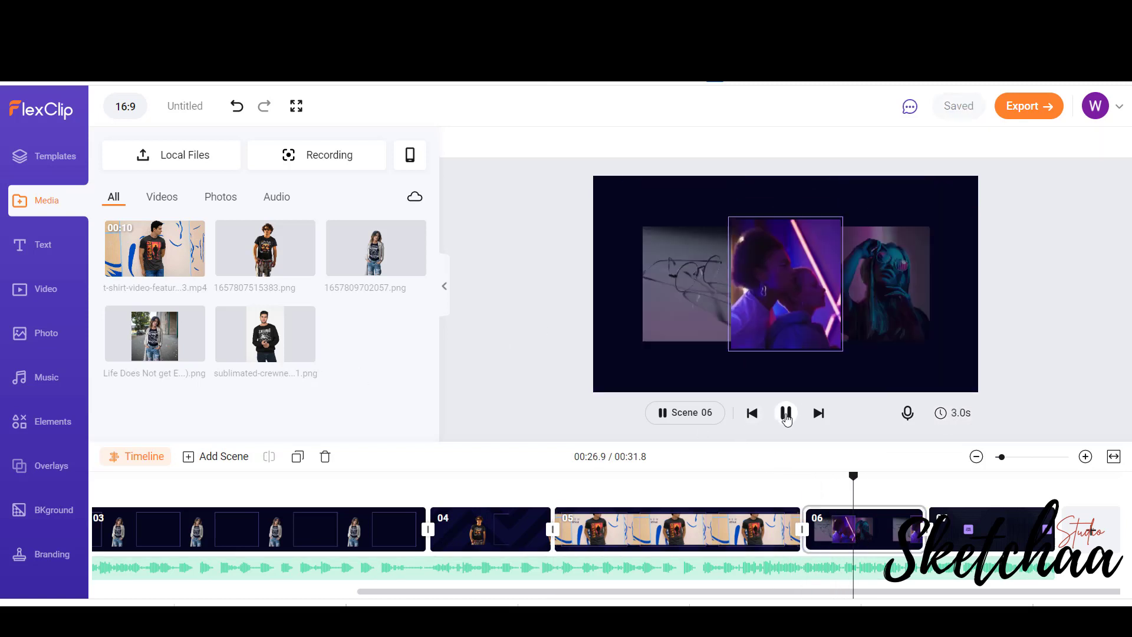
left_click(785, 412)
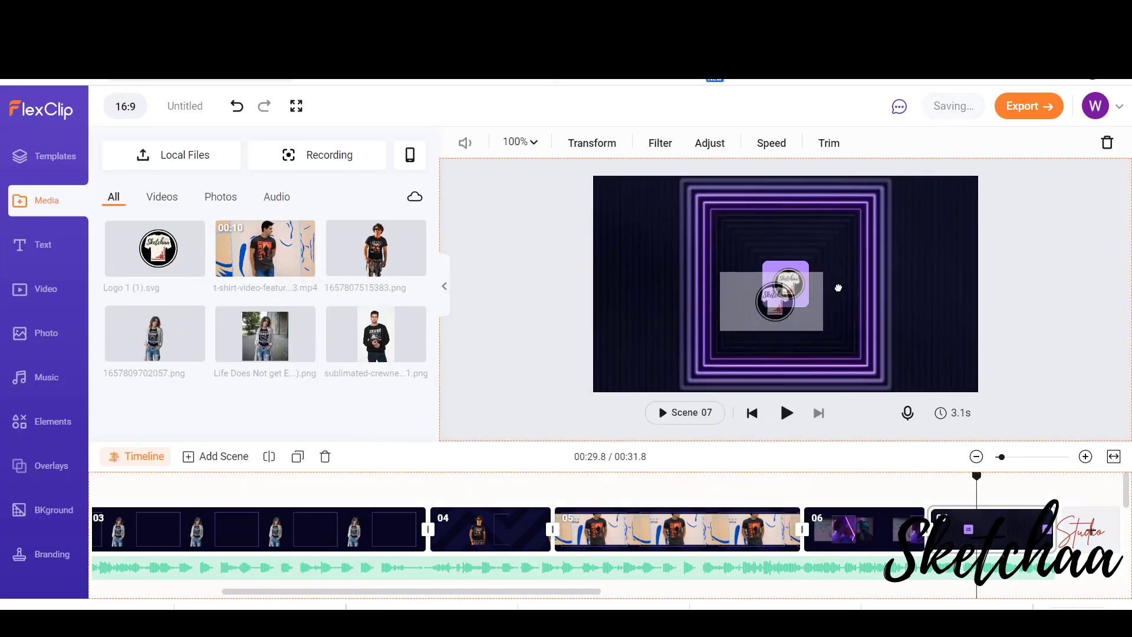
- Drop Logo 1 (1).svg into the centre of scene 07's neon tunnel and preview it
left_click(785, 284)
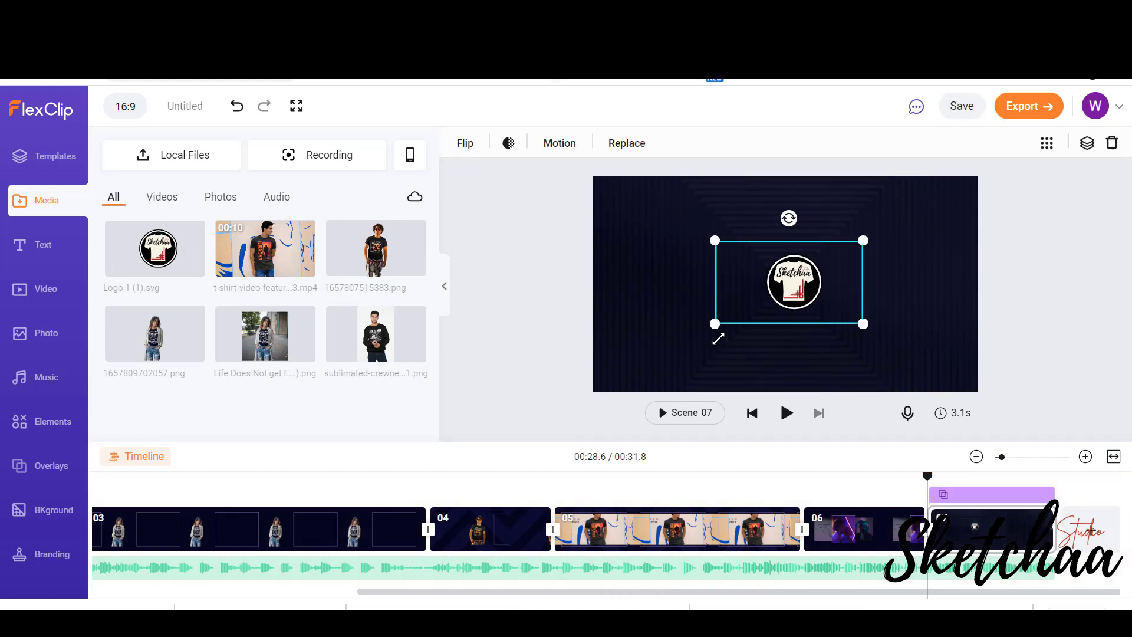
left_click(786, 413)
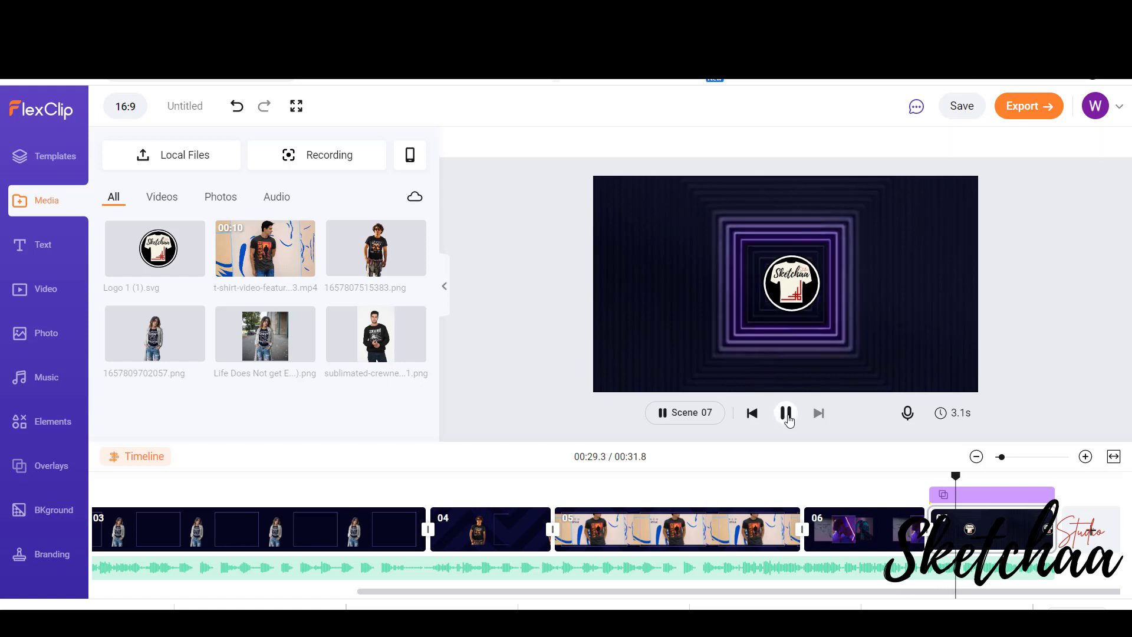
left_click(786, 412)
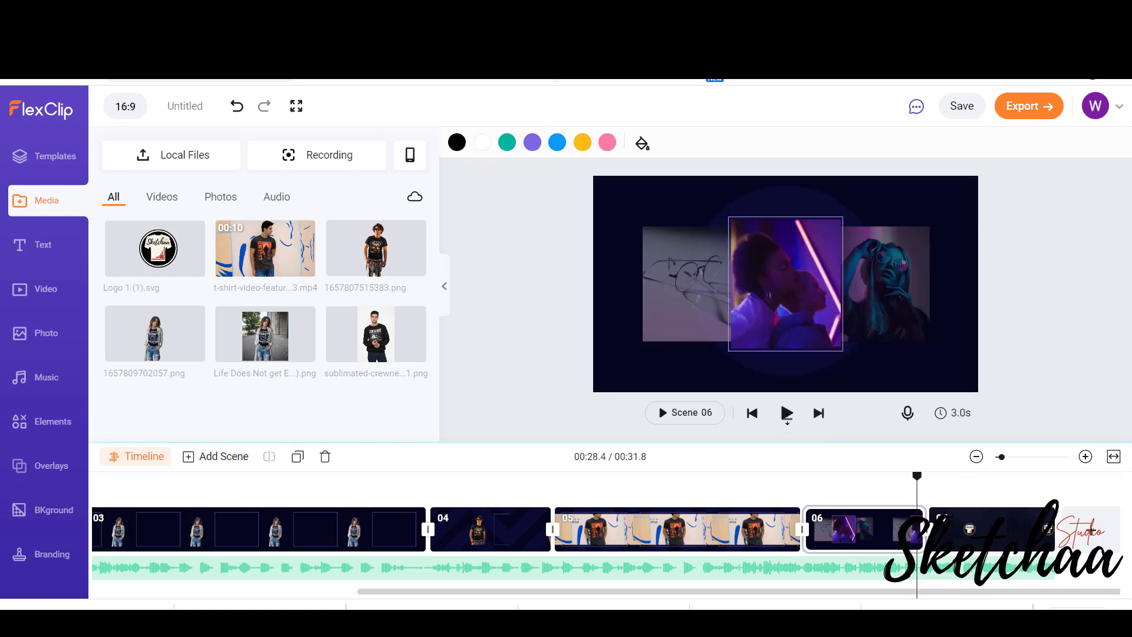
left_click(786, 413)
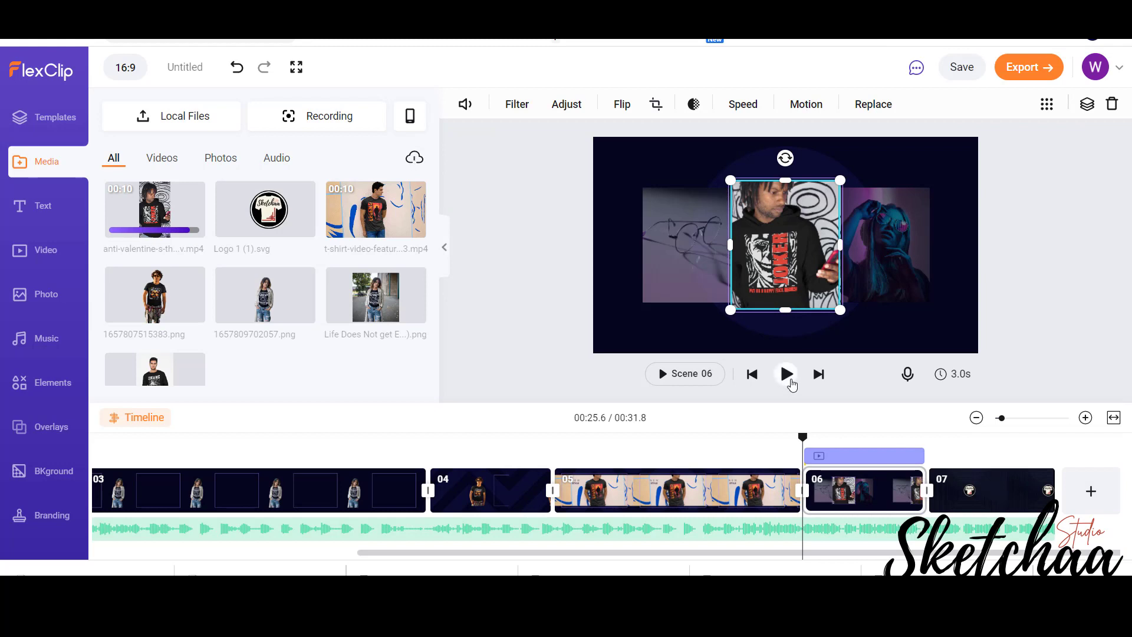
- Put the anti-valentine hoodie clip in scene 06's centre frame, preview it, and mute it
left_click(786, 374)
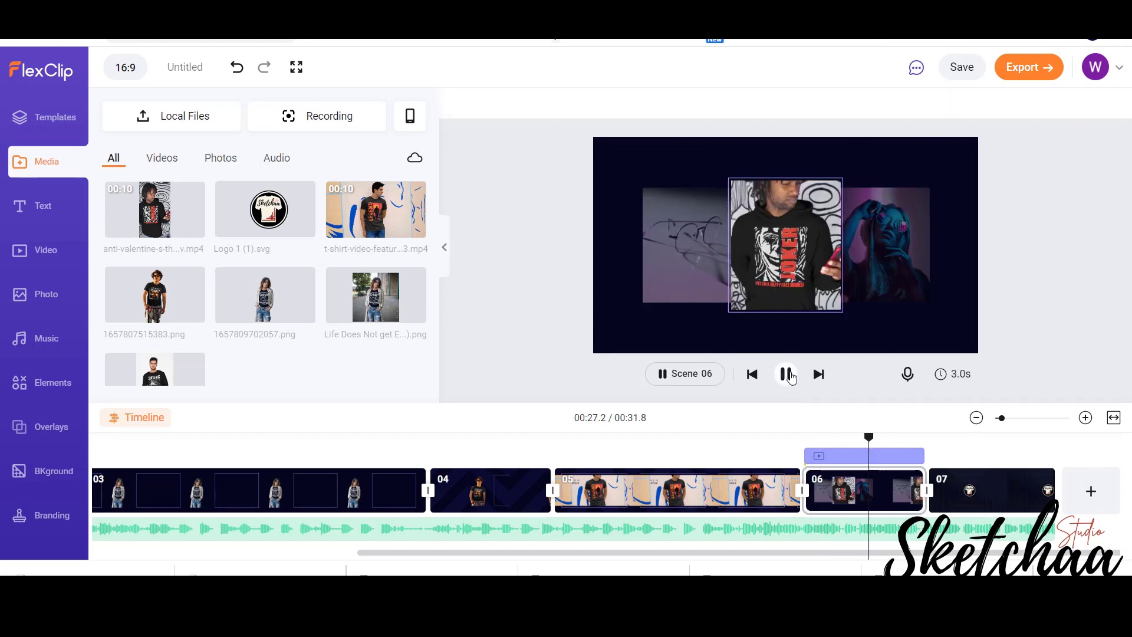
left_click(464, 104)
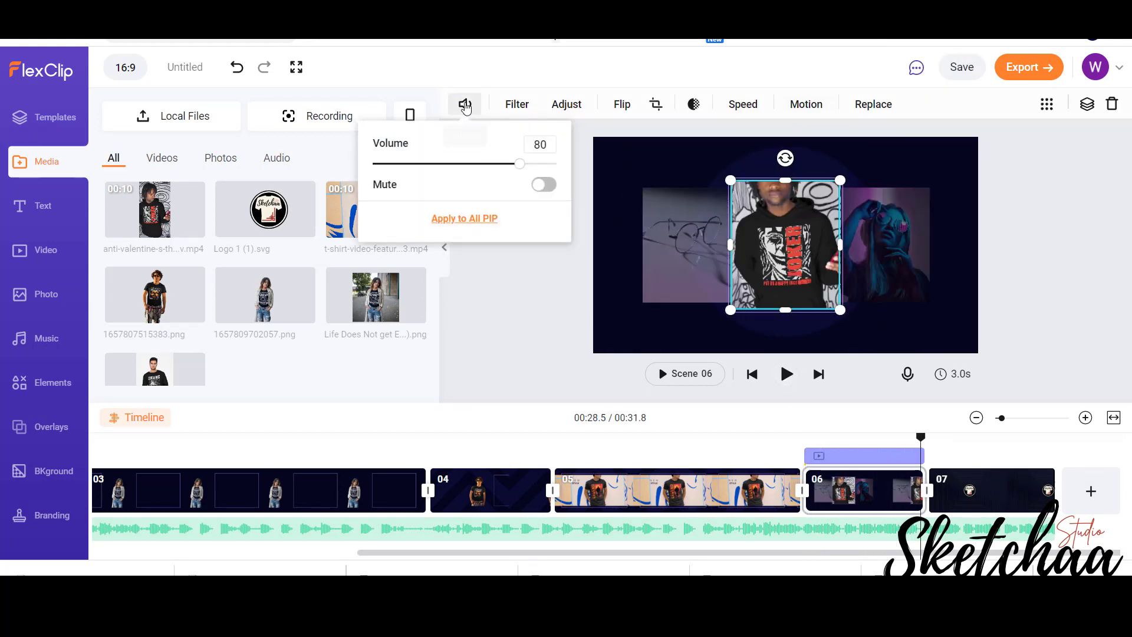
left_click(543, 184)
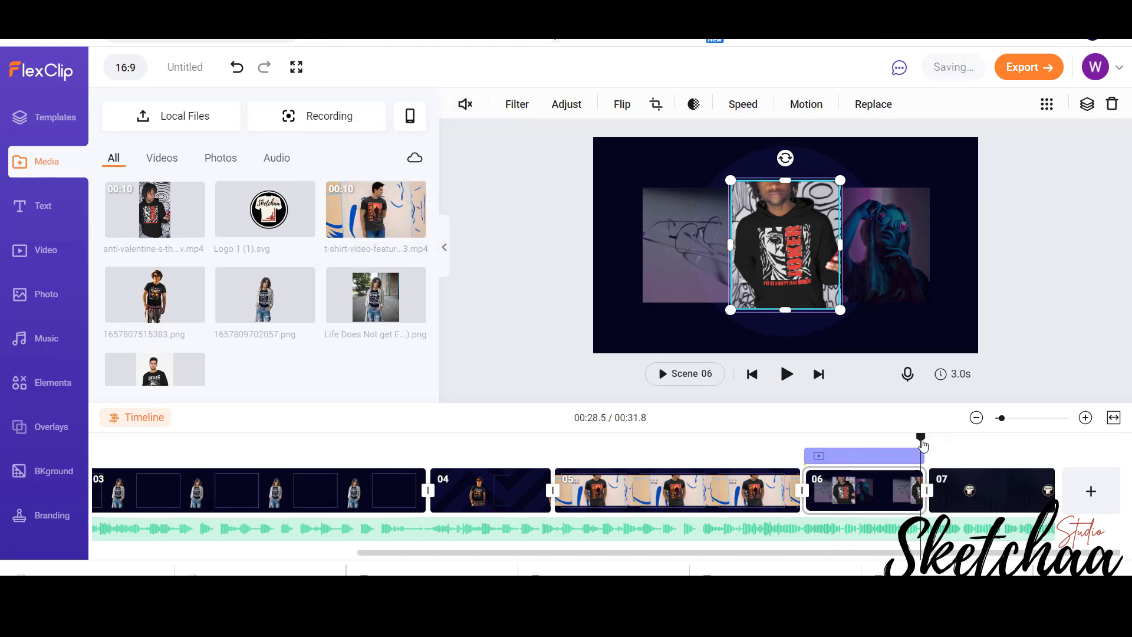
left_click(170, 491)
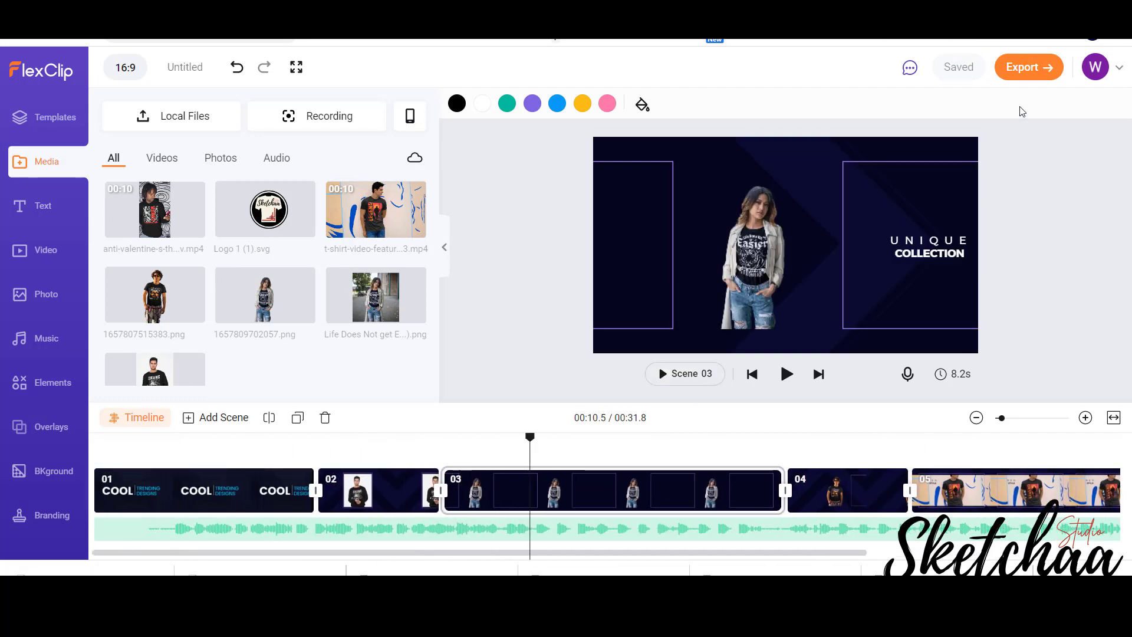
- Export the video at 1080p from the Video export options
left_click(1028, 67)
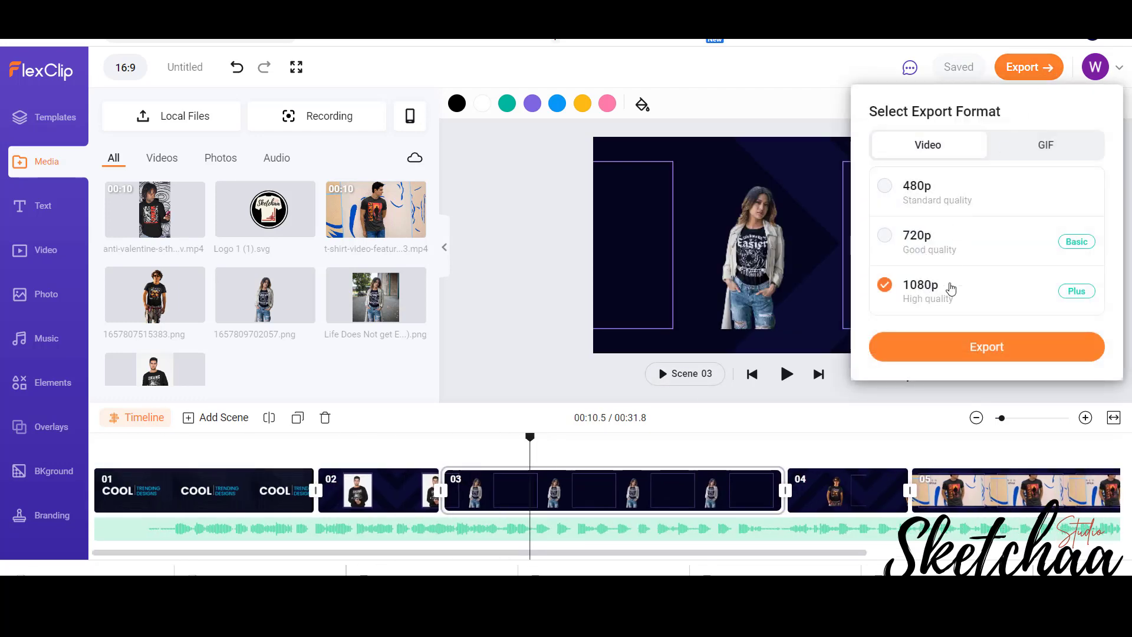
mouse_move(893, 189)
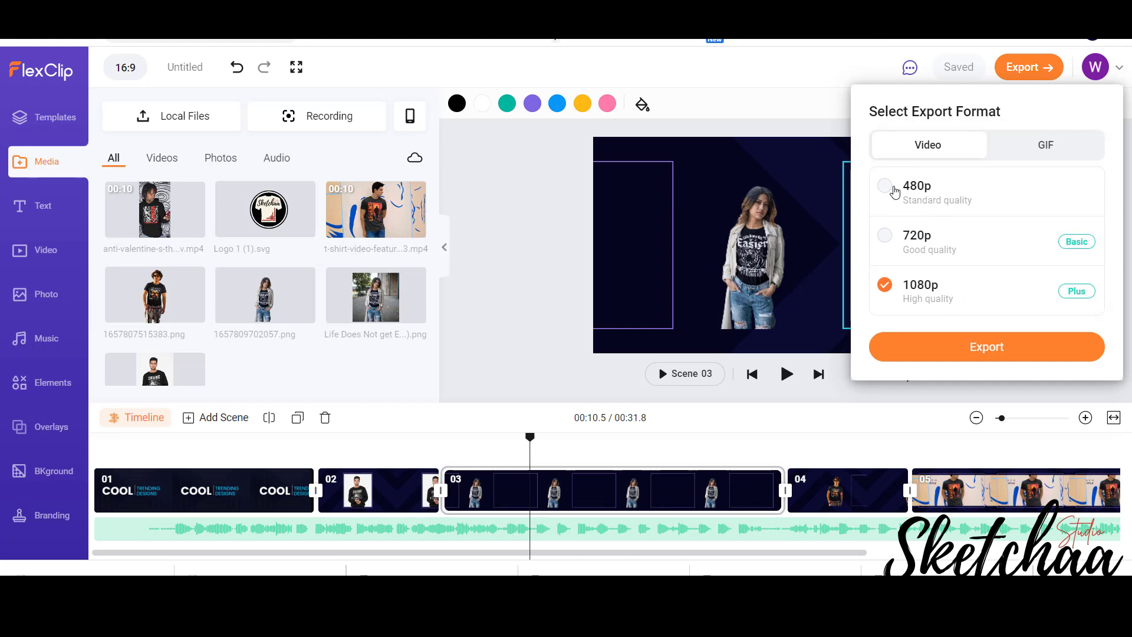
mouse_move(958, 309)
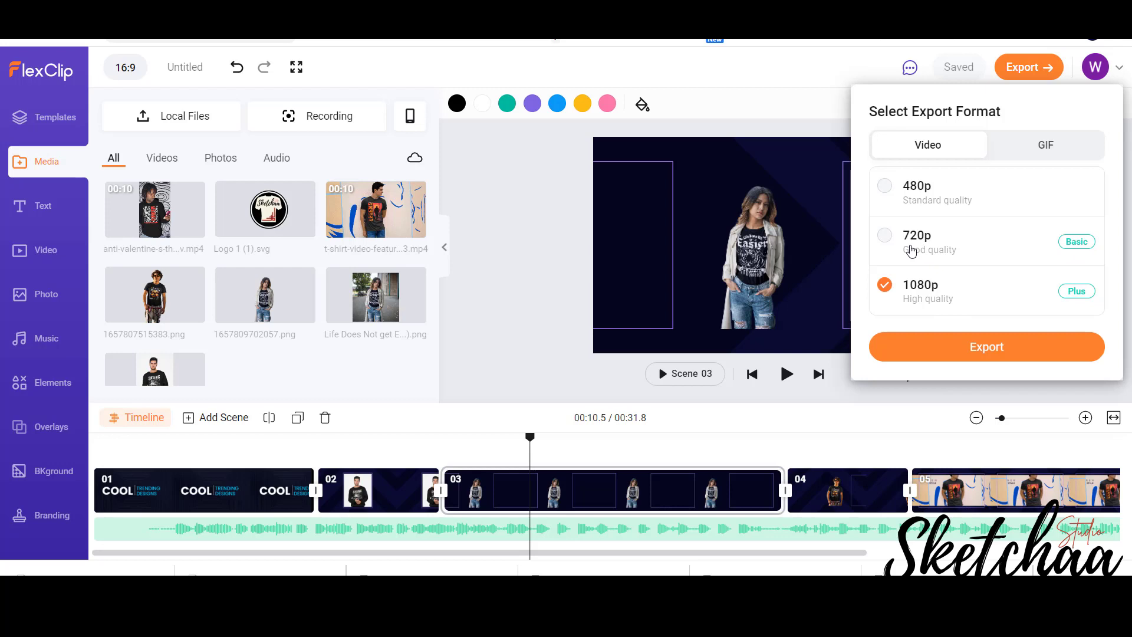
left_click(986, 347)
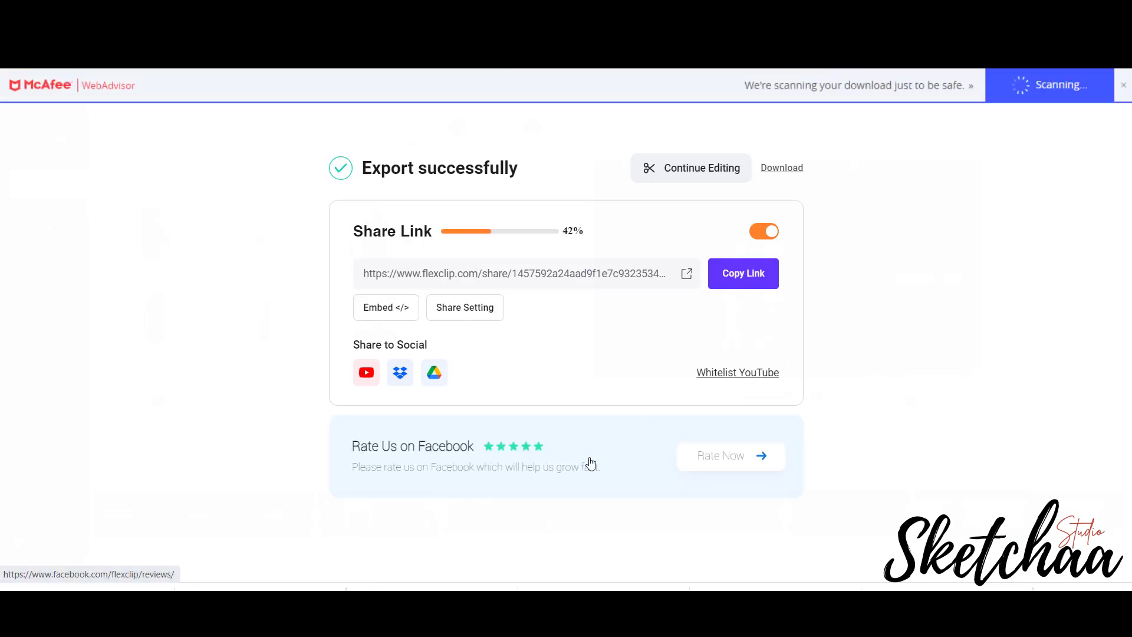
- Open the share link page for the successfully exported Promo video
left_click(1123, 84)
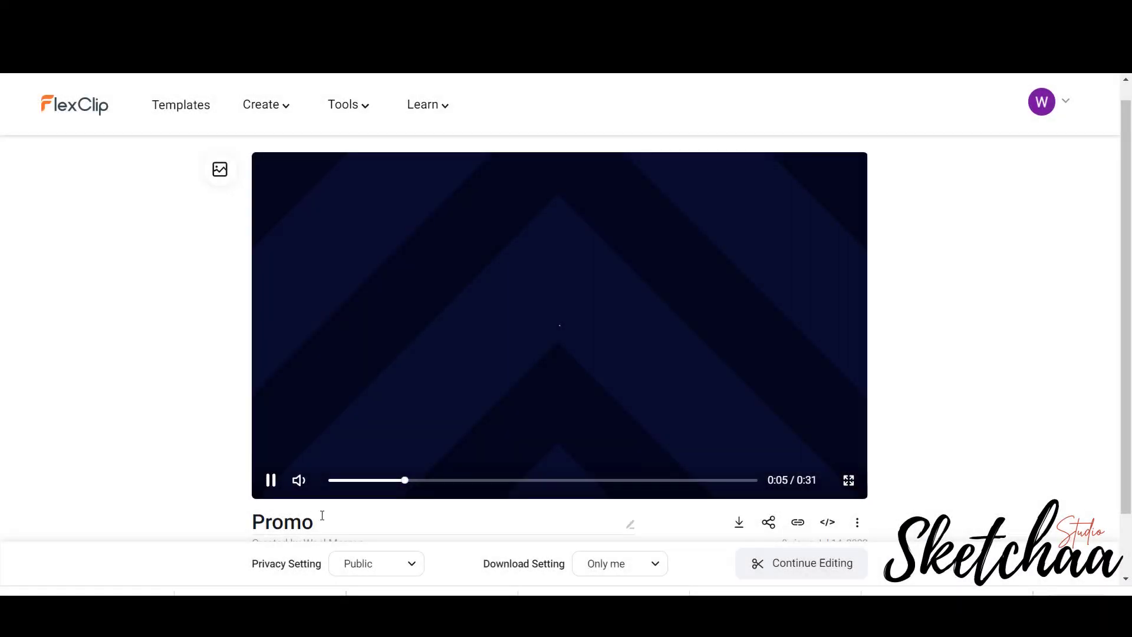
- Rename the shared video's title to 'Promo Video'
left_click(310, 521)
type(" Video")
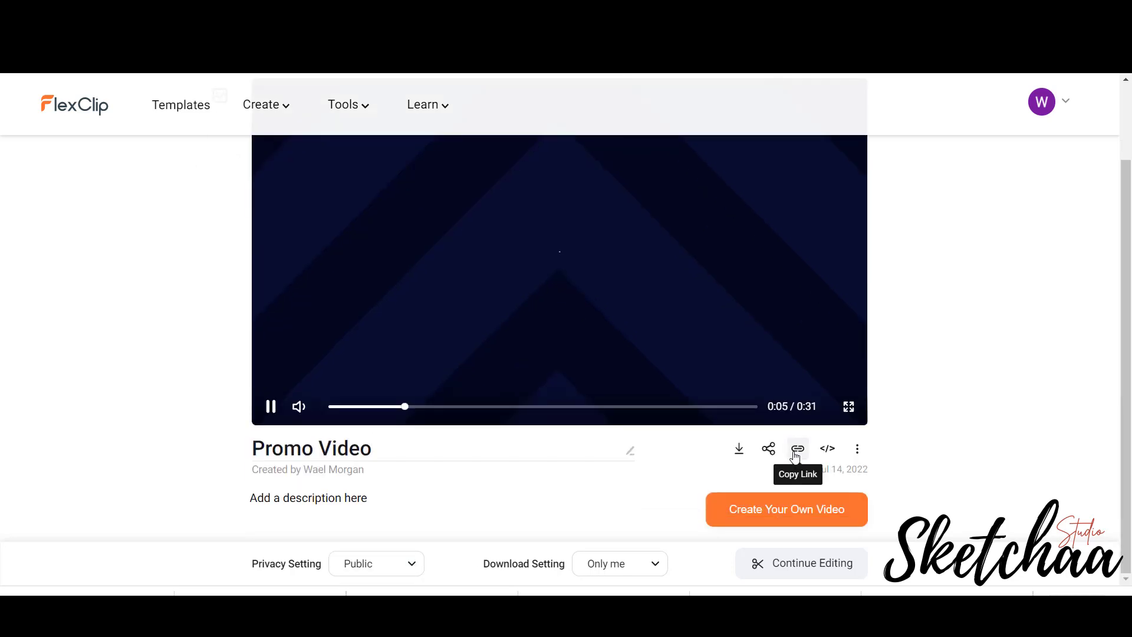
mouse_move(929, 495)
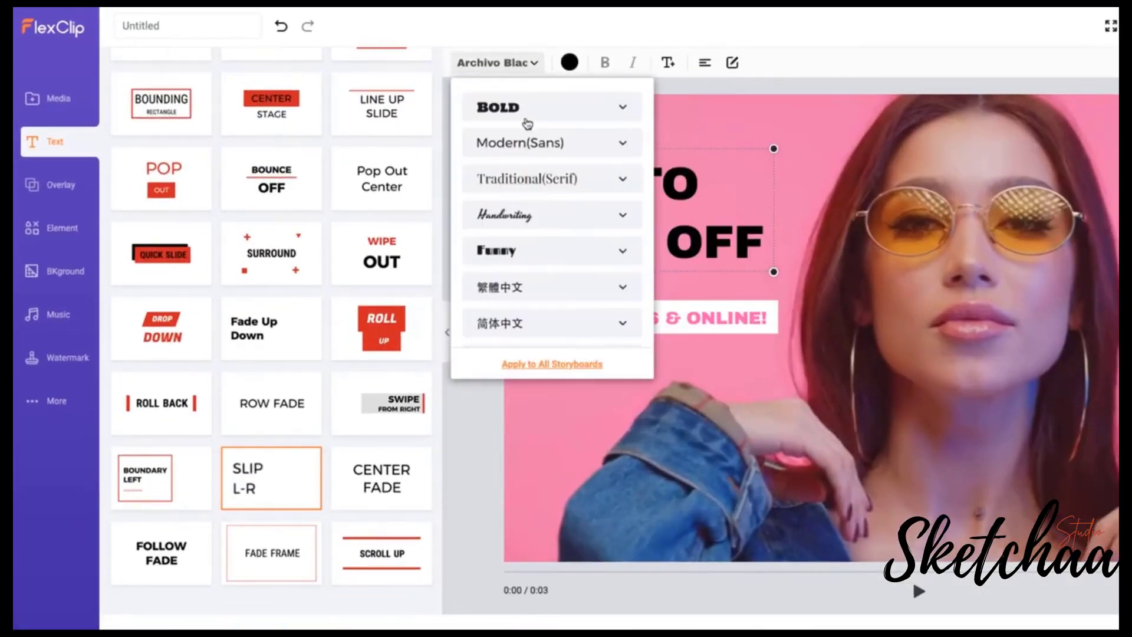
- Search the music library for 'fashion' and filter the tracks to the Happy mood
left_click(731, 61)
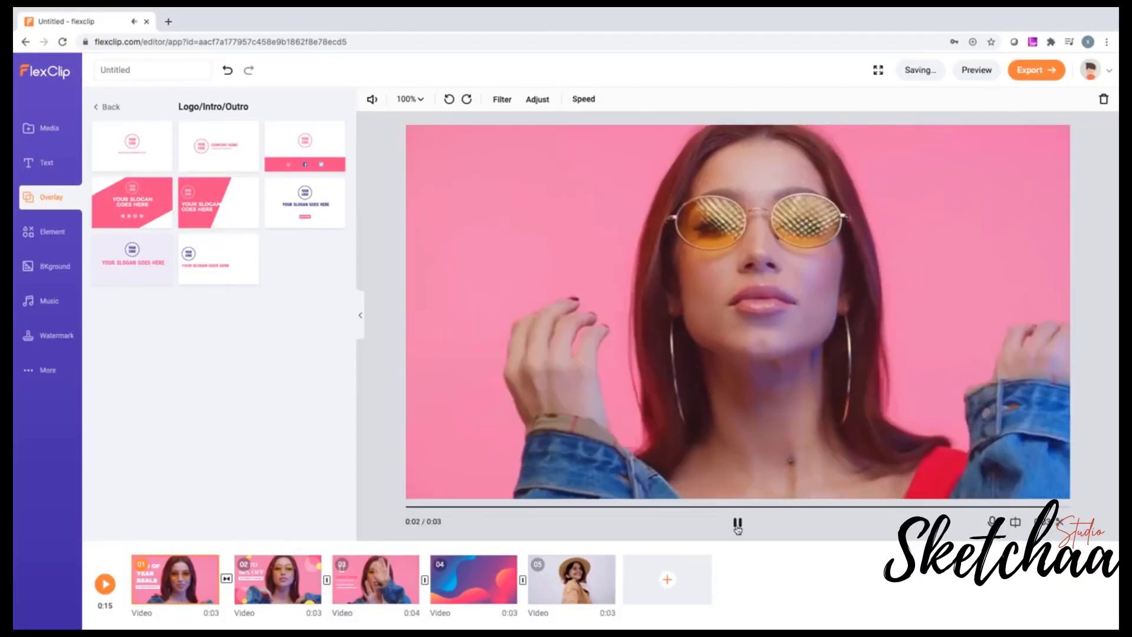
left_click(52, 232)
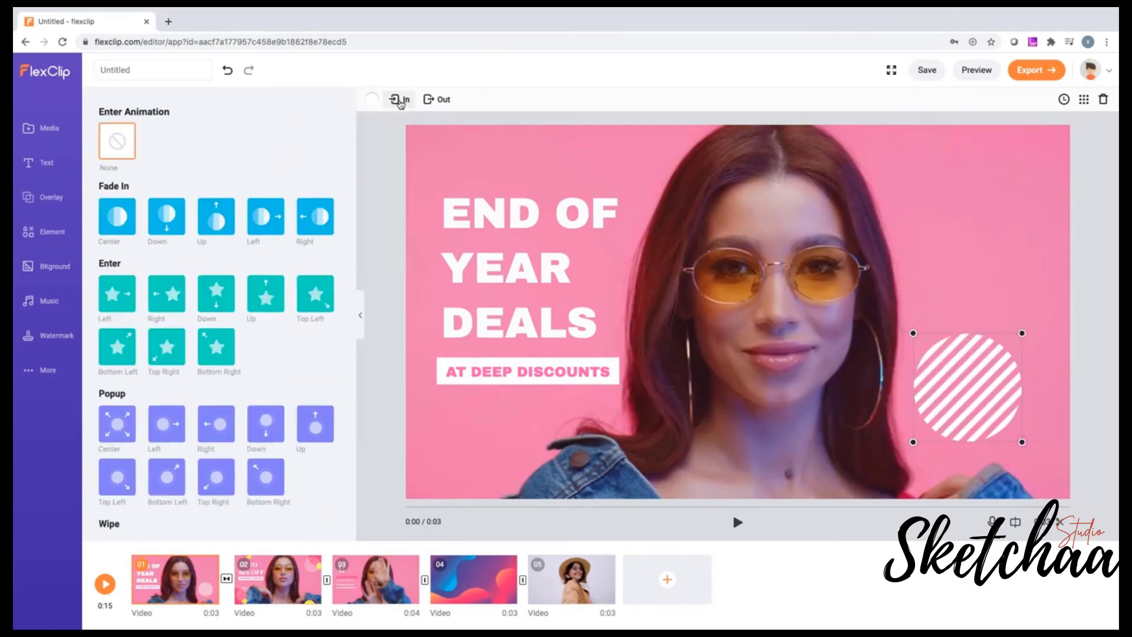
left_click(48, 301)
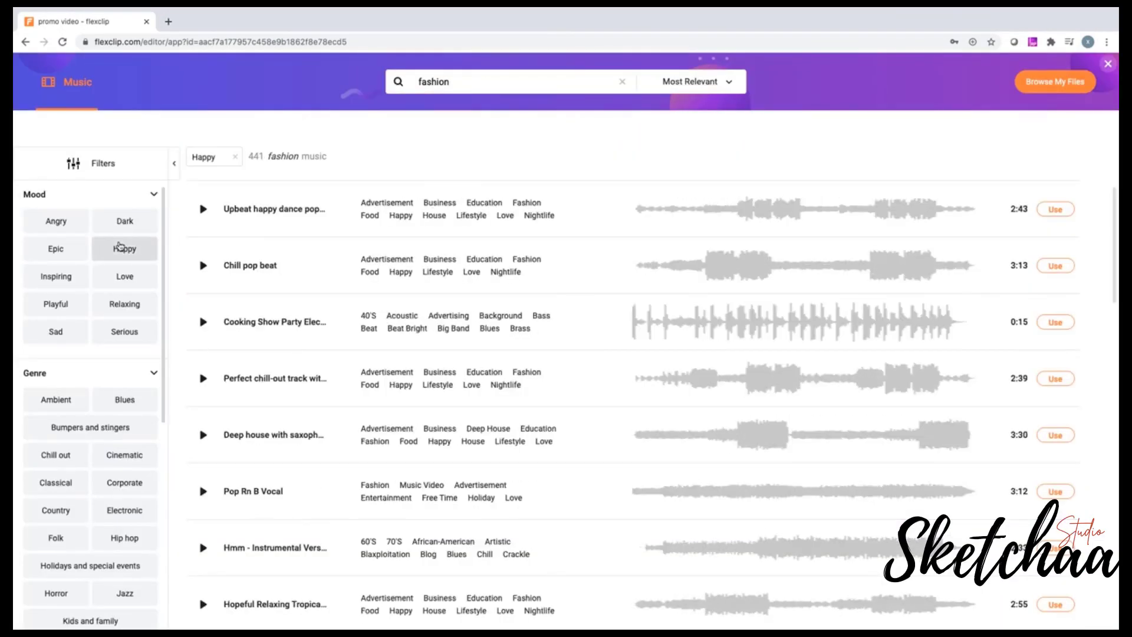